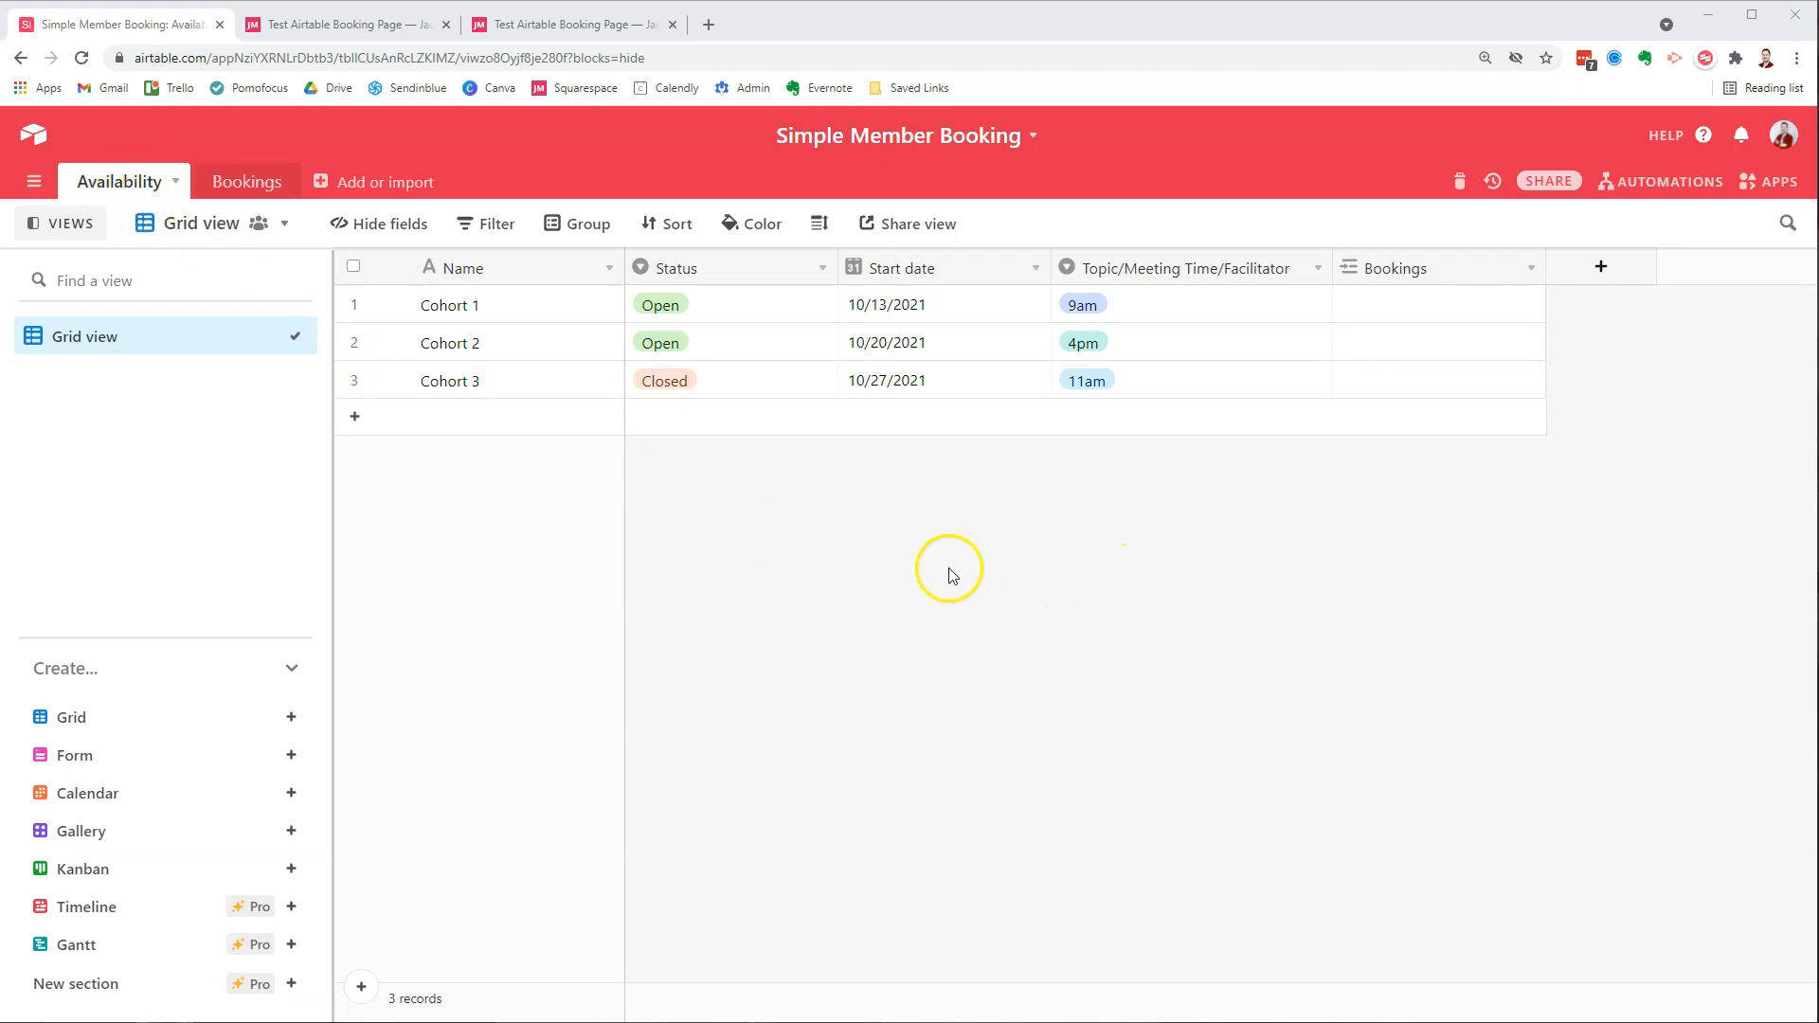
mouse_move(839, 561)
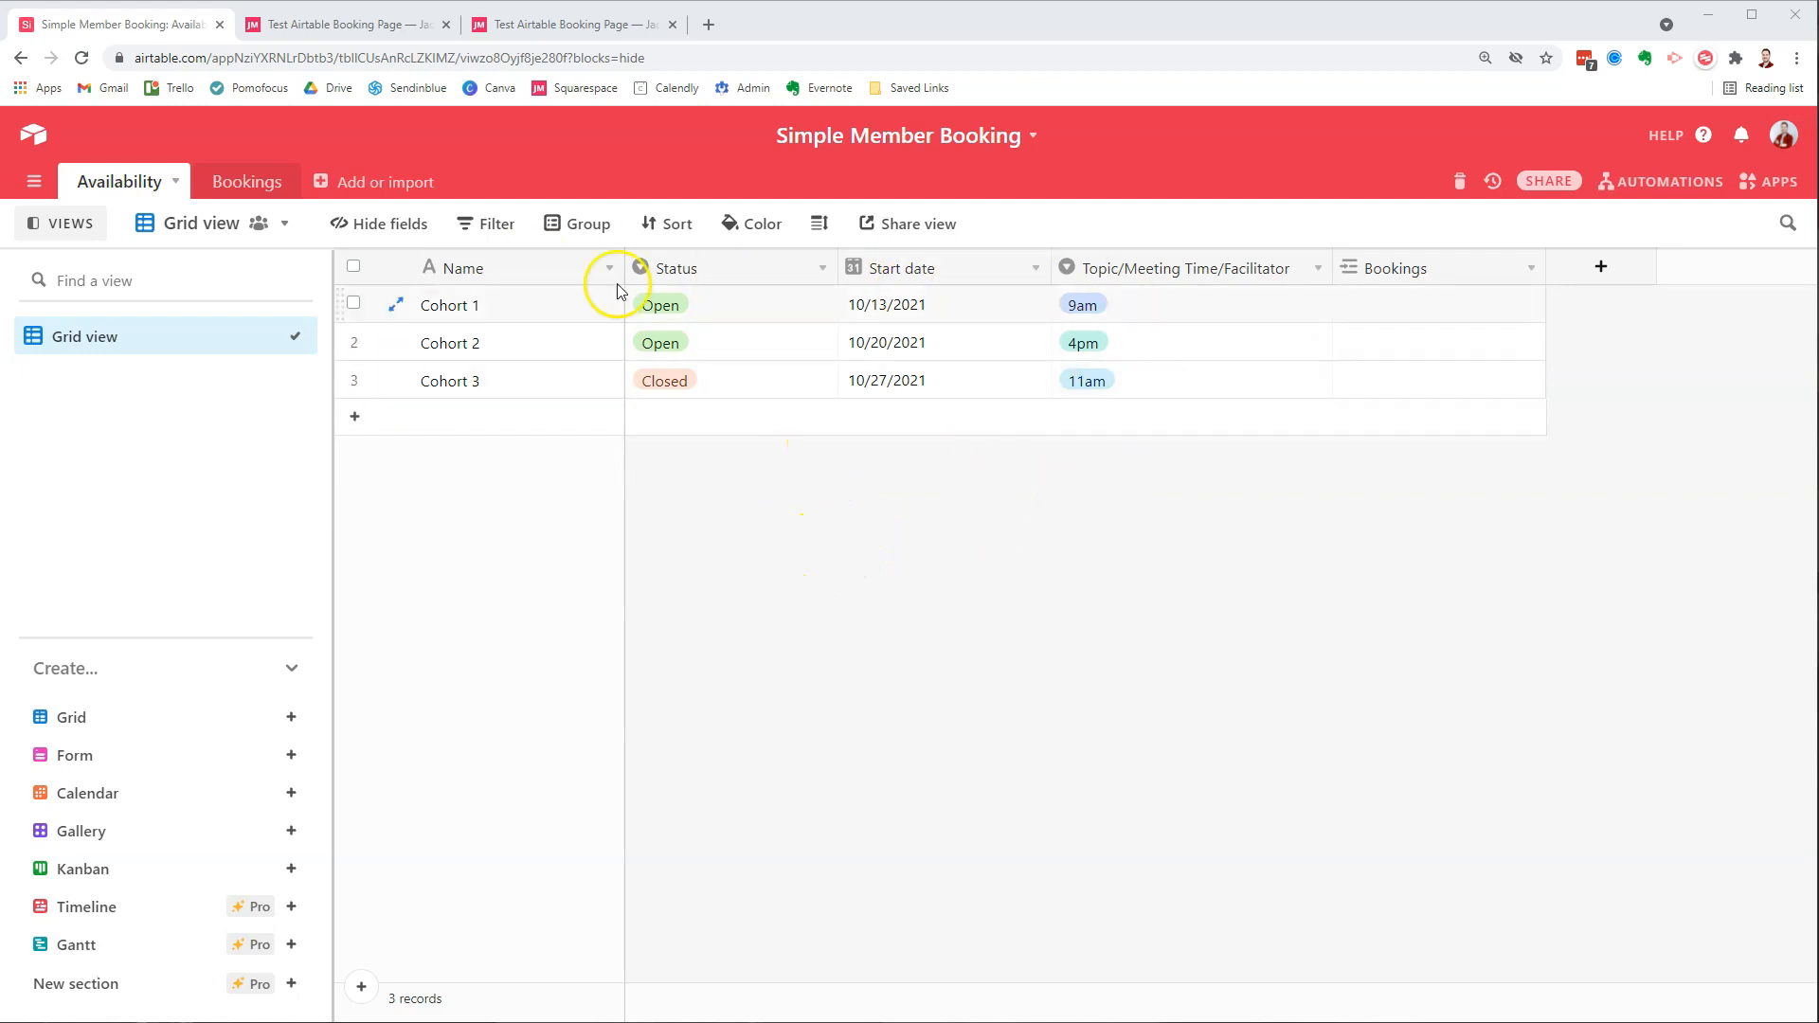
mouse_move(508, 322)
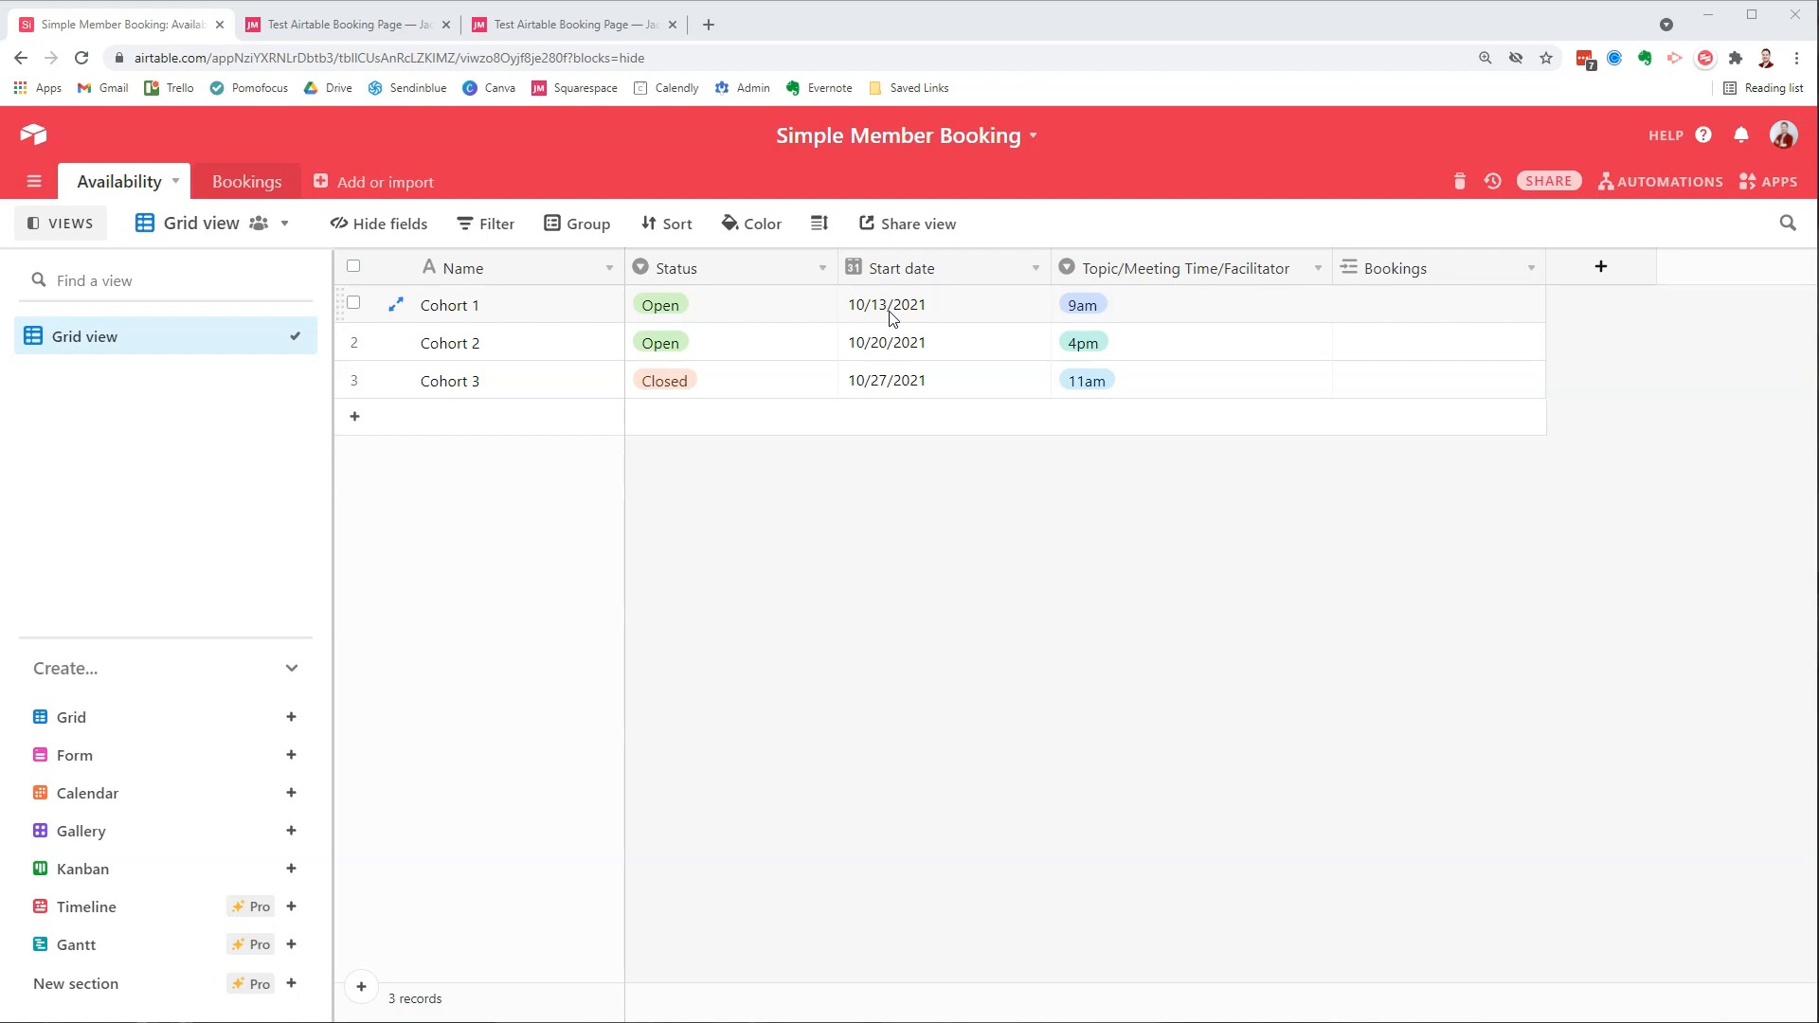
mouse_move(1027, 319)
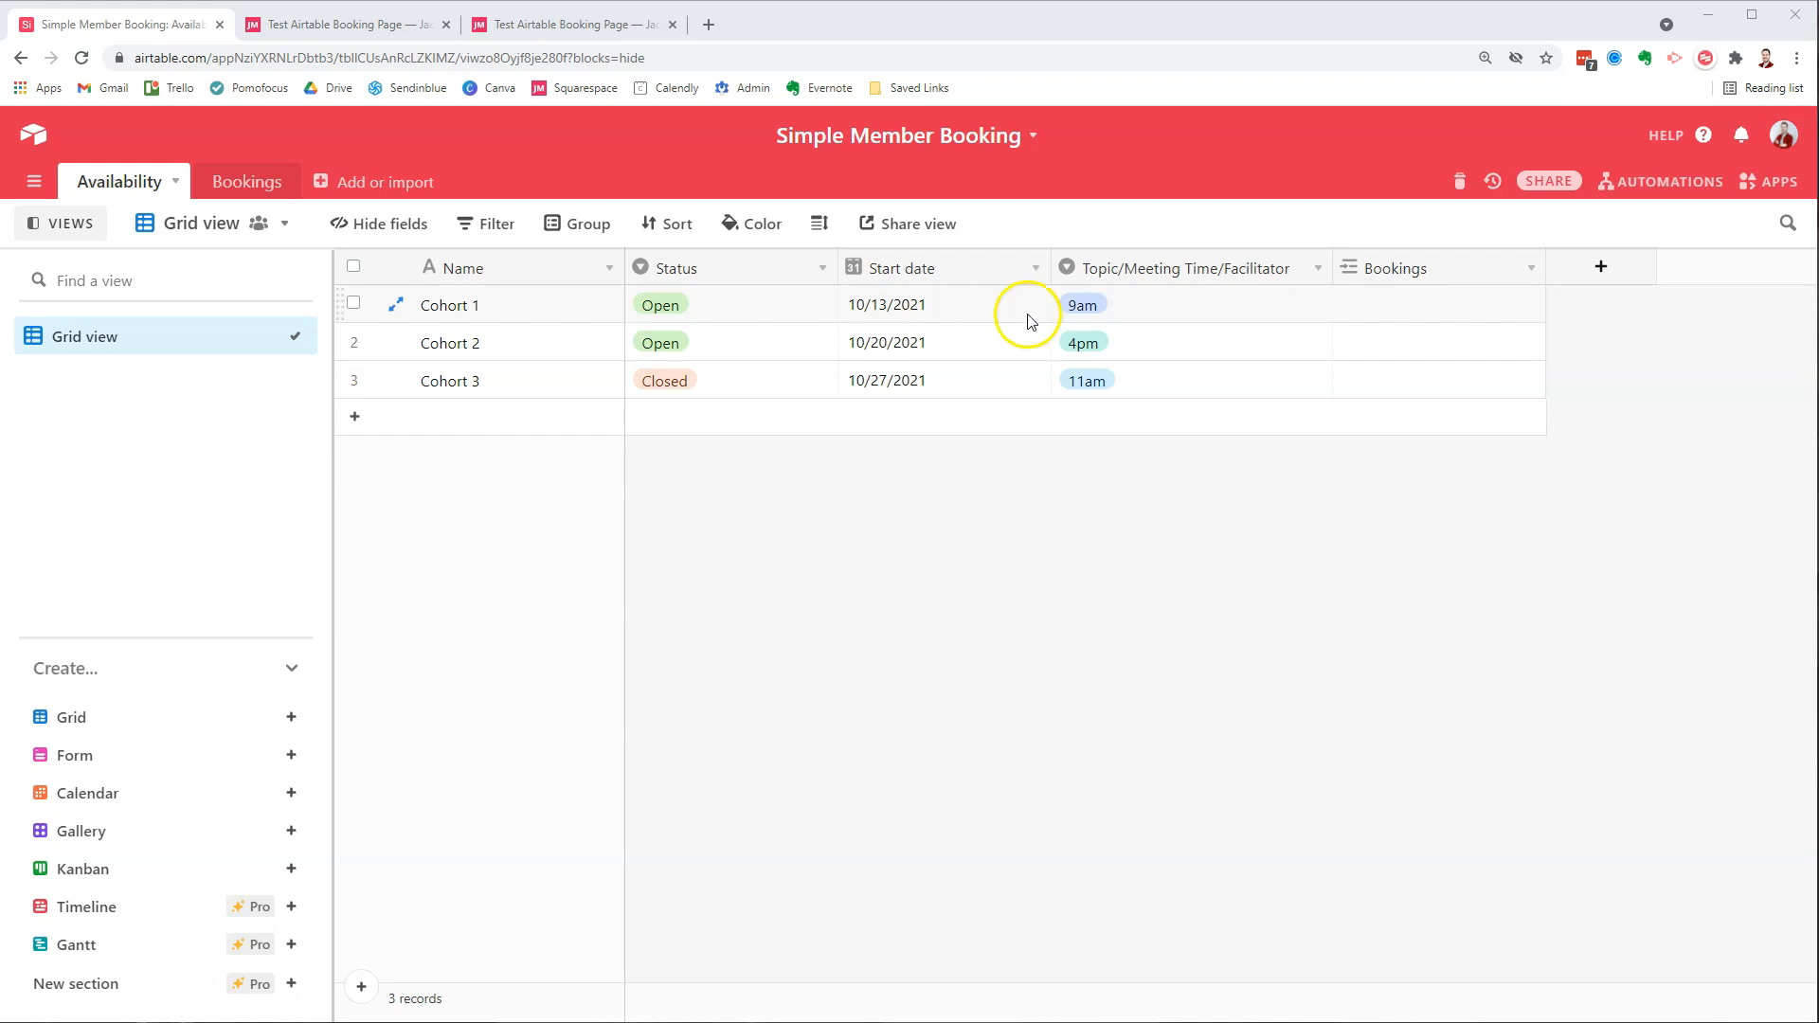
mouse_move(1169, 317)
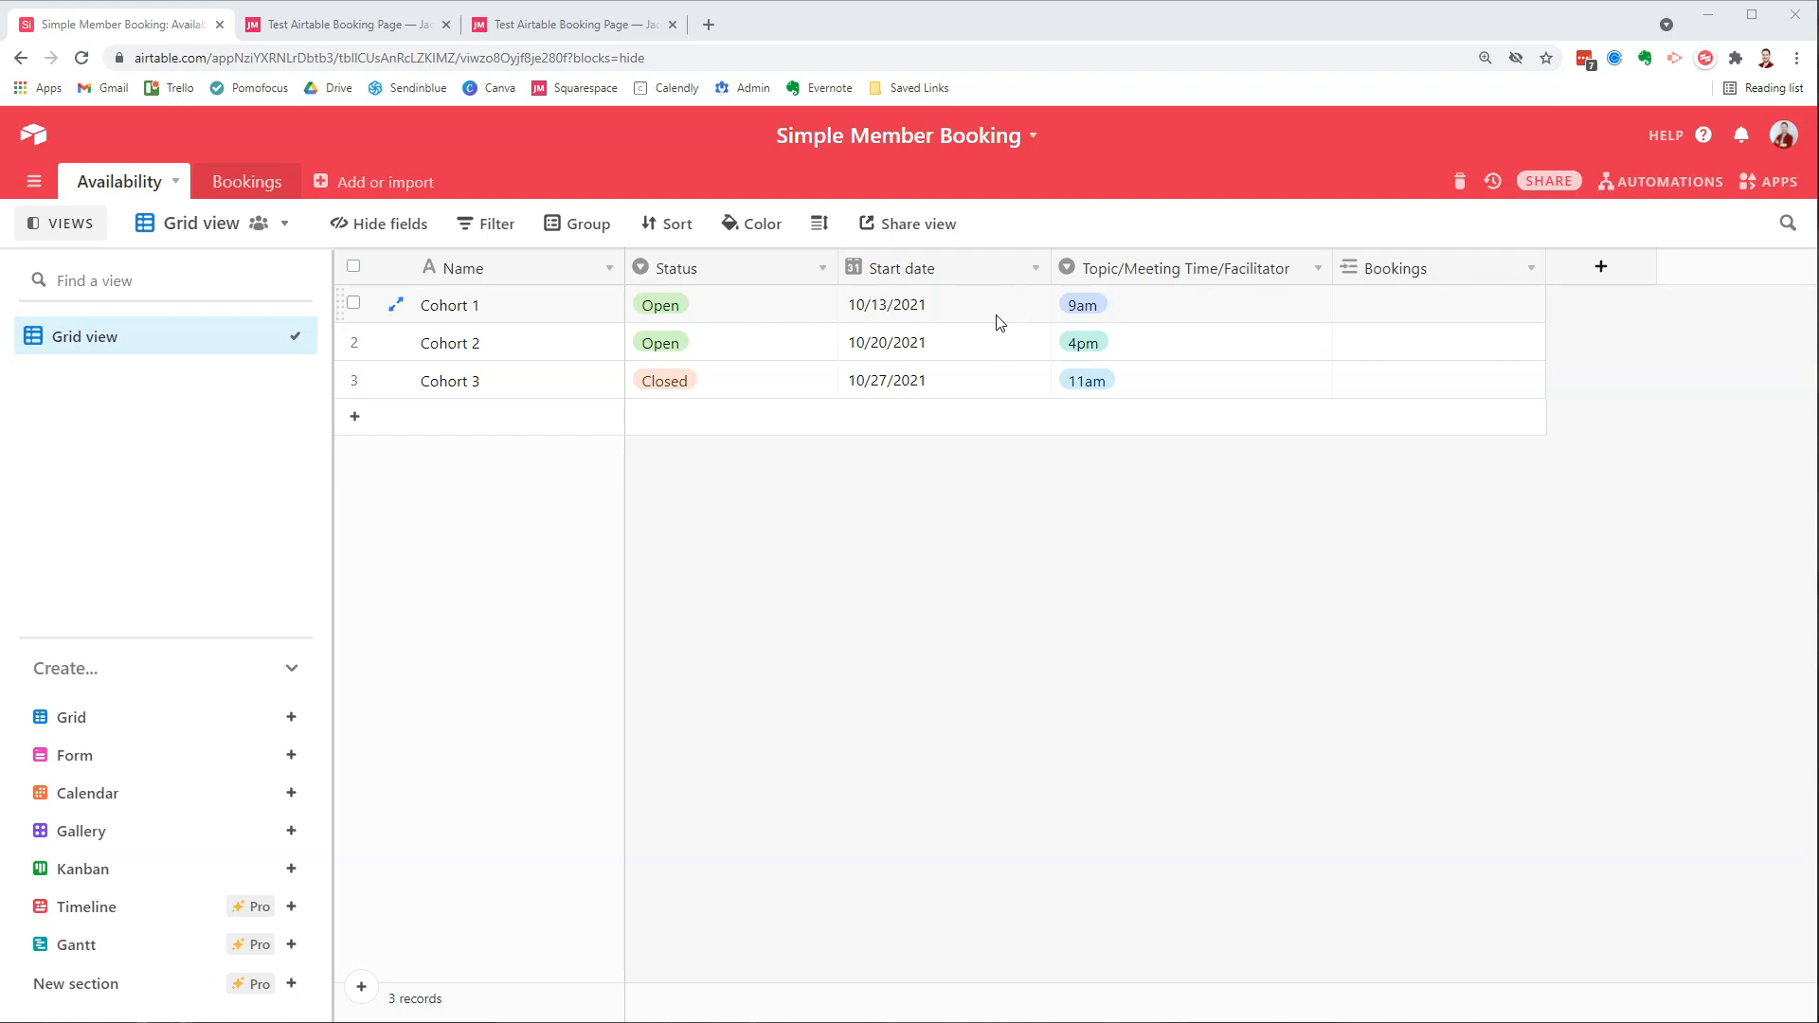
mouse_move(1207, 495)
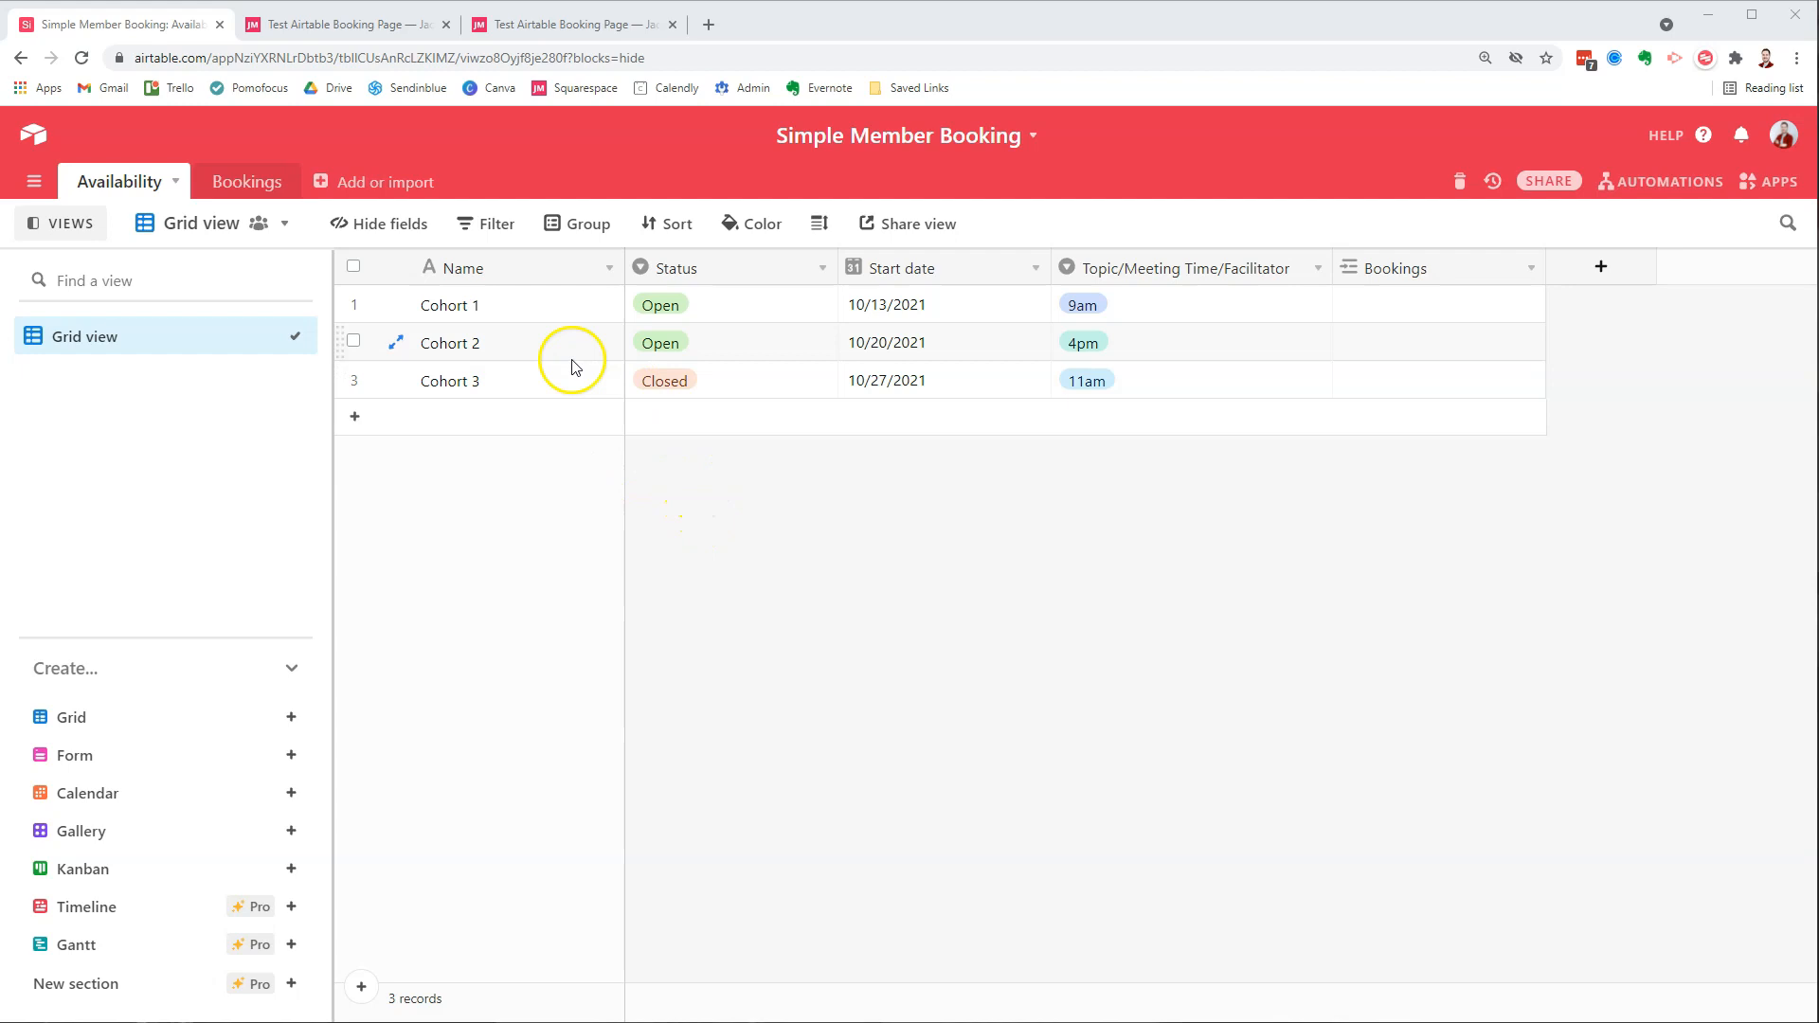
mouse_move(553, 360)
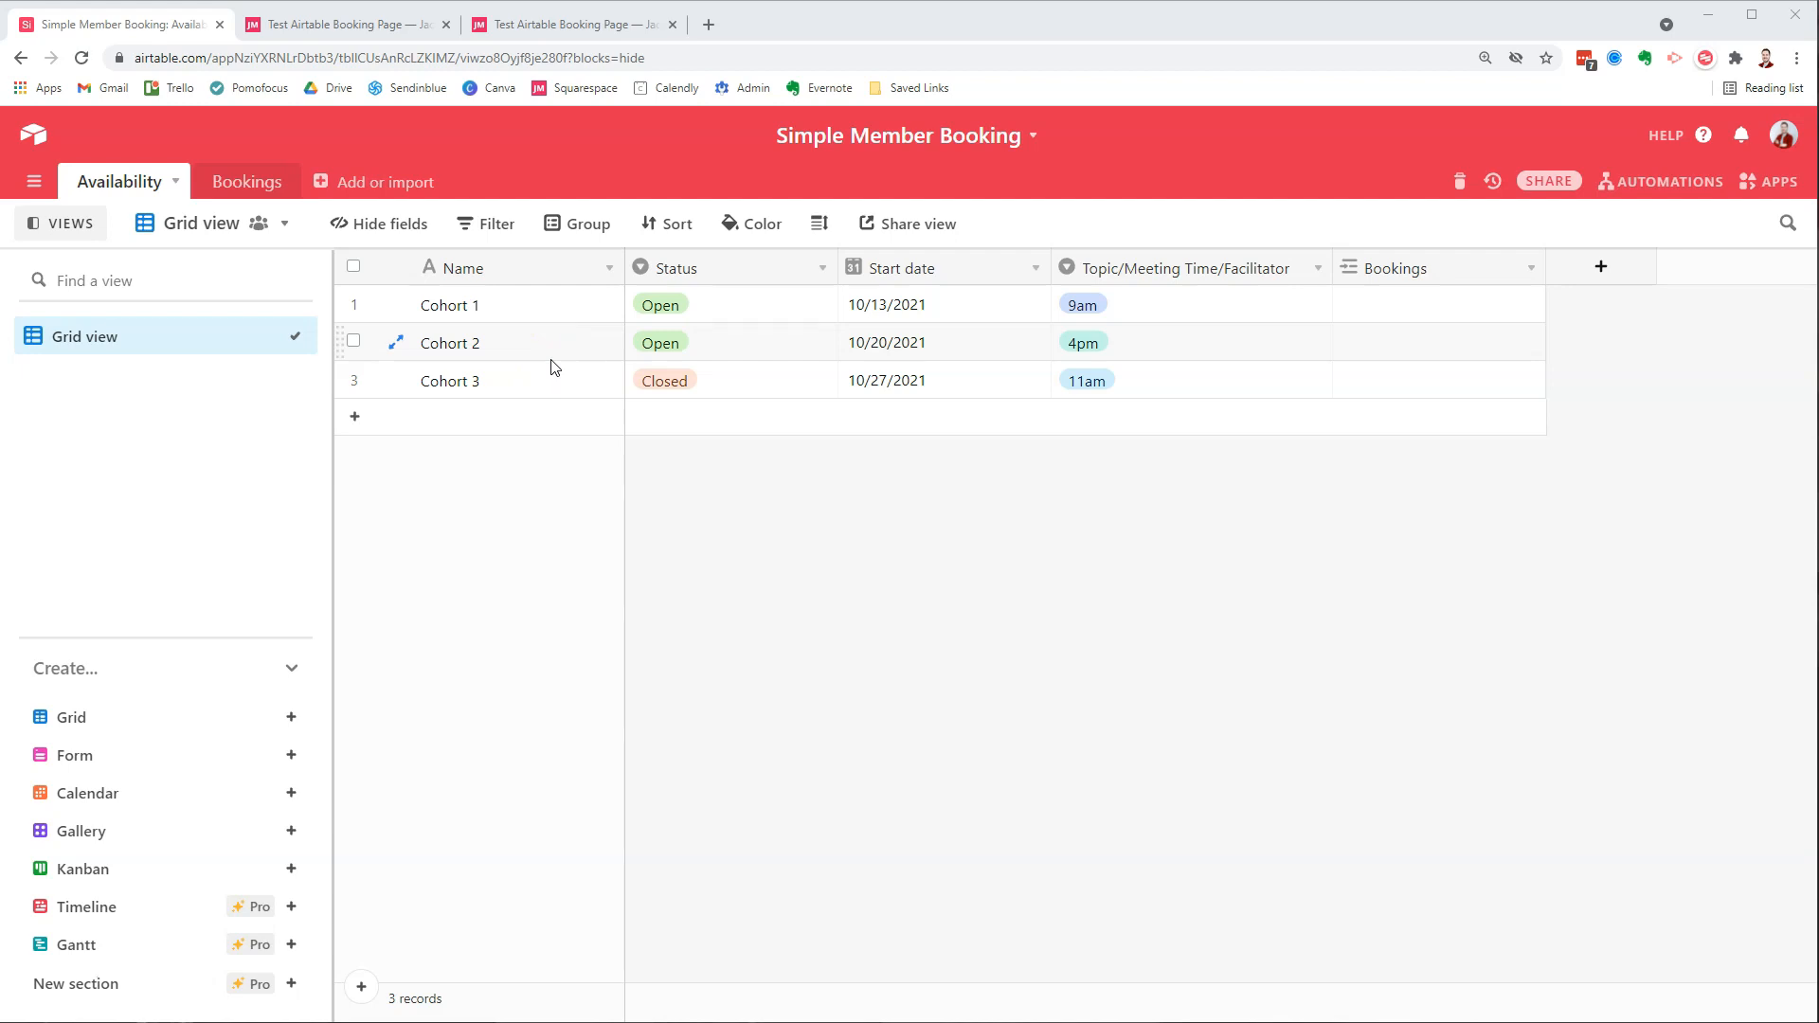
mouse_move(502, 388)
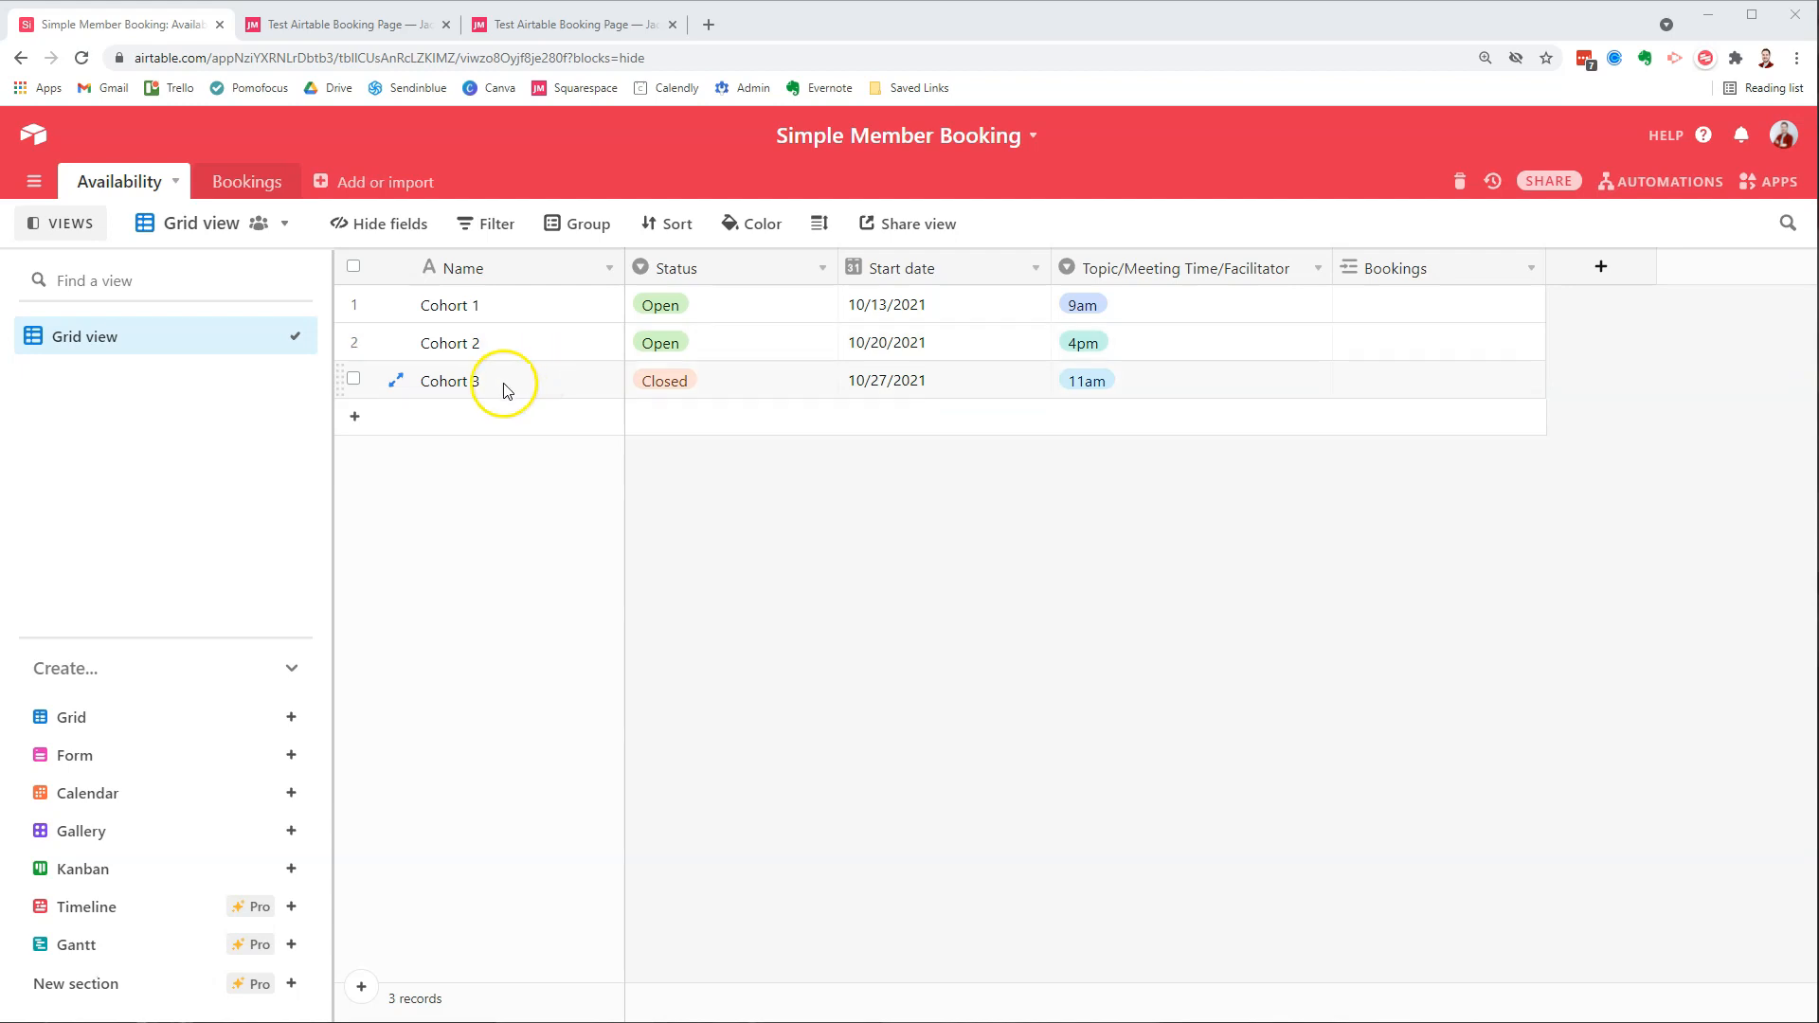
mouse_move(580, 338)
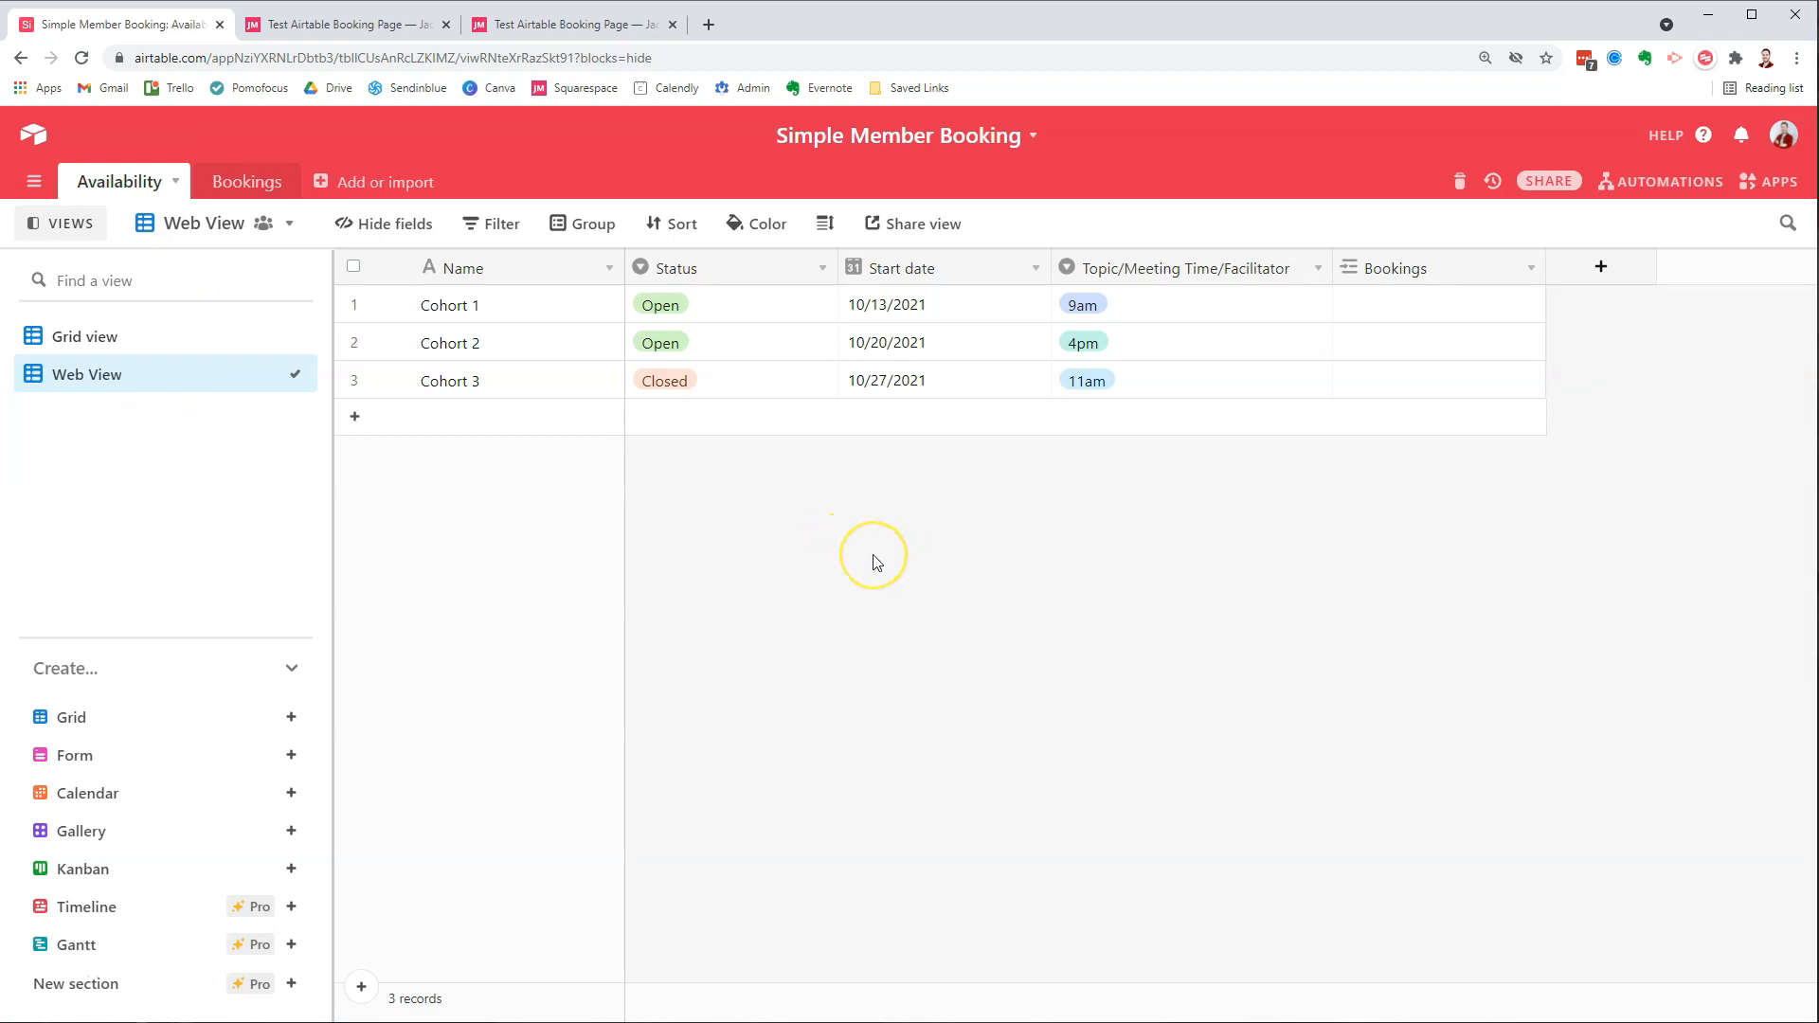
mouse_move(873, 562)
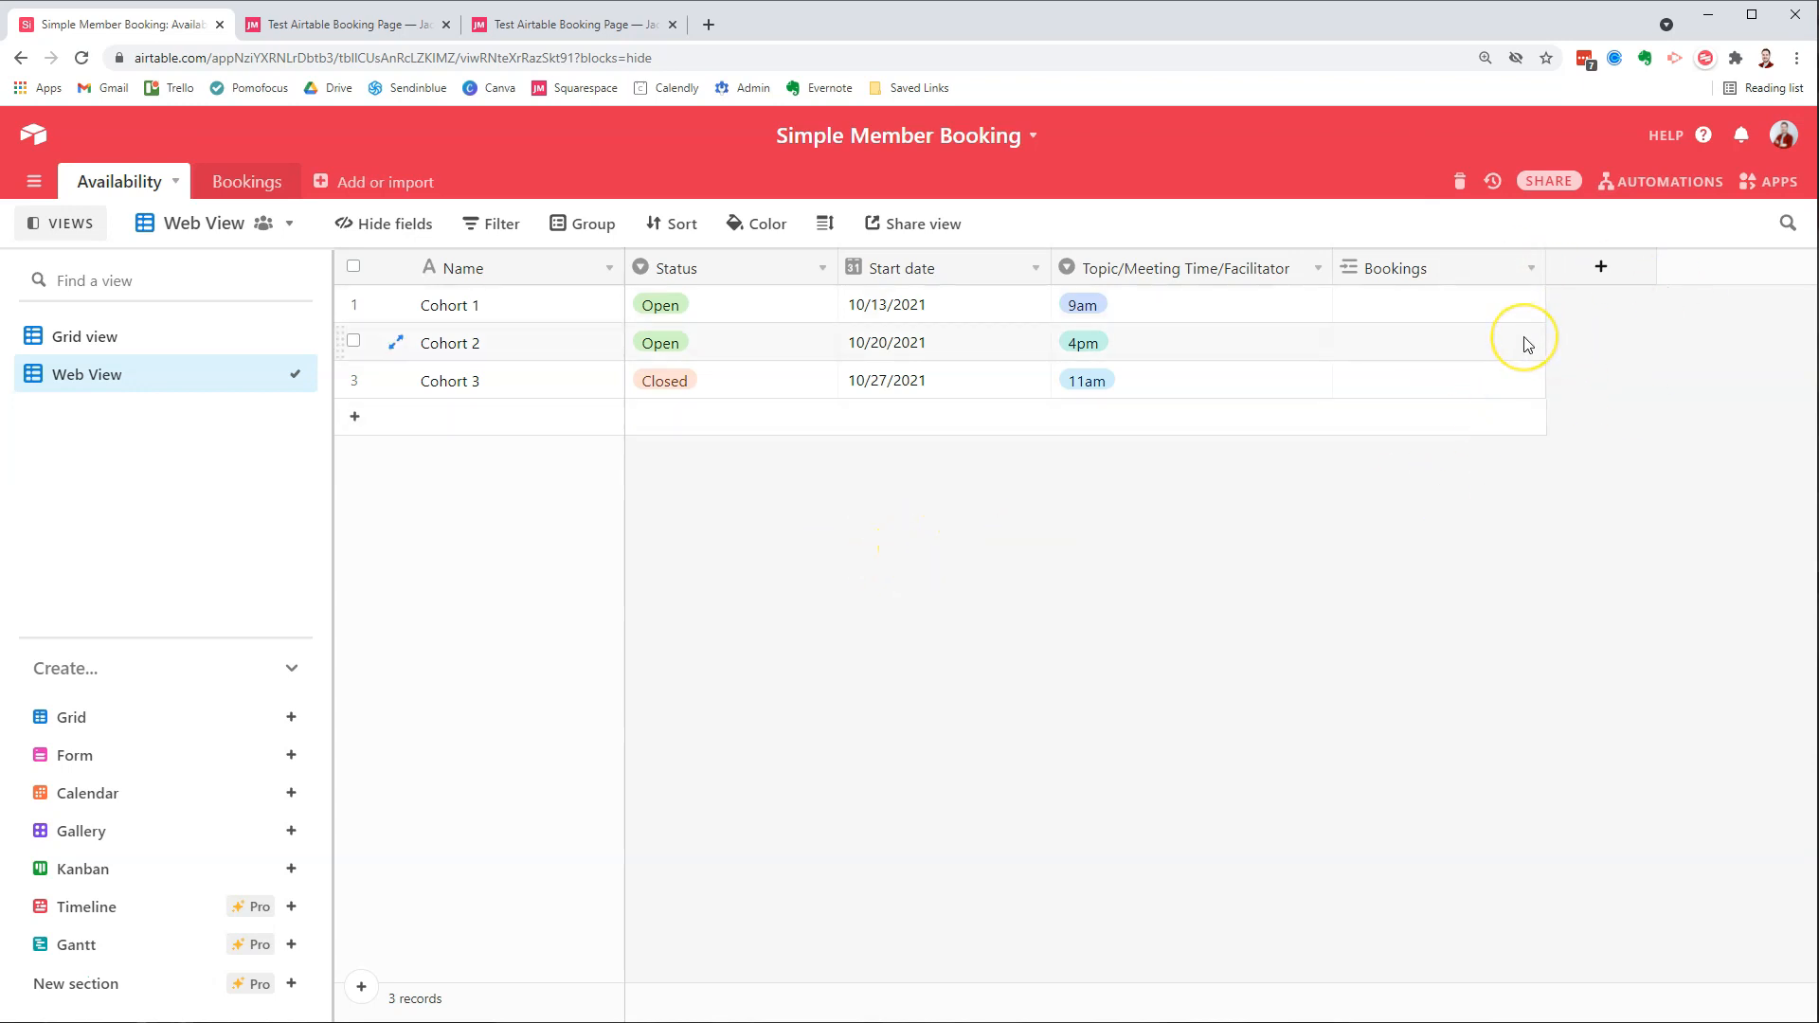
mouse_move(1601, 362)
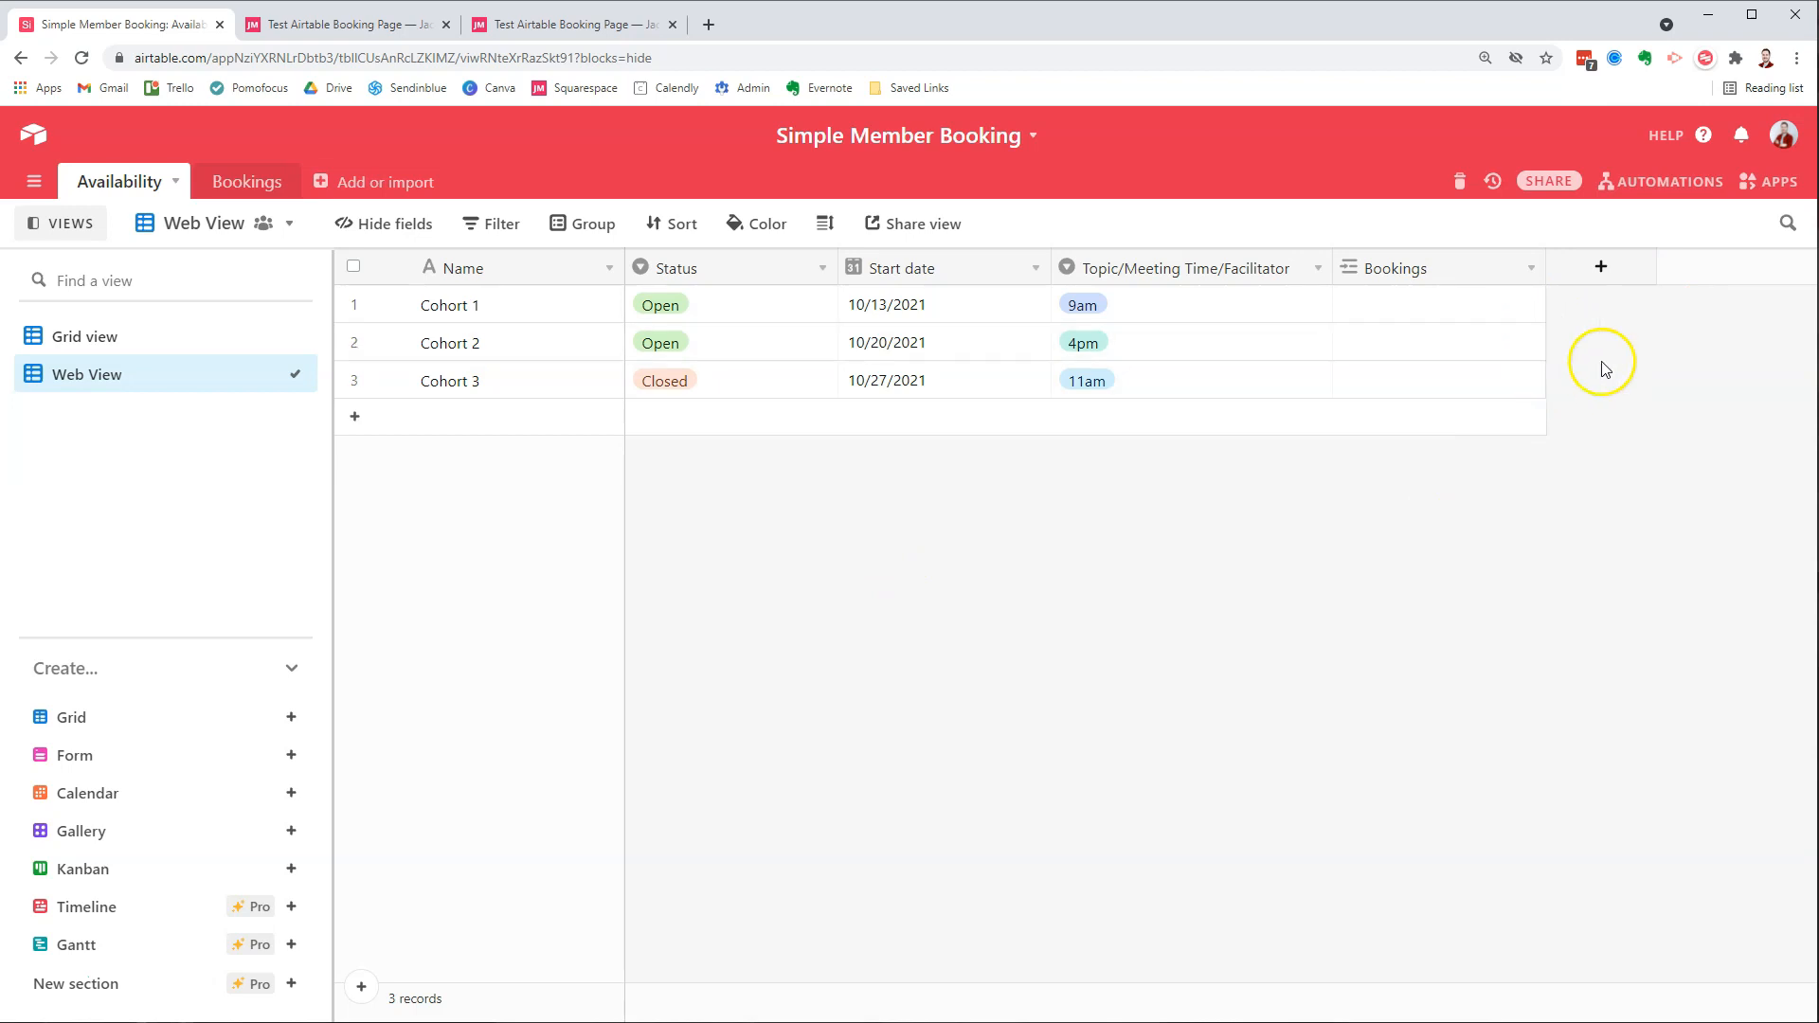
mouse_move(384, 223)
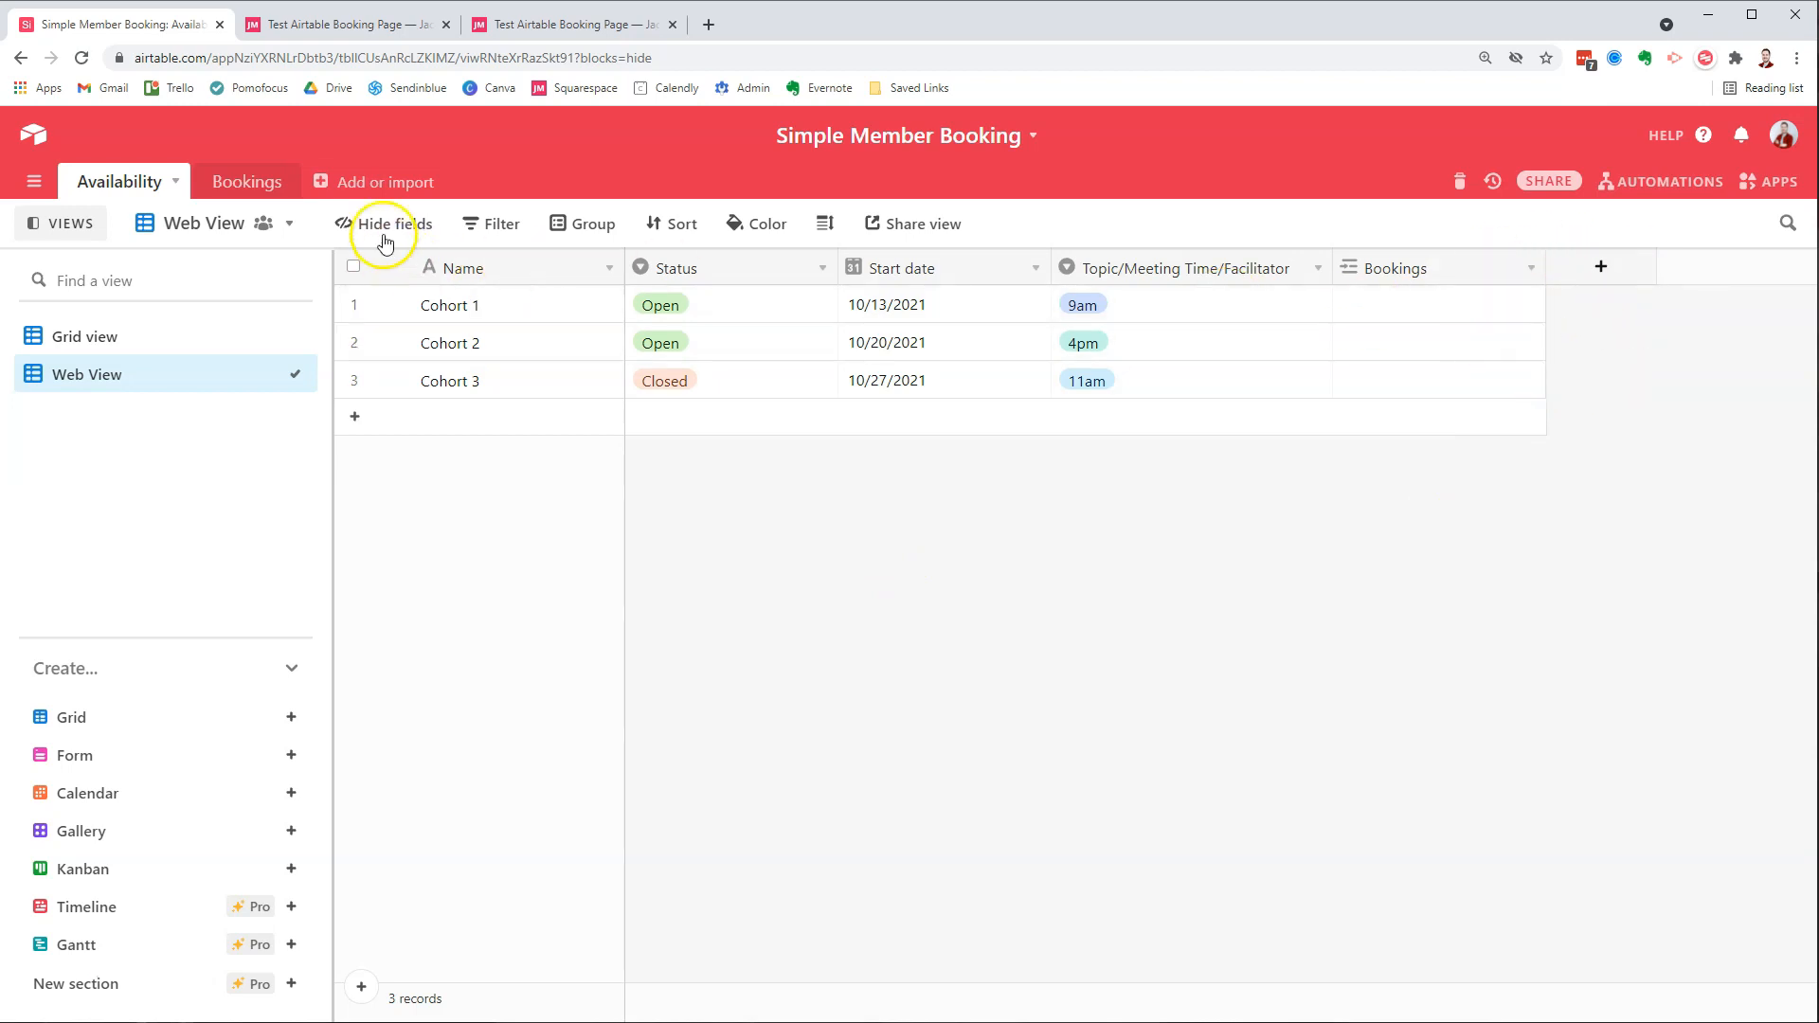
- Hide the Bookings field from the Web View, then hide Status as well
left_click(394, 223)
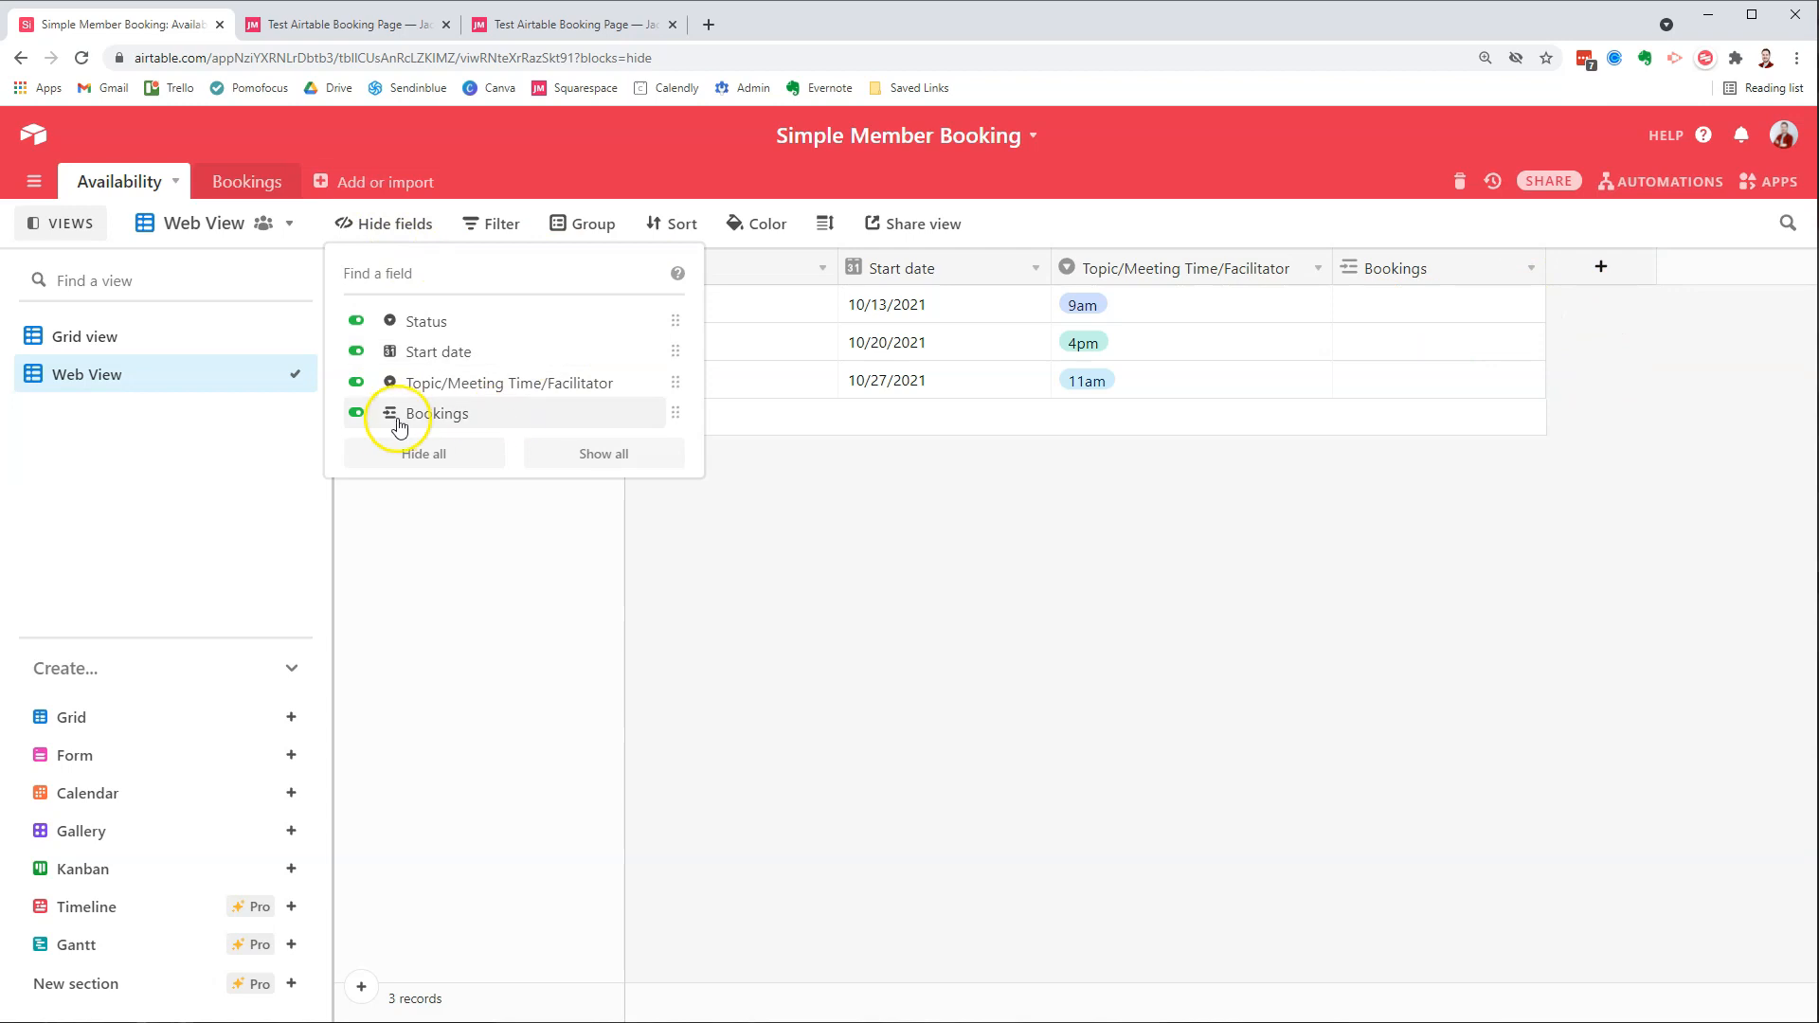
left_click(354, 413)
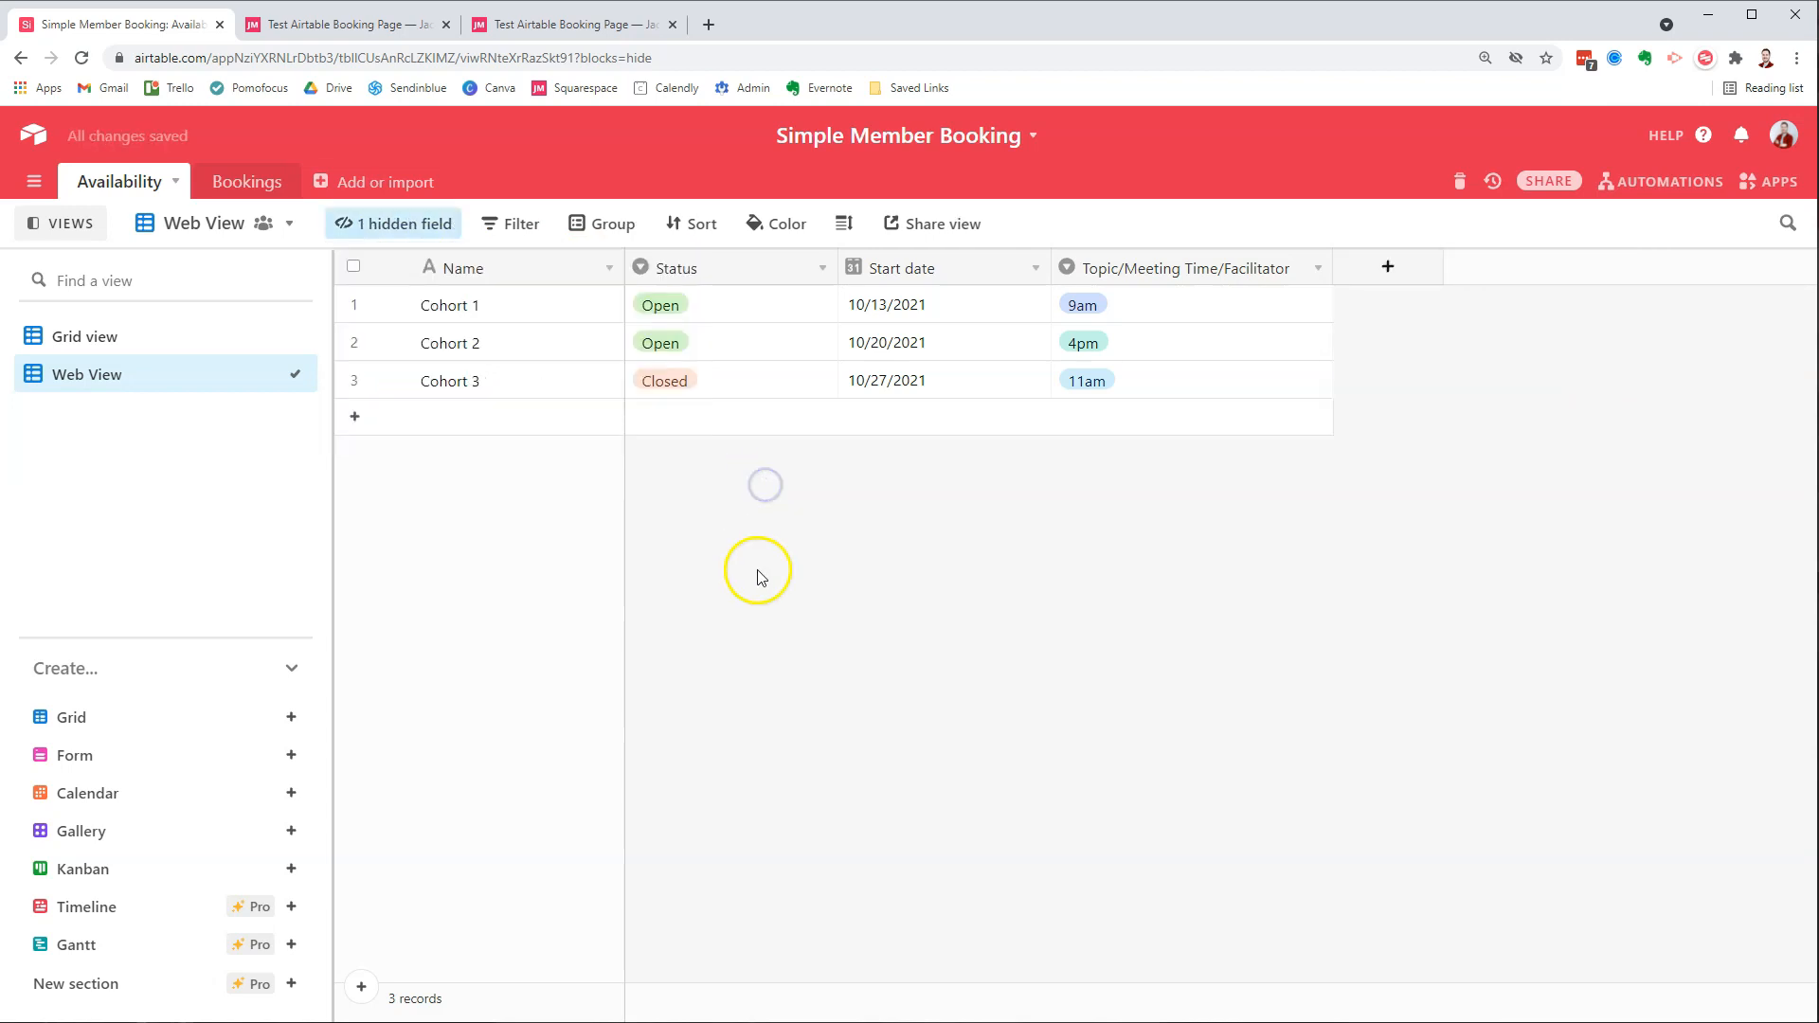
left_click(392, 224)
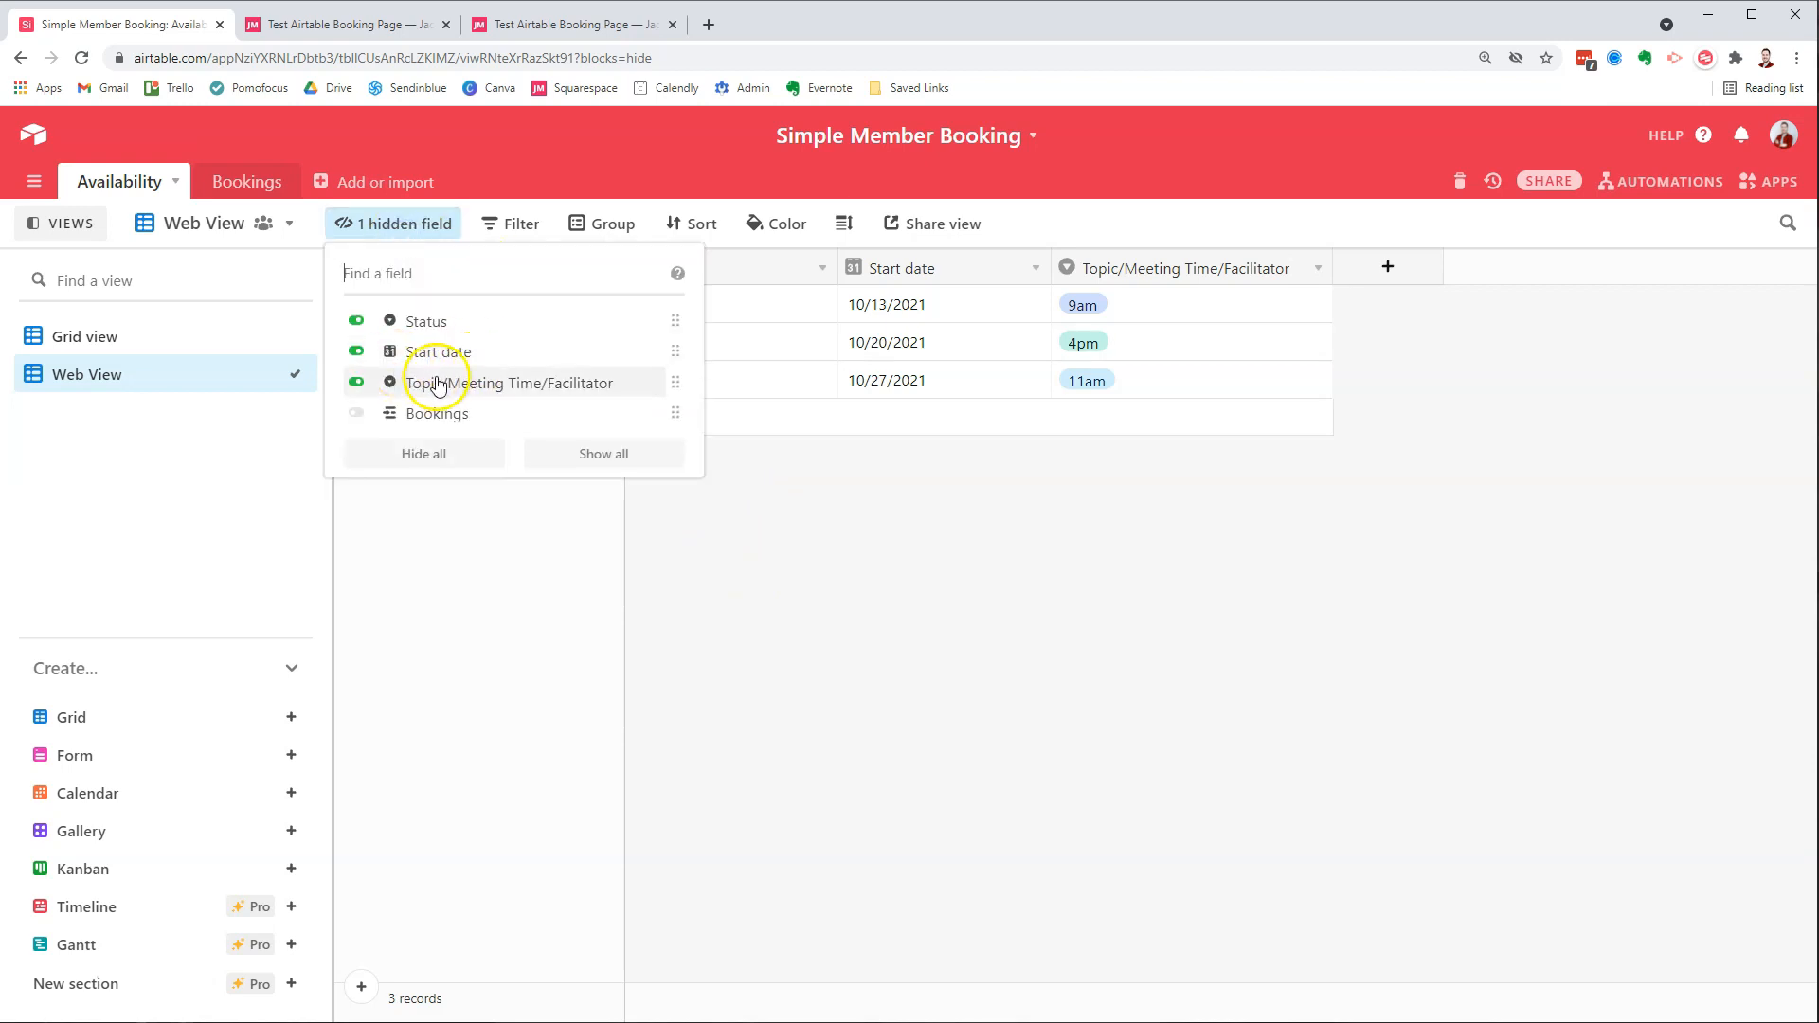
mouse_move(426, 334)
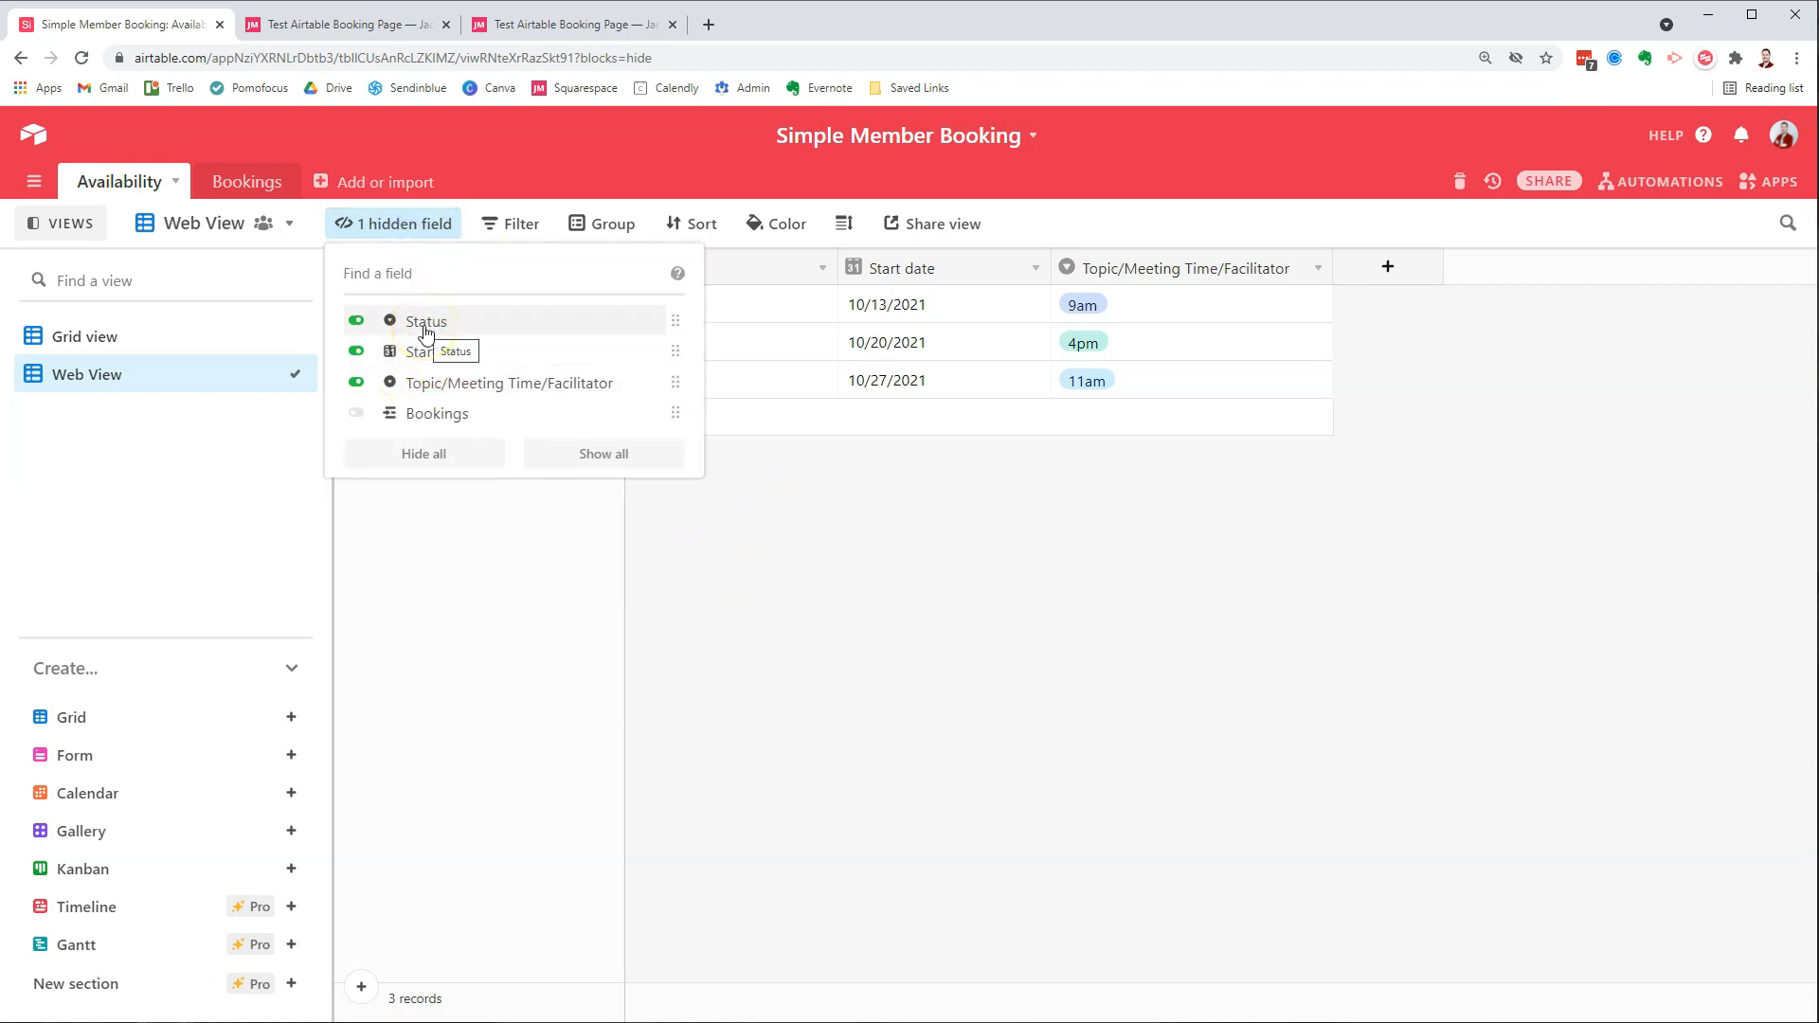
left_click(356, 321)
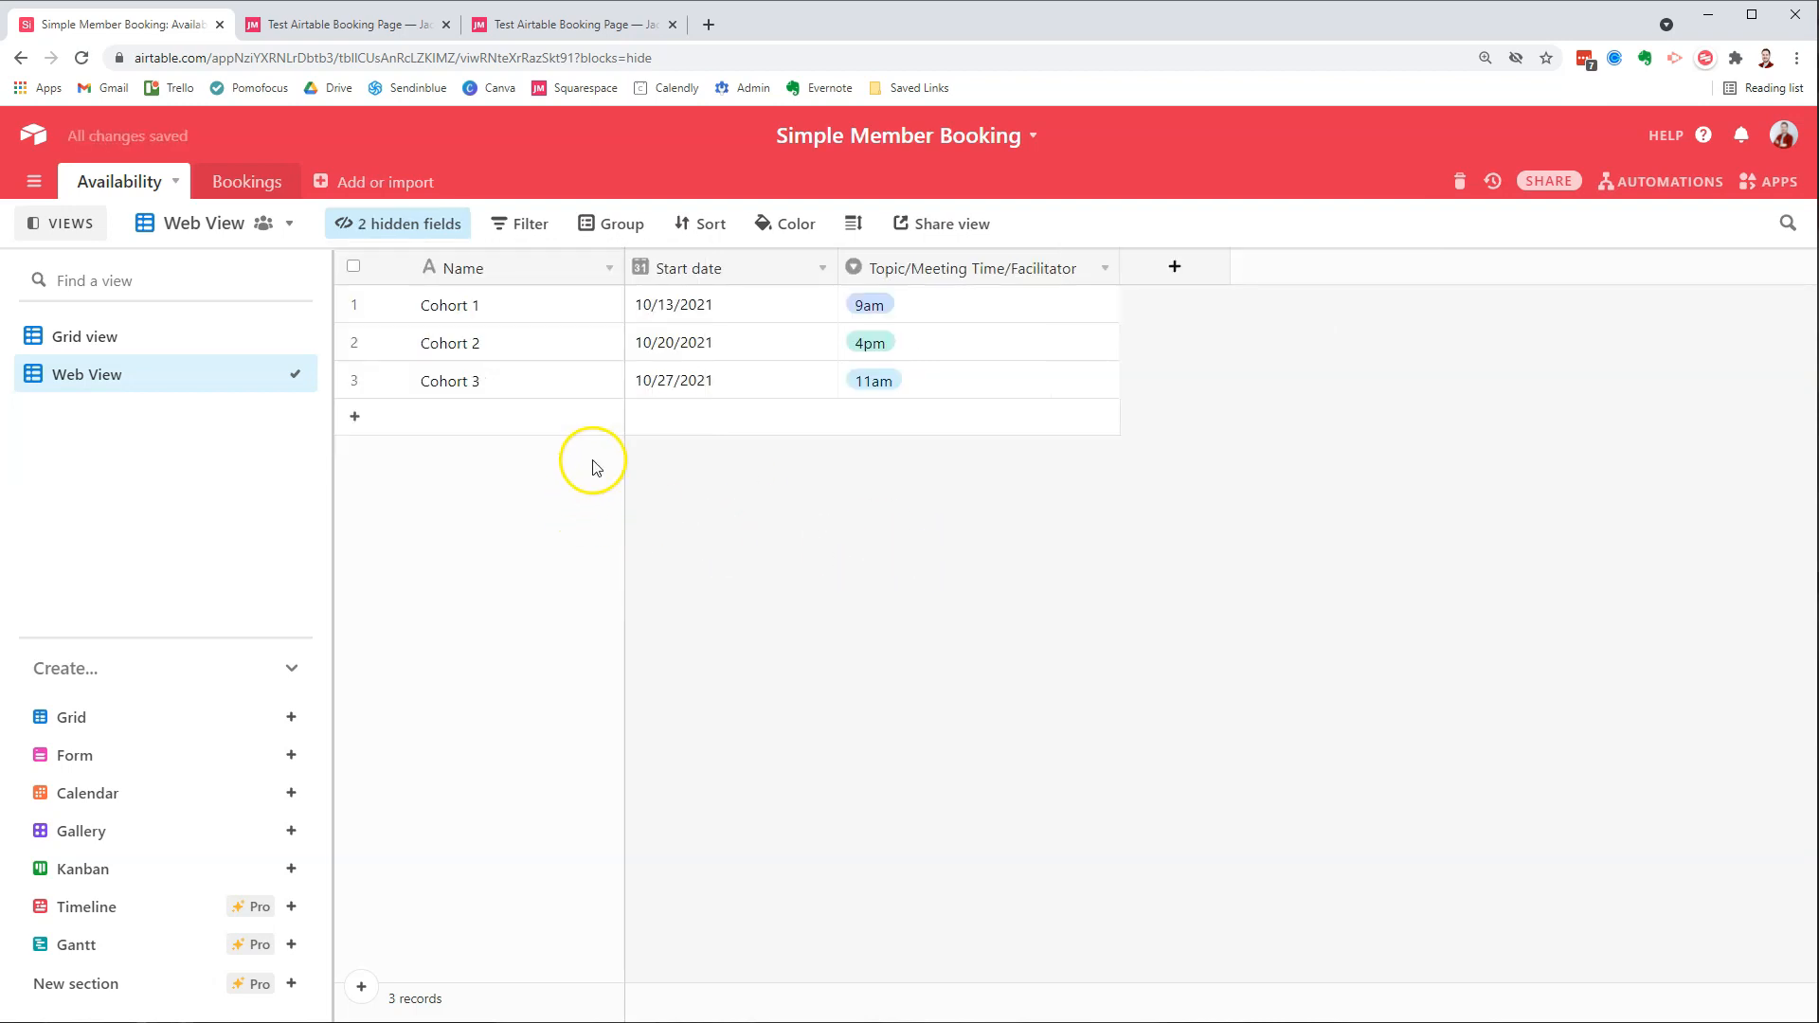
mouse_move(528, 224)
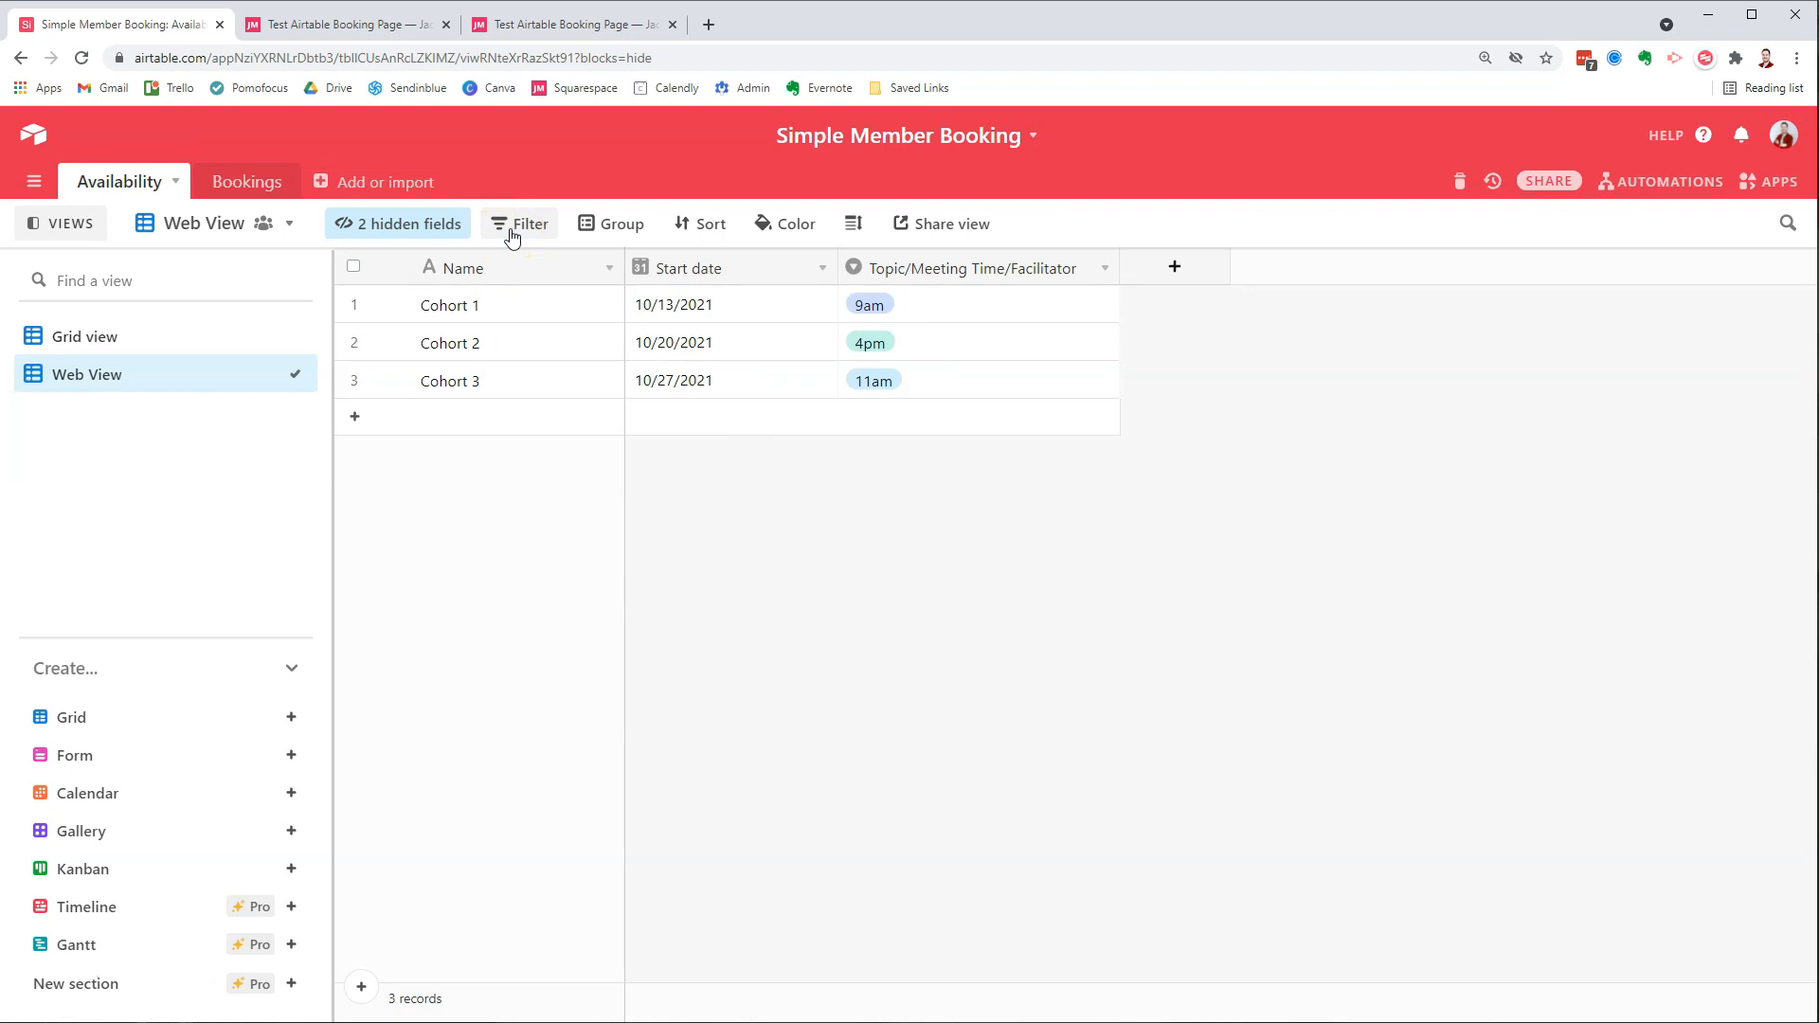
mouse_move(464, 231)
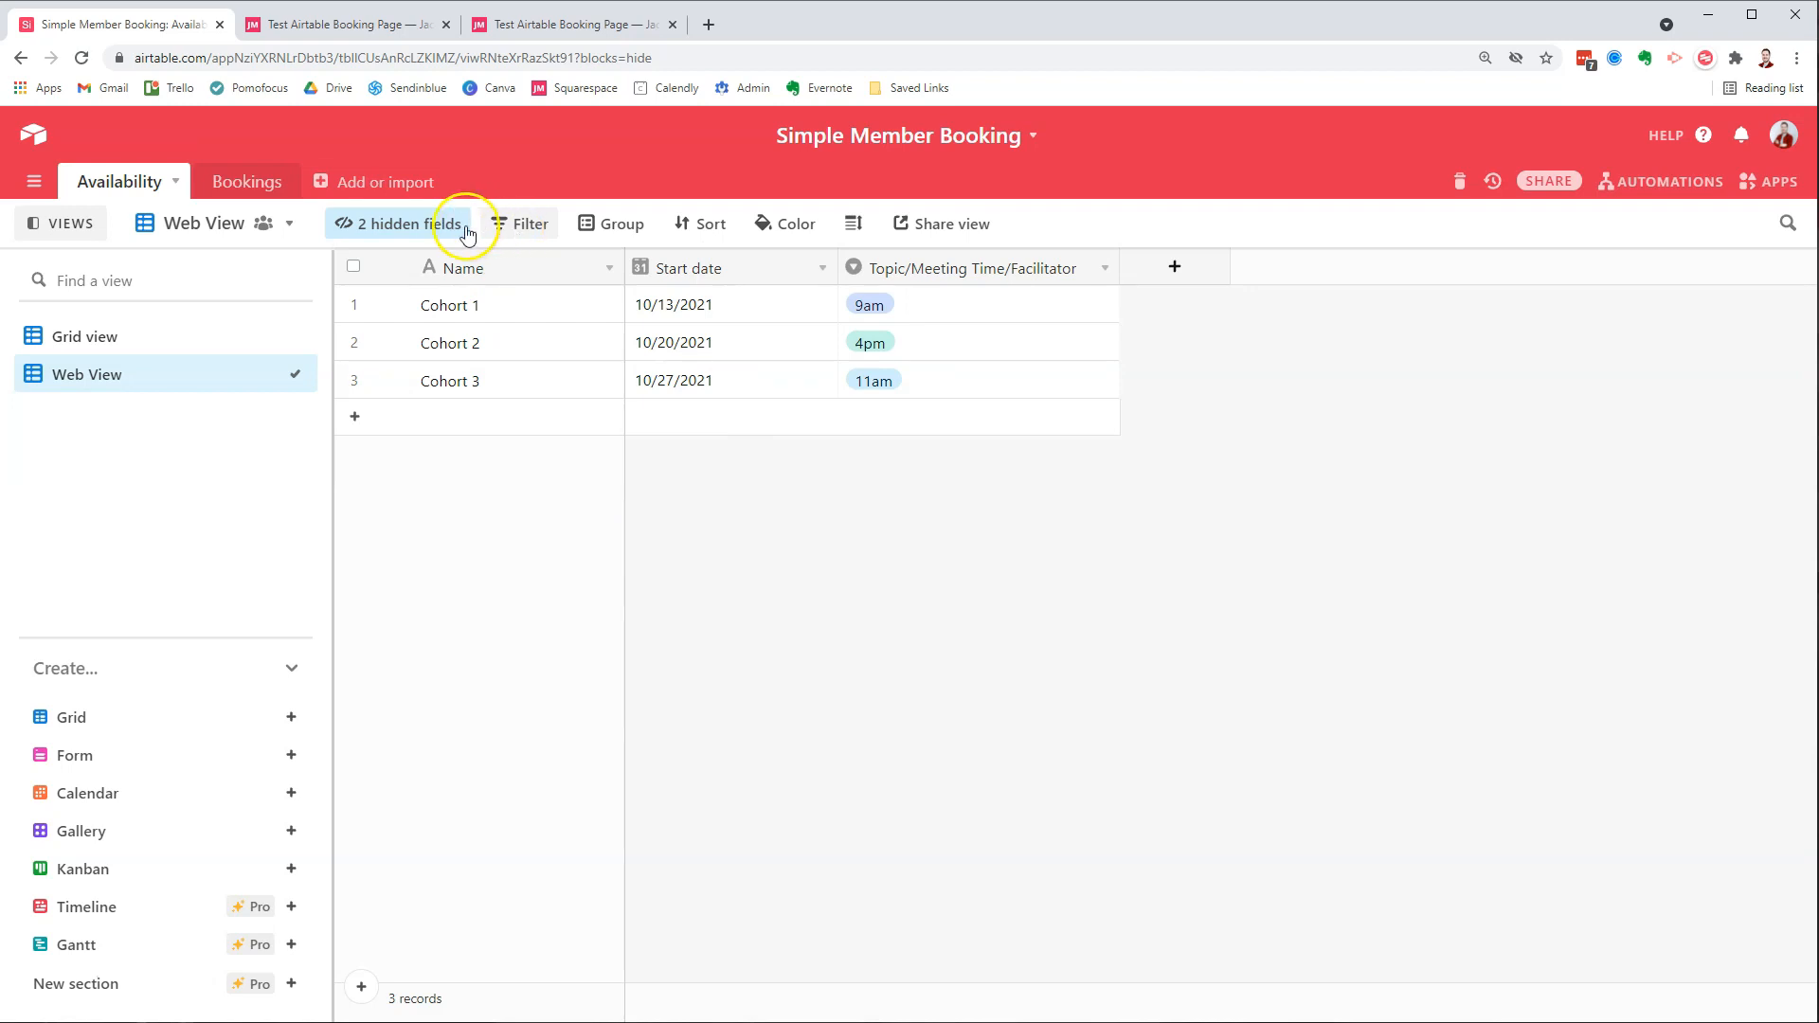
- Show the Status field again so name, status, start date and topic stay visible
left_click(410, 223)
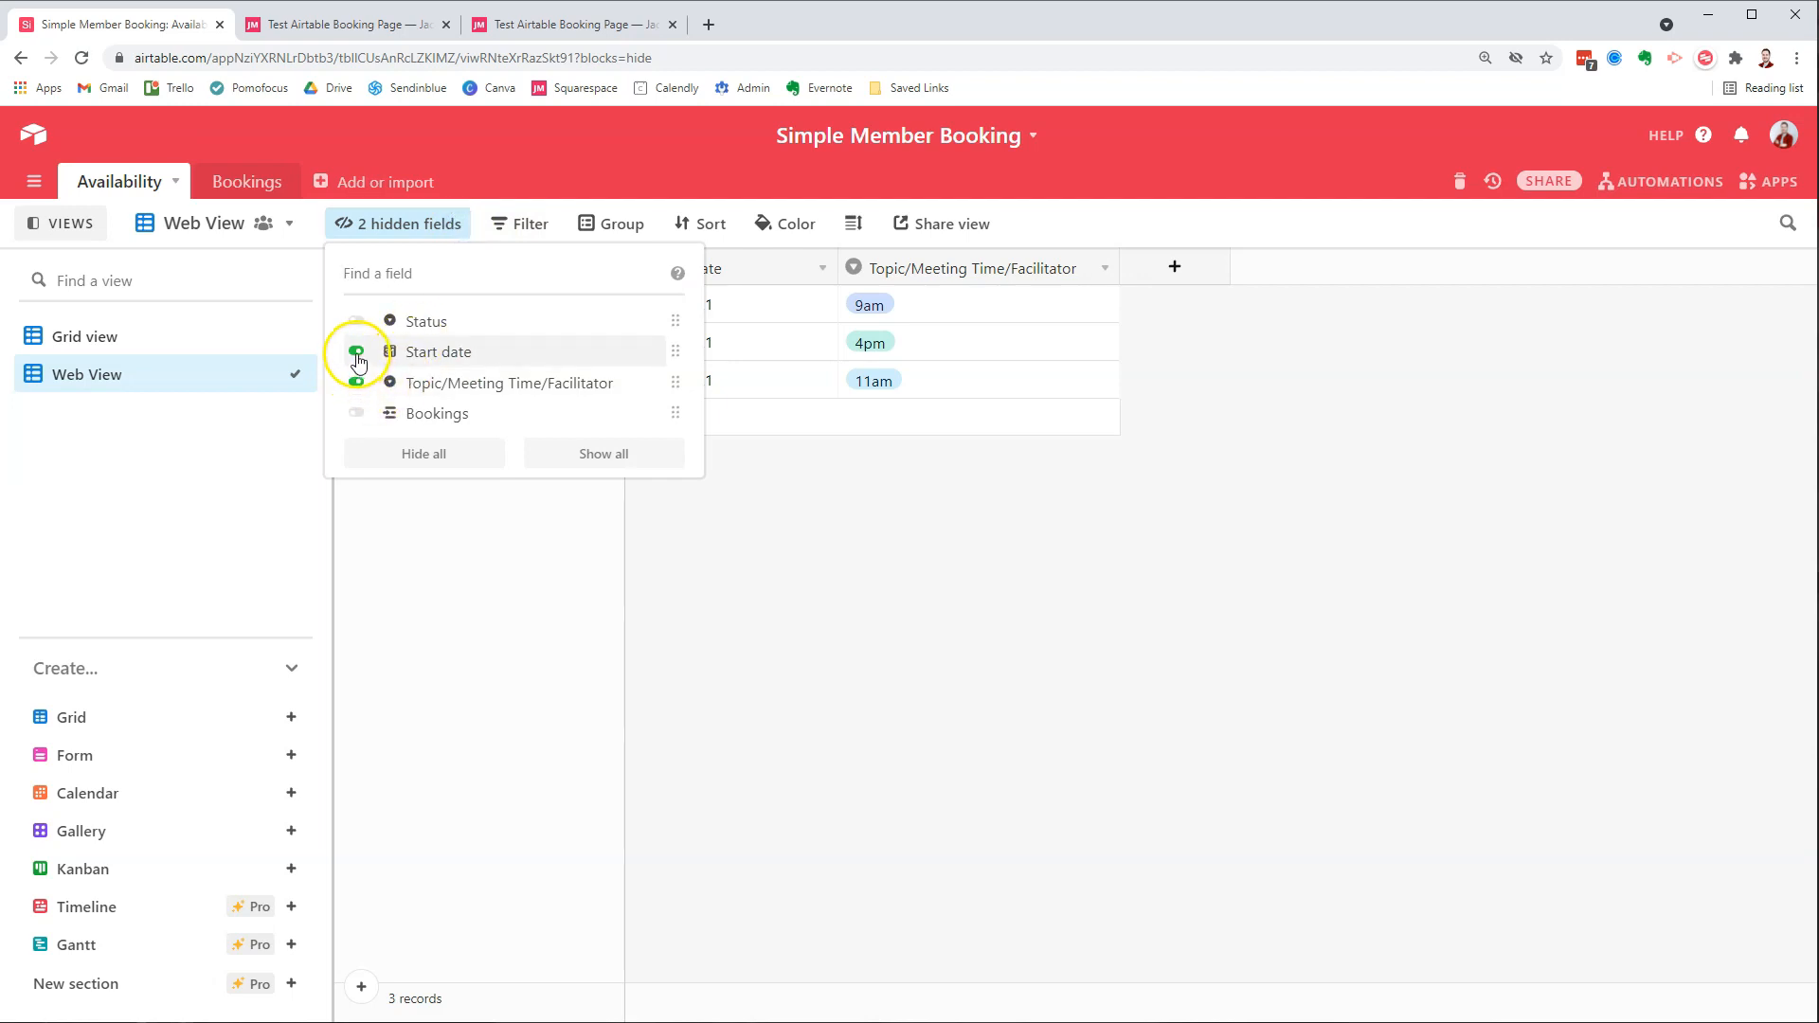
left_click(359, 358)
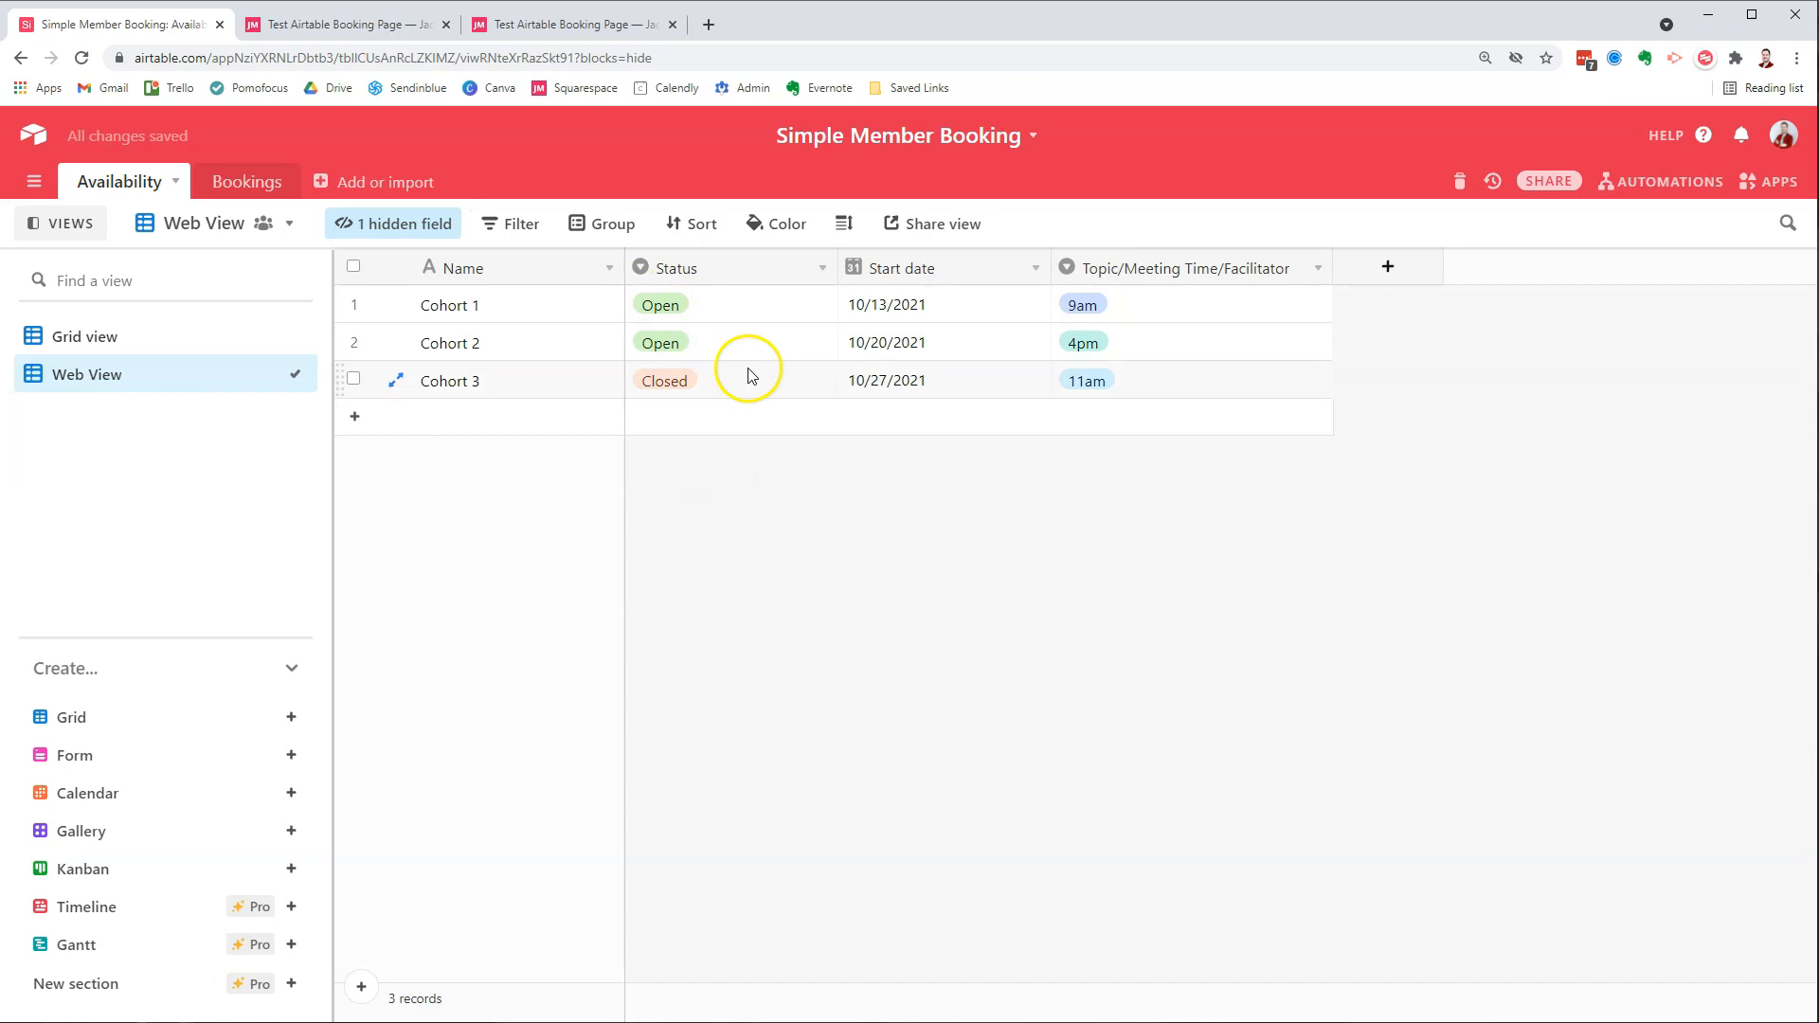
left_click(394, 224)
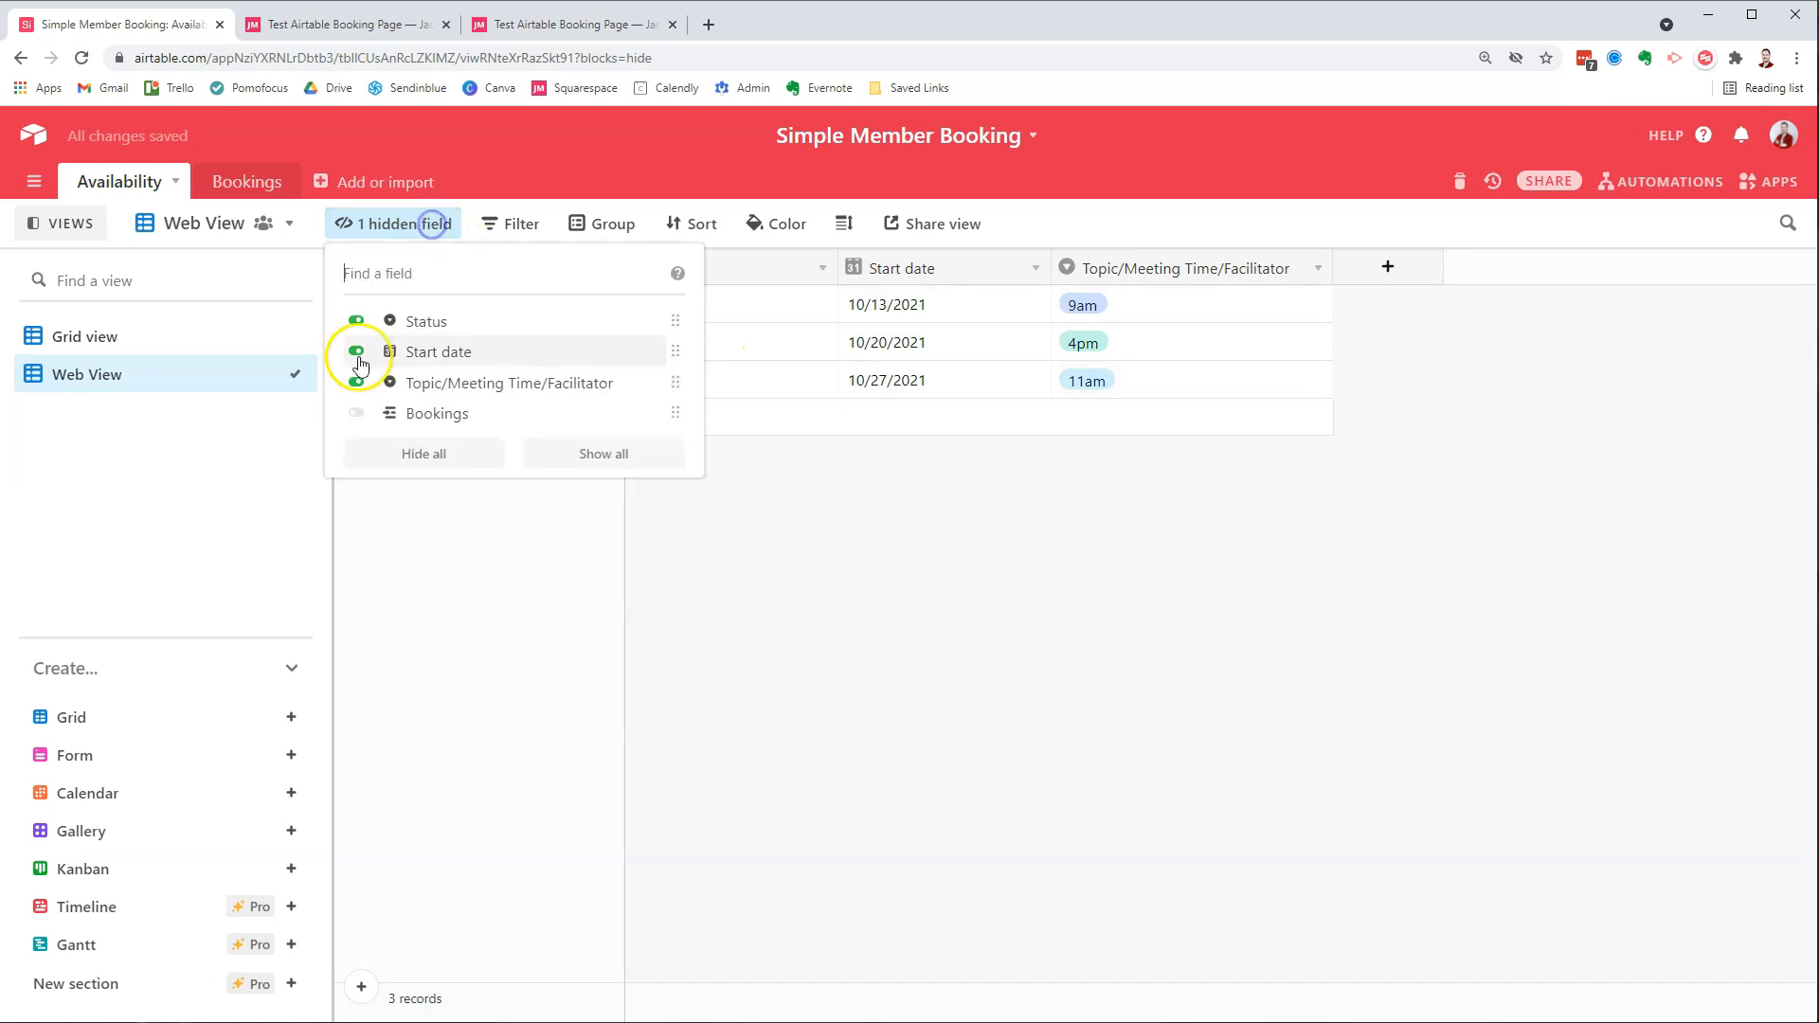
- Add a filter condition so the Web View lists only Open cohort records
left_click(508, 223)
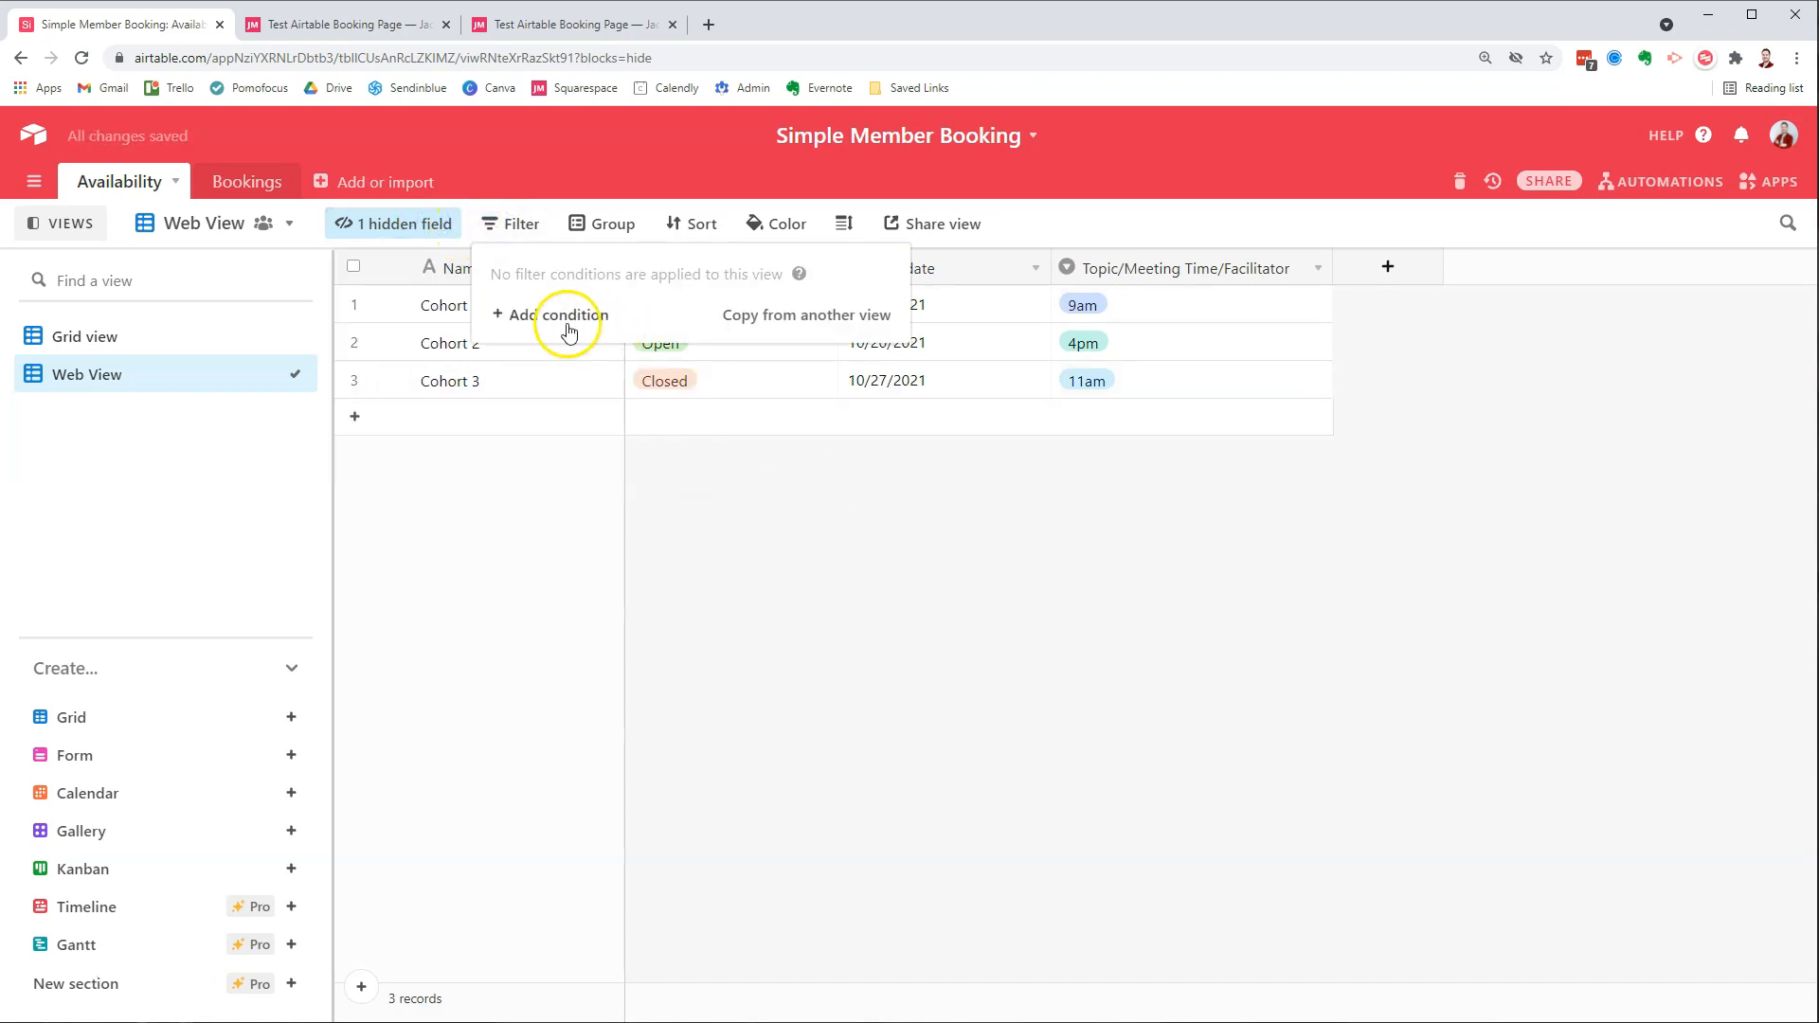
left_click(557, 317)
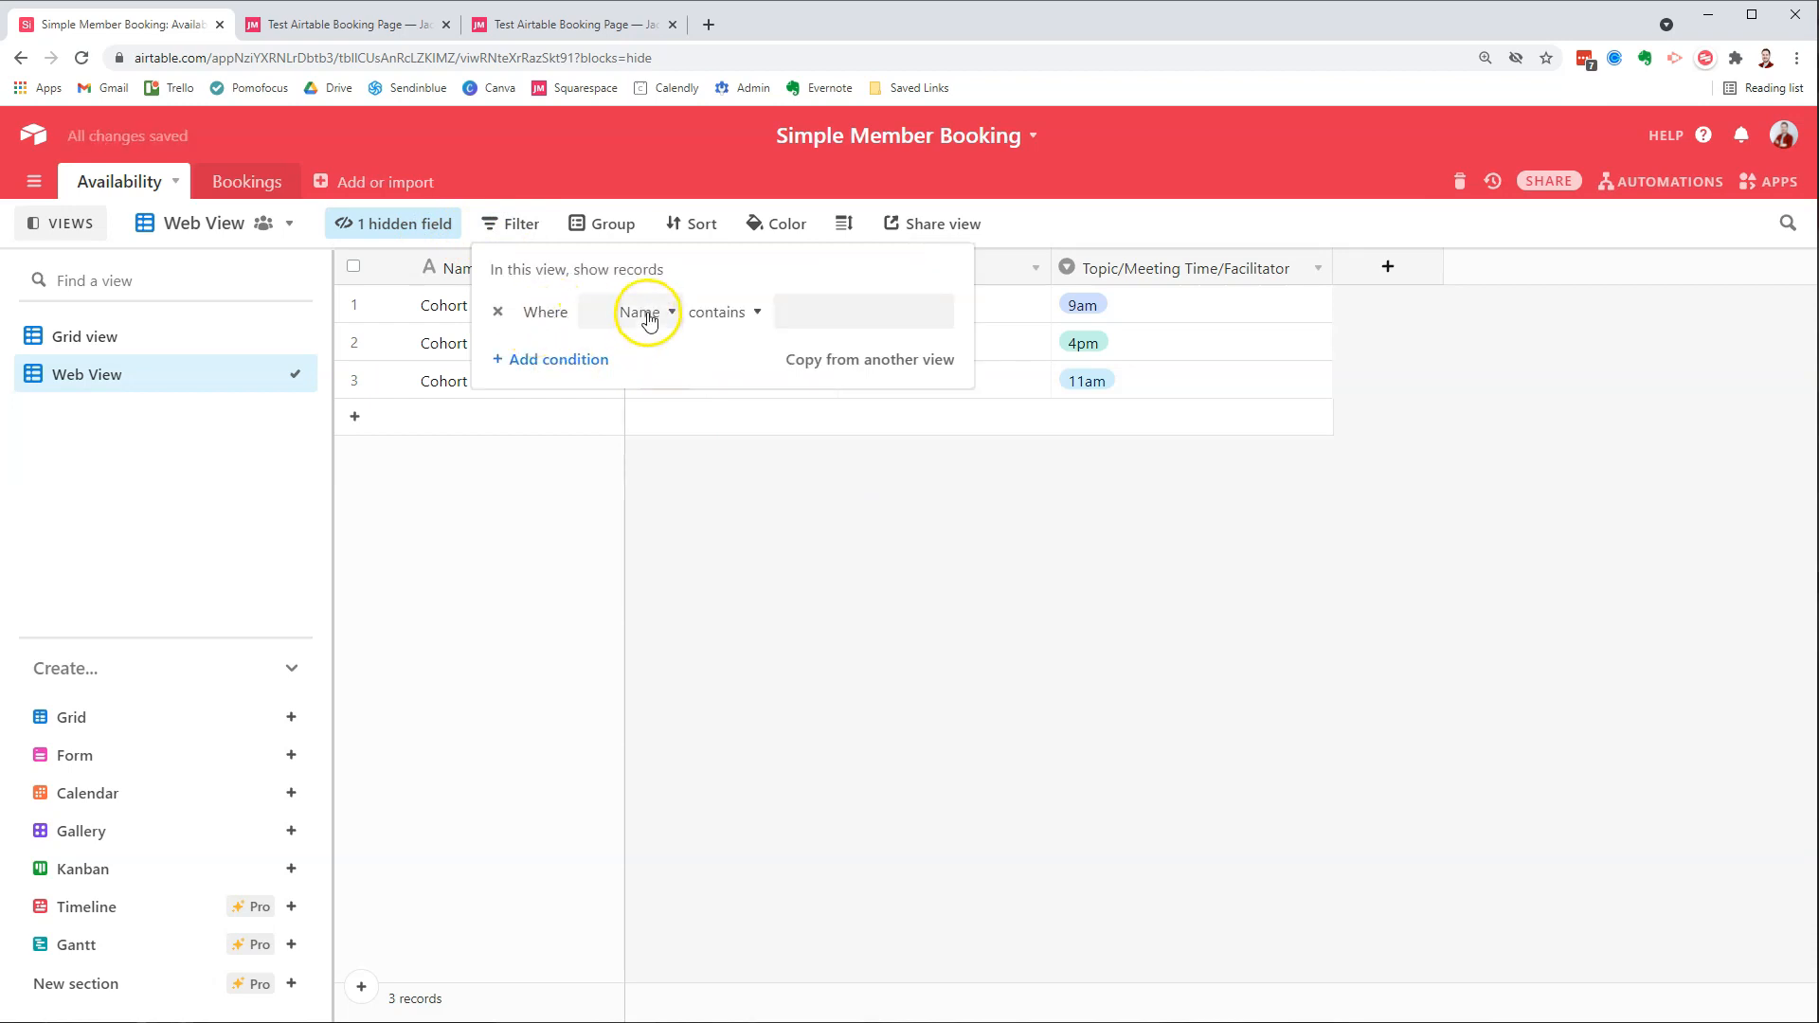
left_click(644, 311)
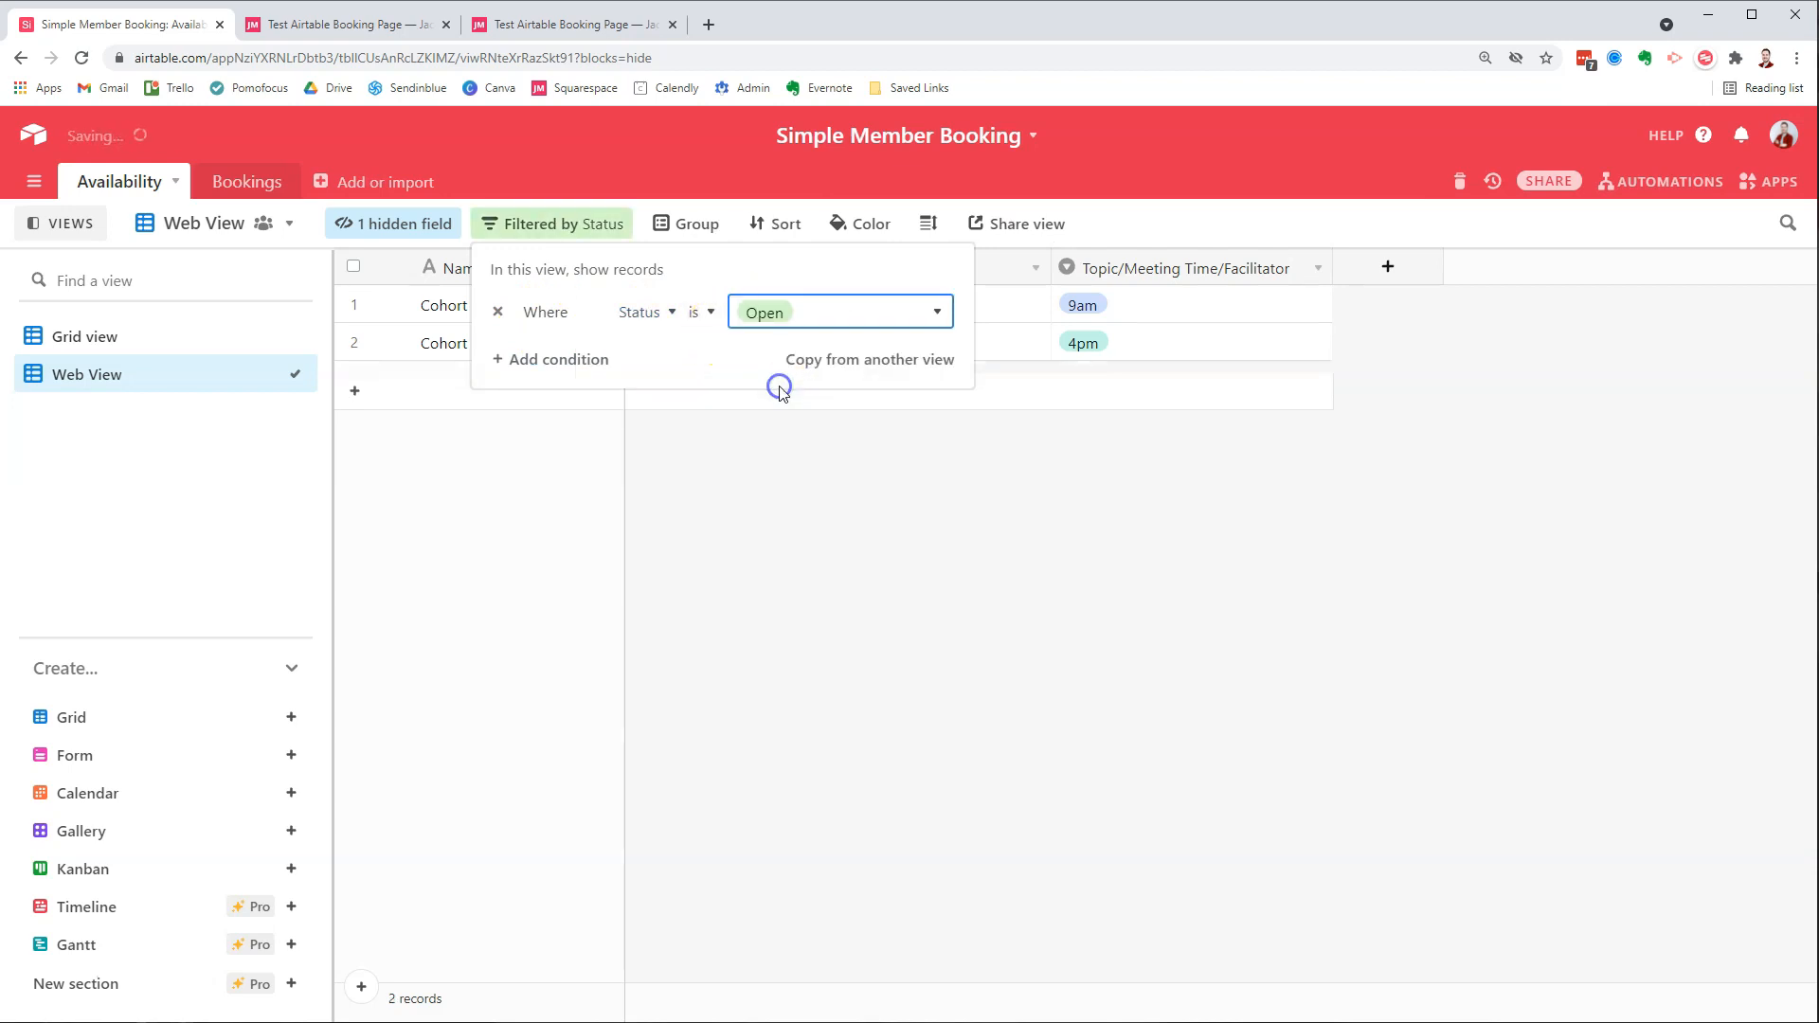
left_click(794, 399)
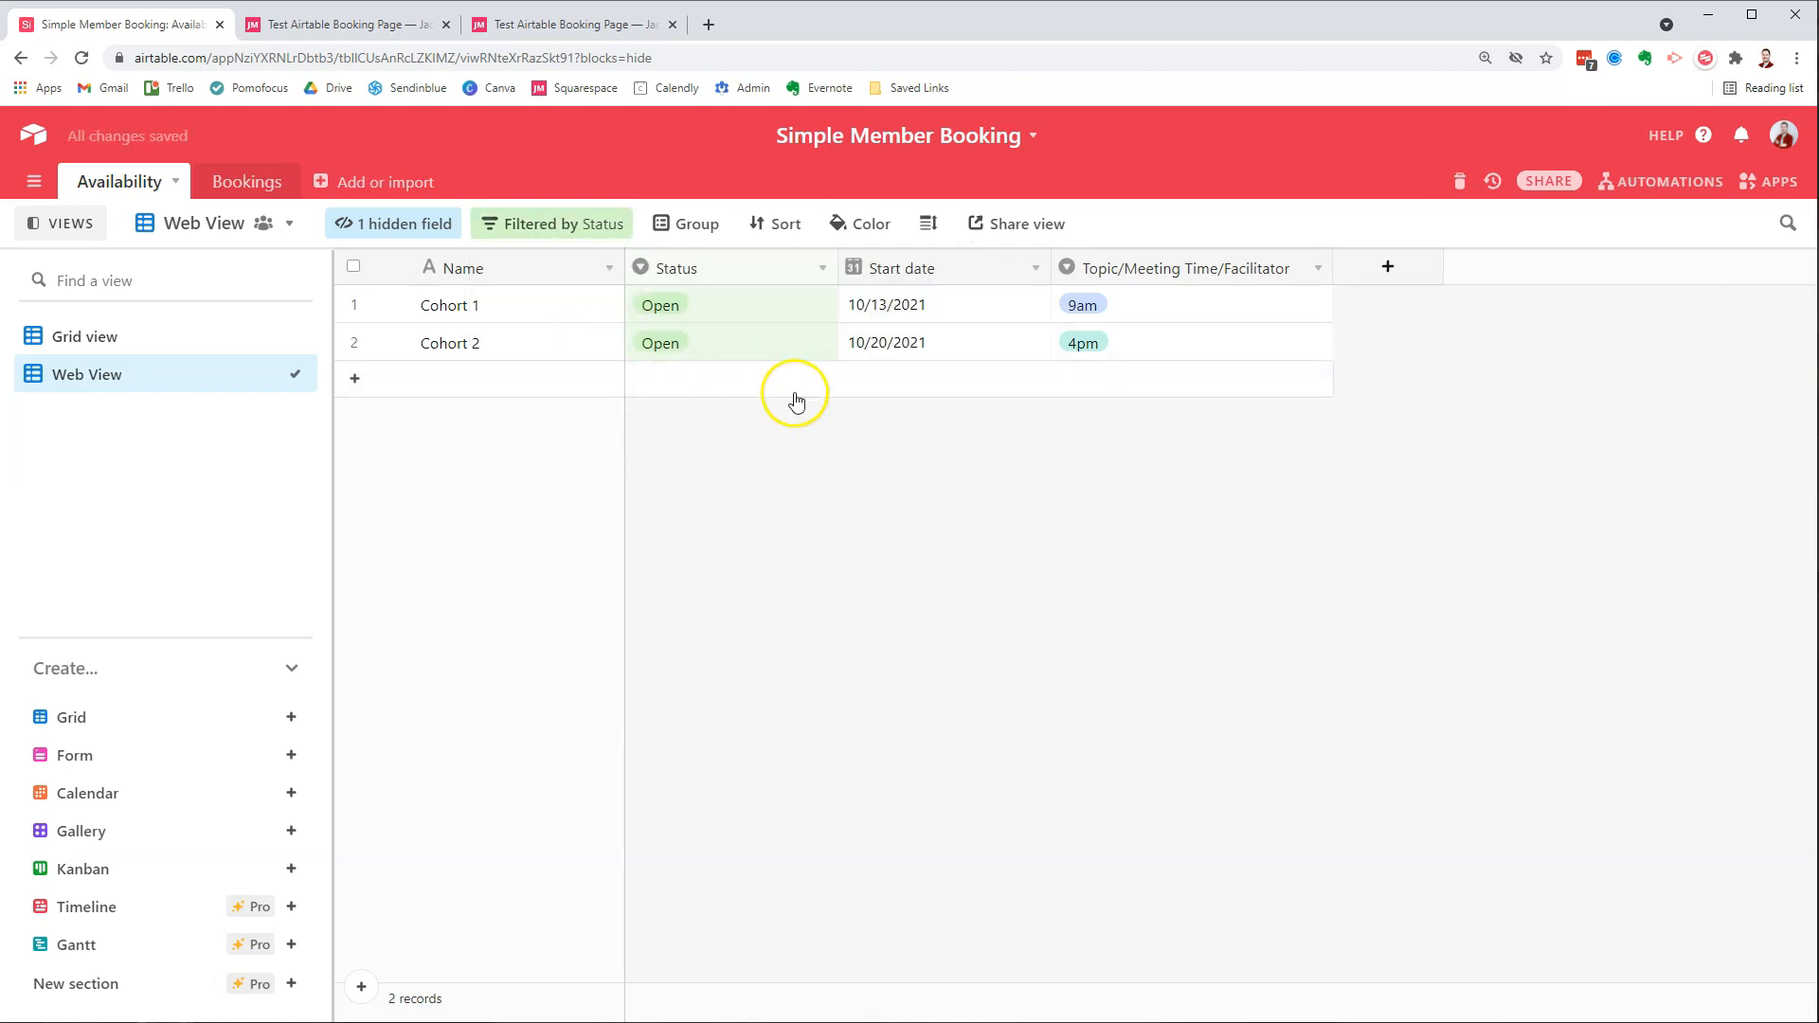
mouse_move(500, 400)
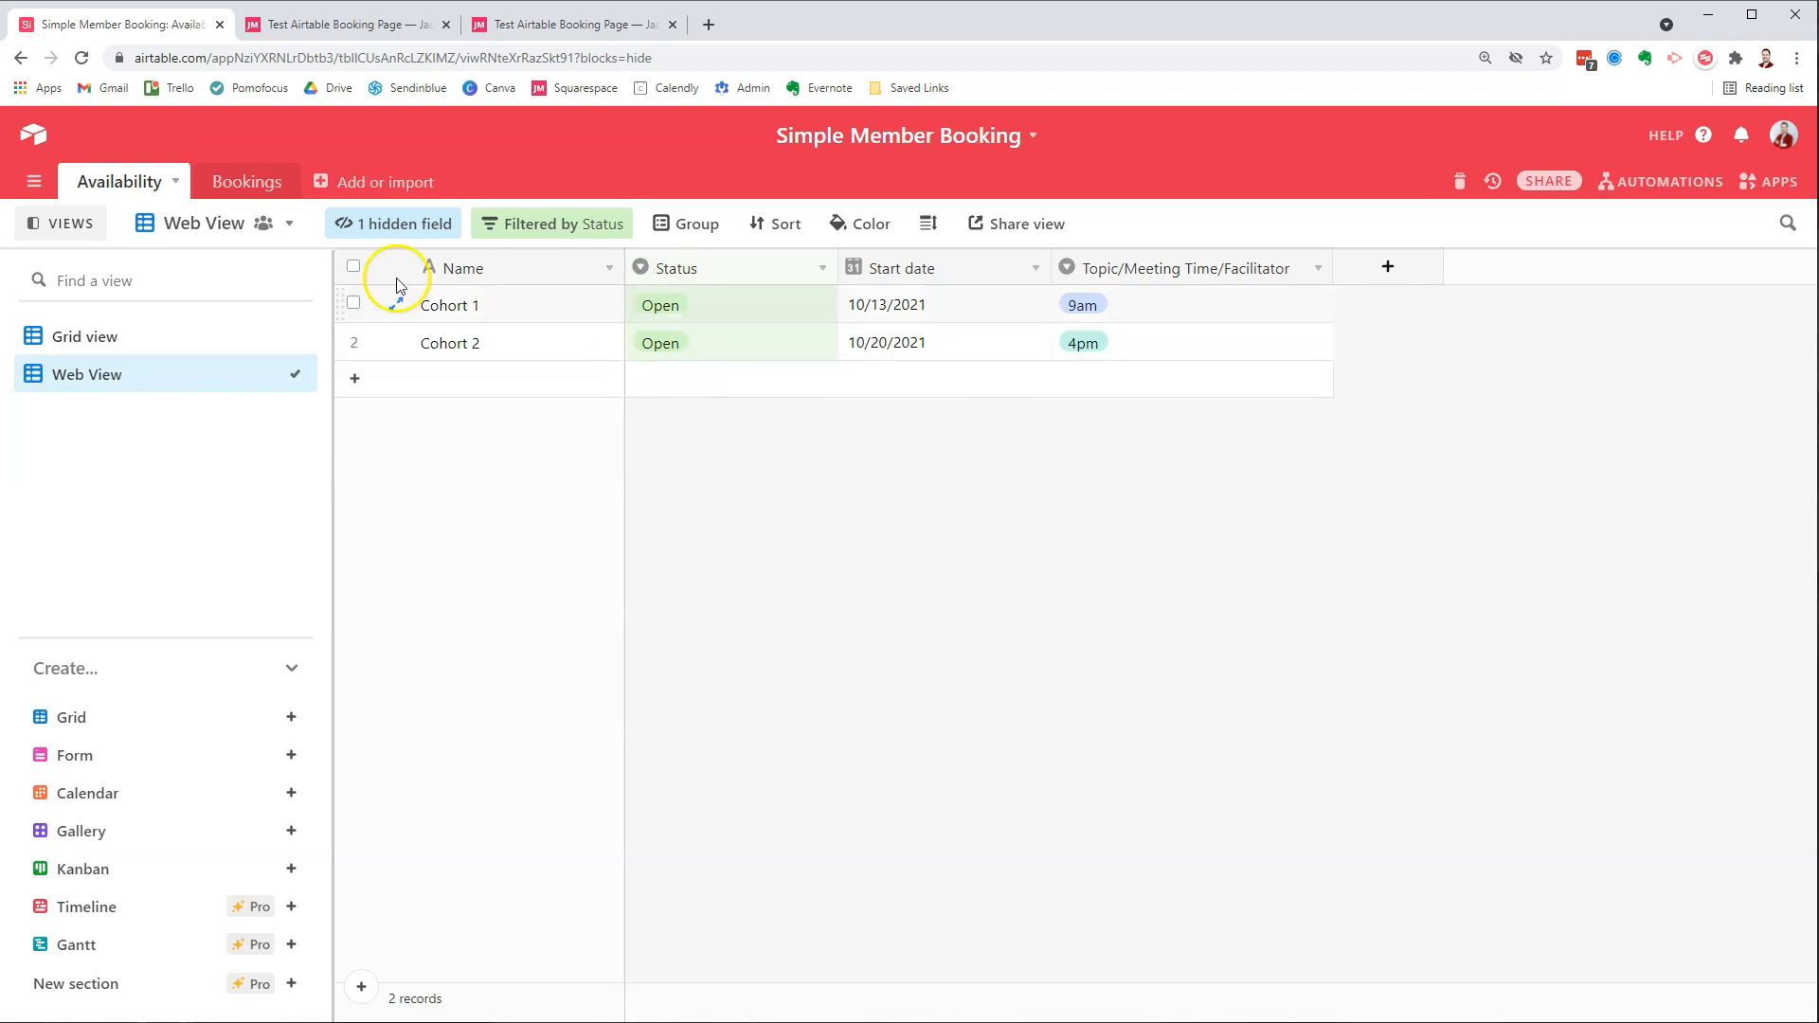
- Hide the Status field, leaving only name, start date and meeting time
left_click(392, 224)
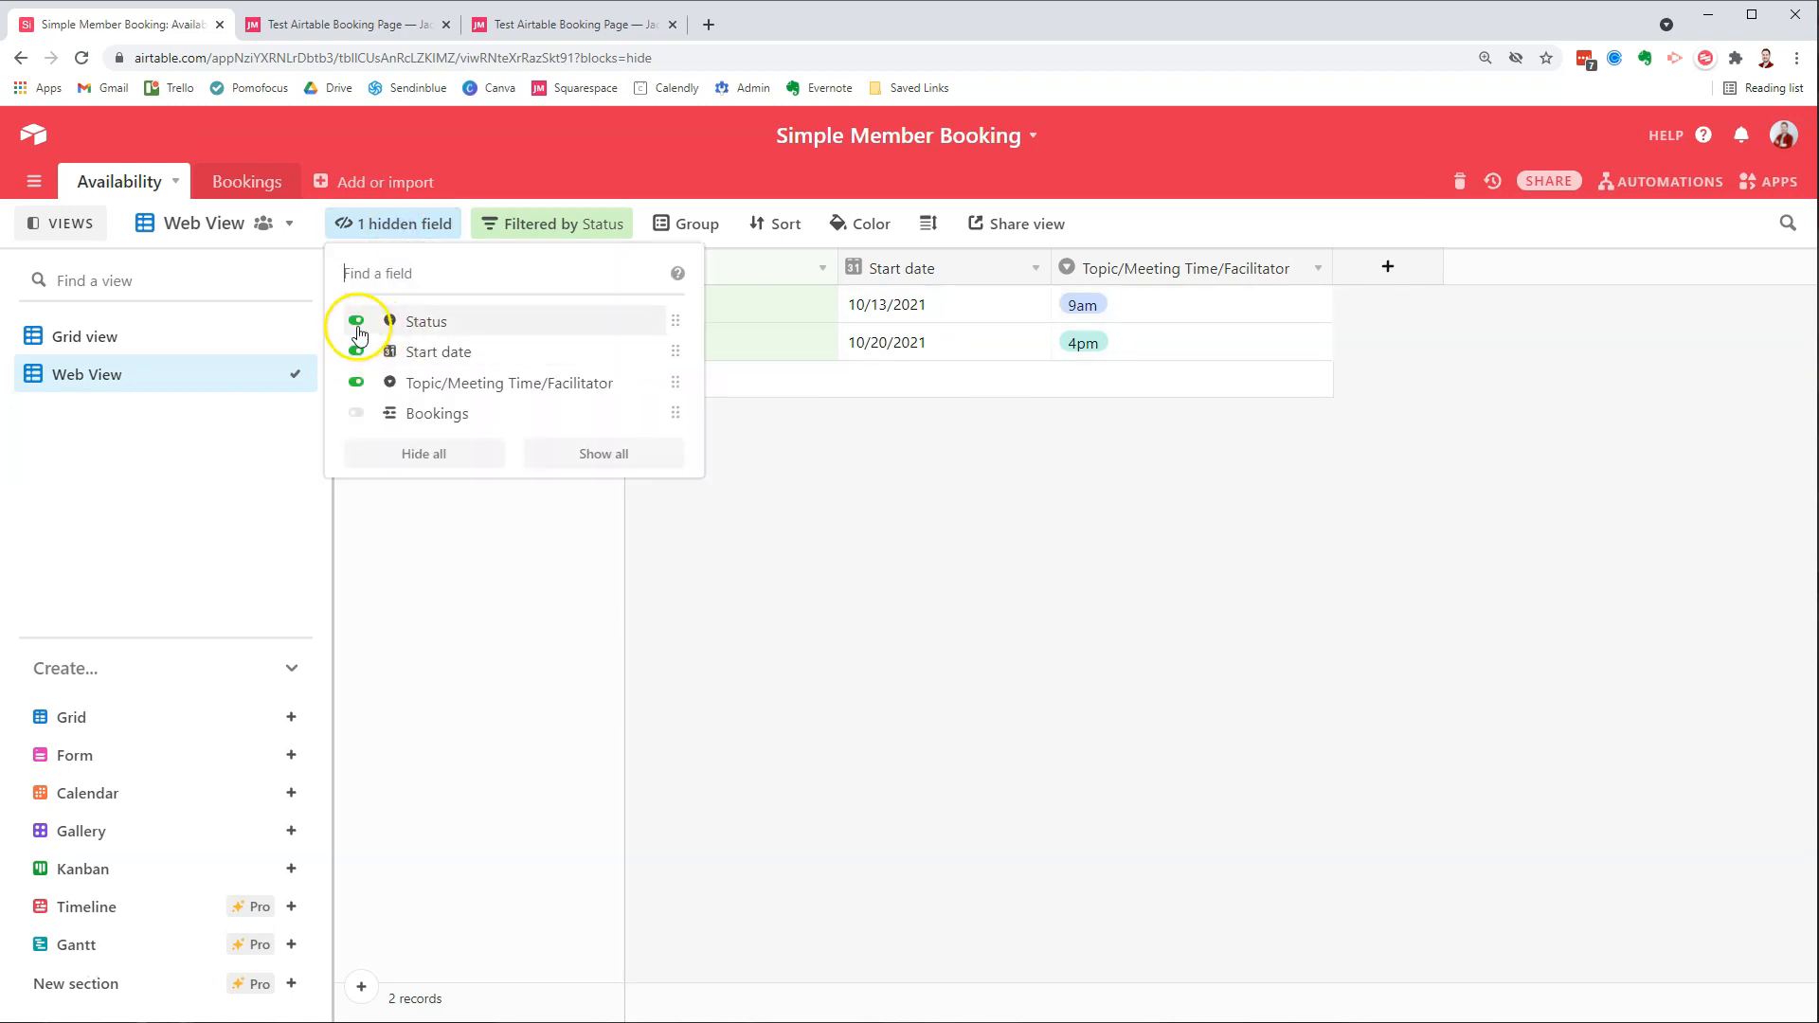
left_click(358, 322)
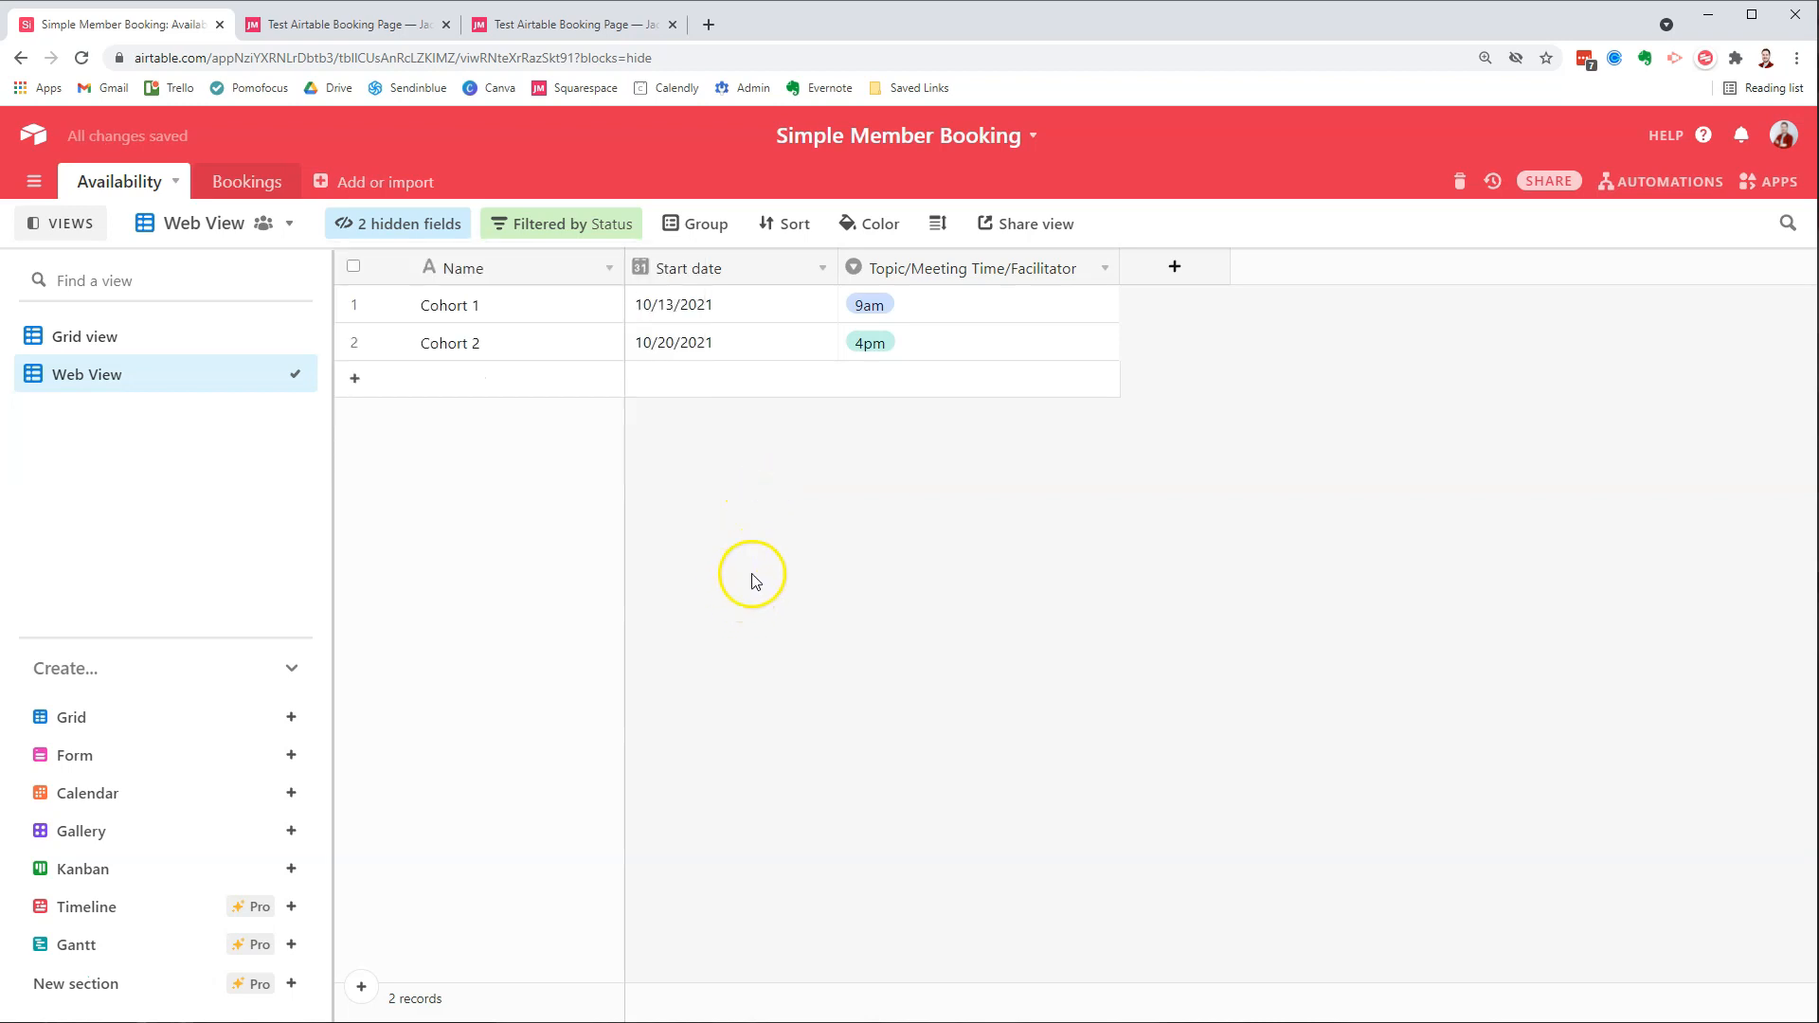
mouse_move(1025, 223)
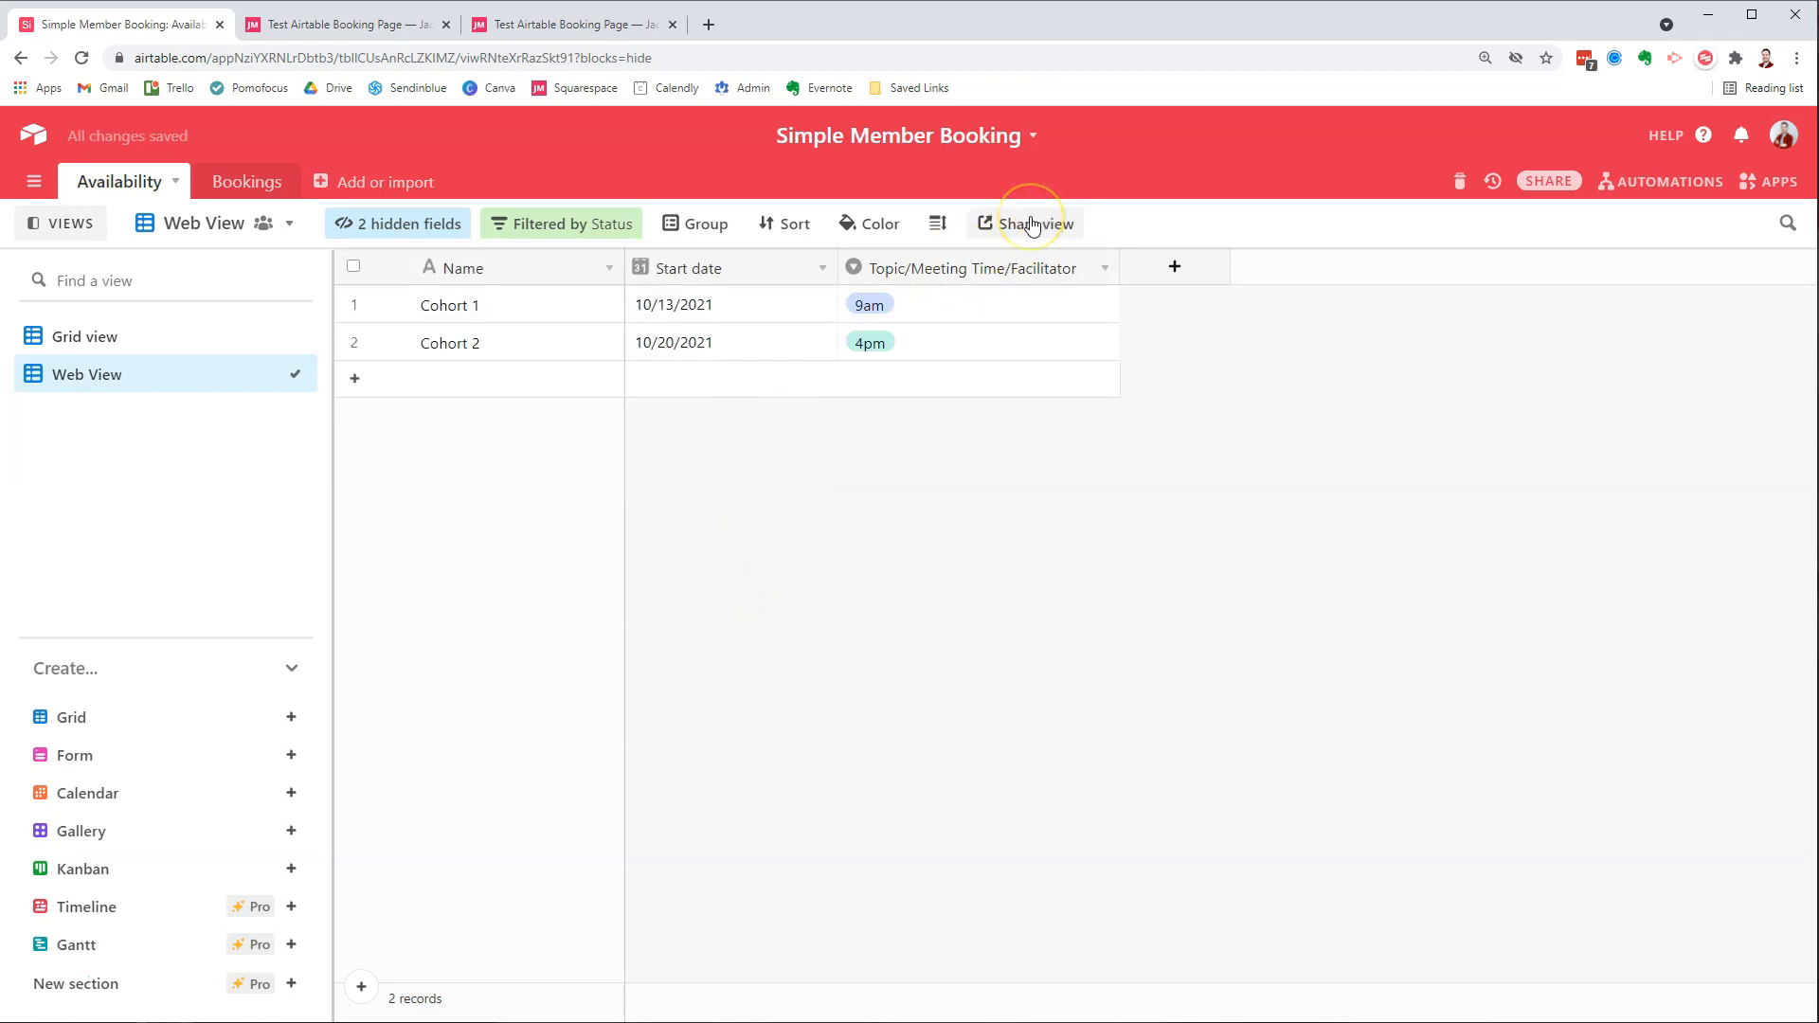
- Share the Web View via private link with 'Allow viewers to copy data' switched off
left_click(1023, 223)
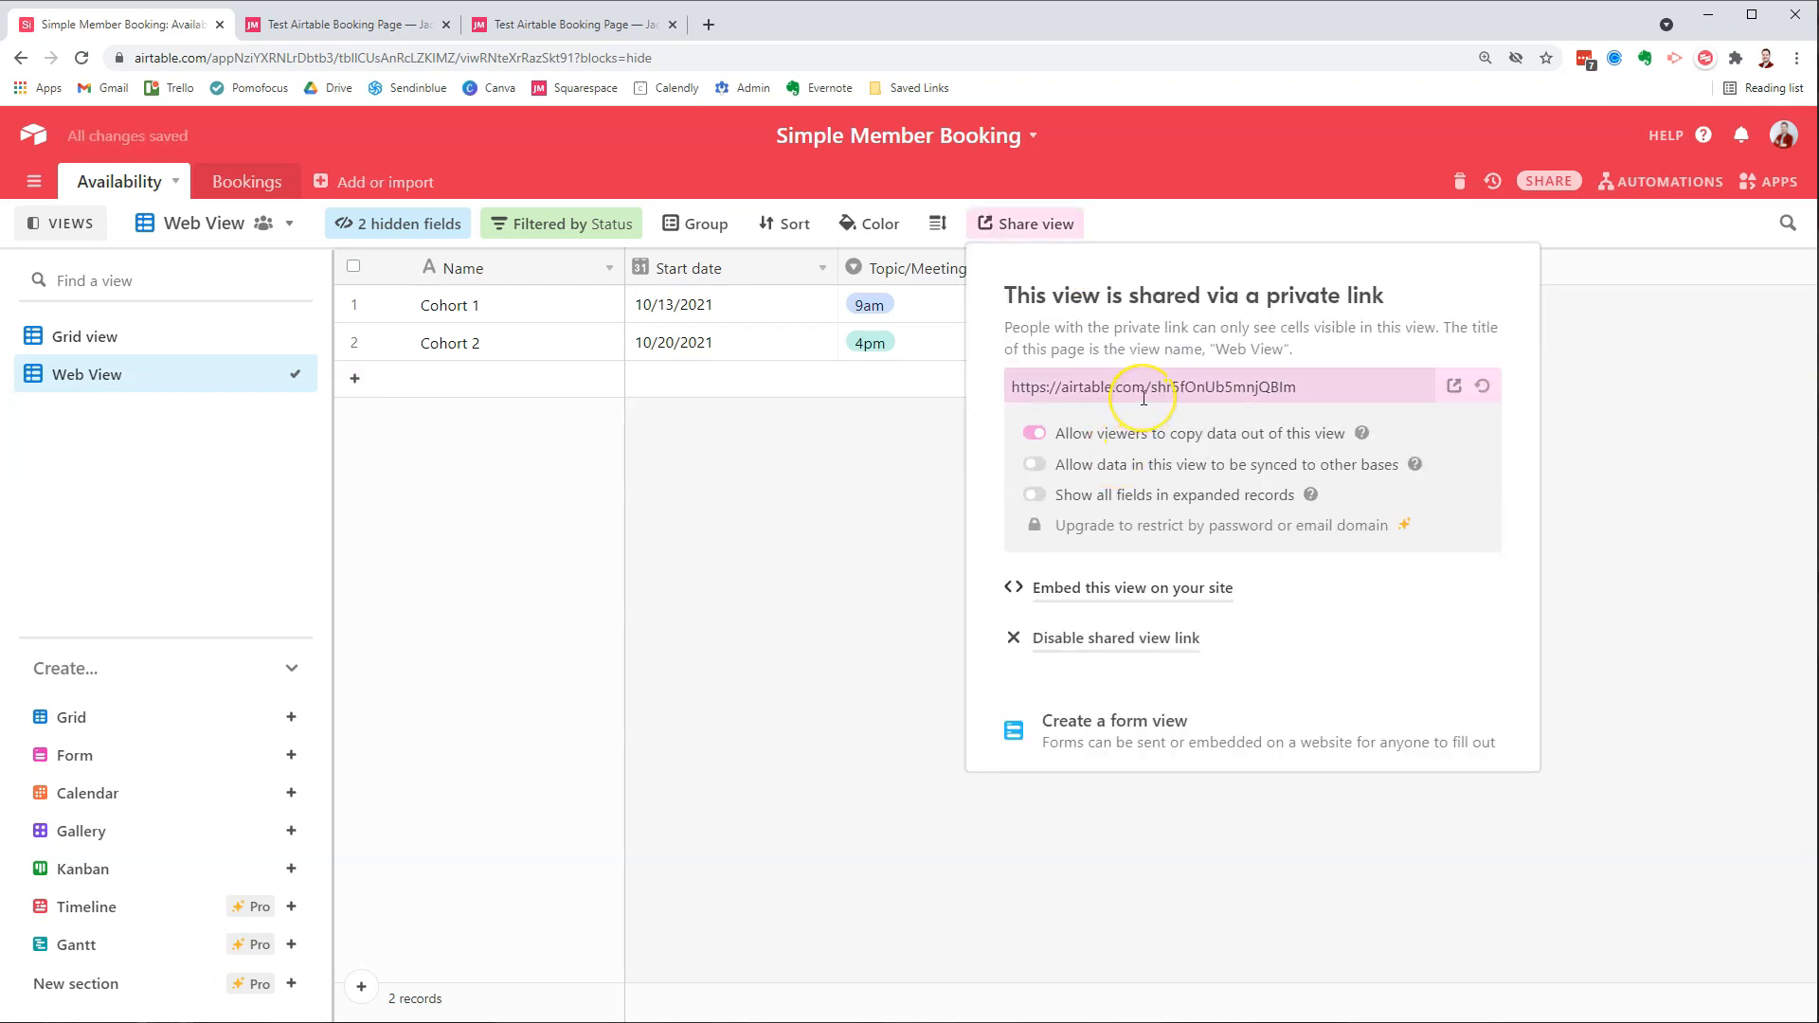
triple_click(1148, 387)
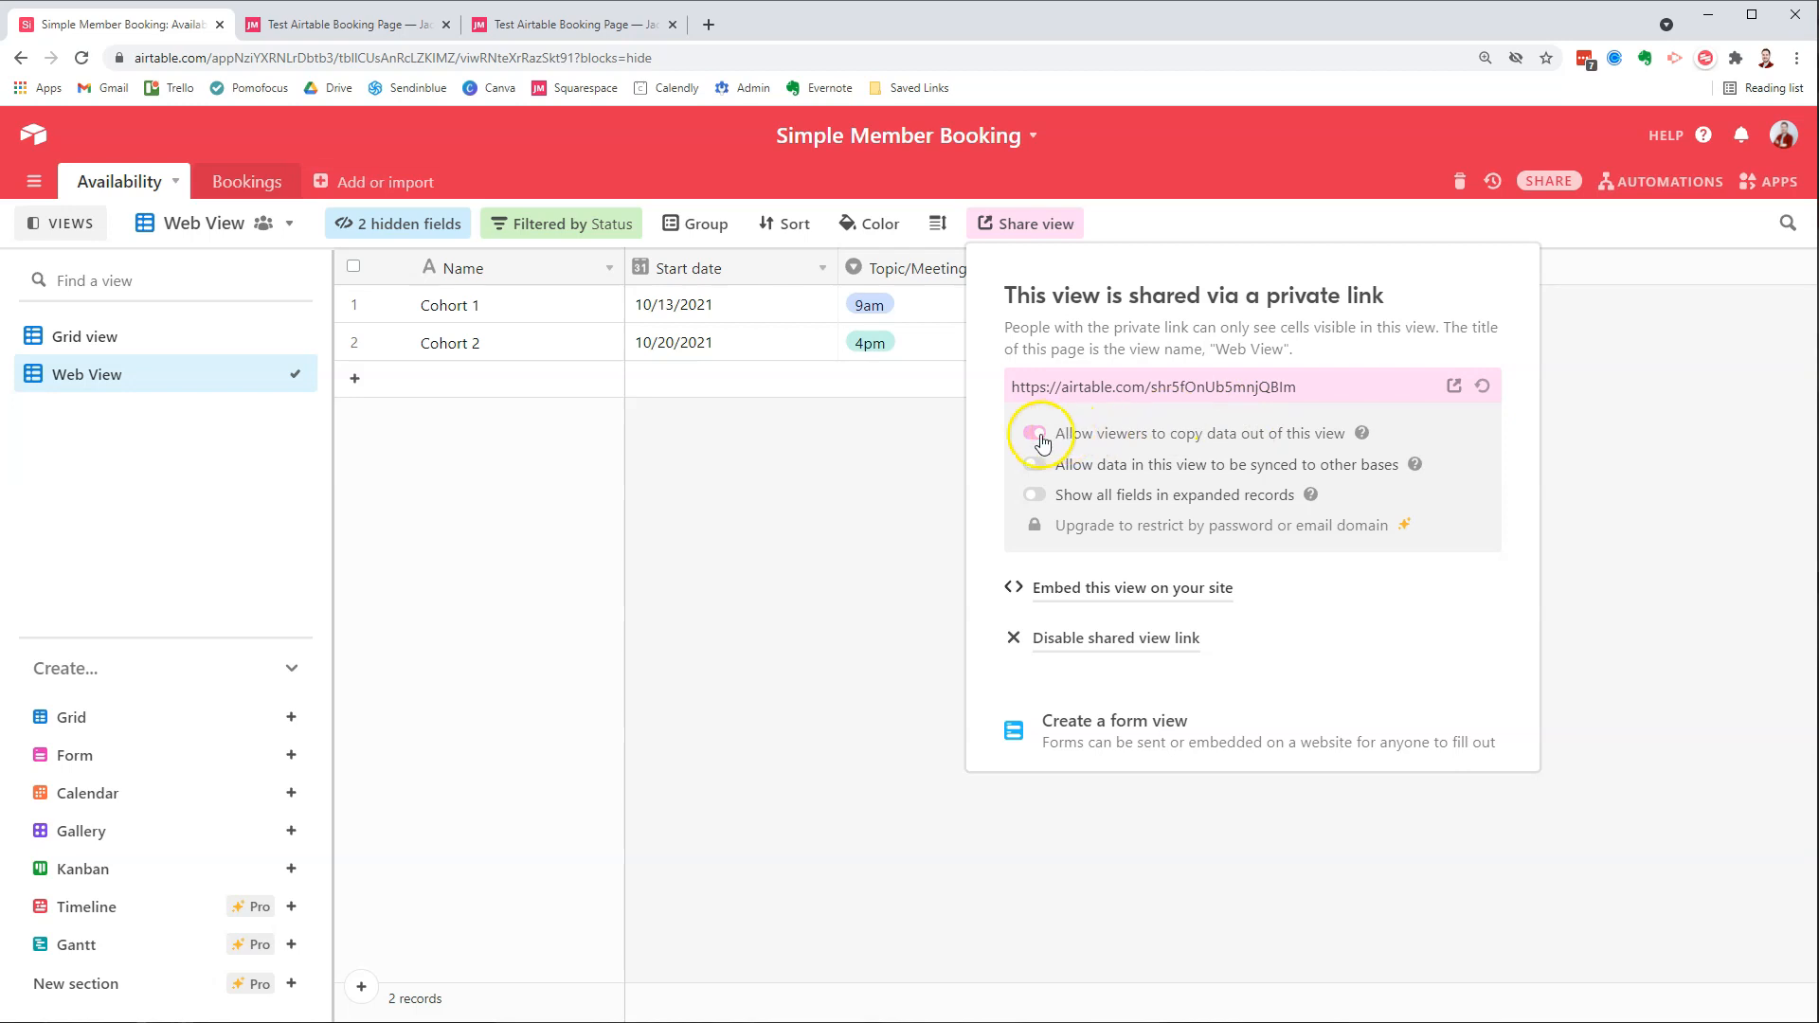
left_click(1034, 432)
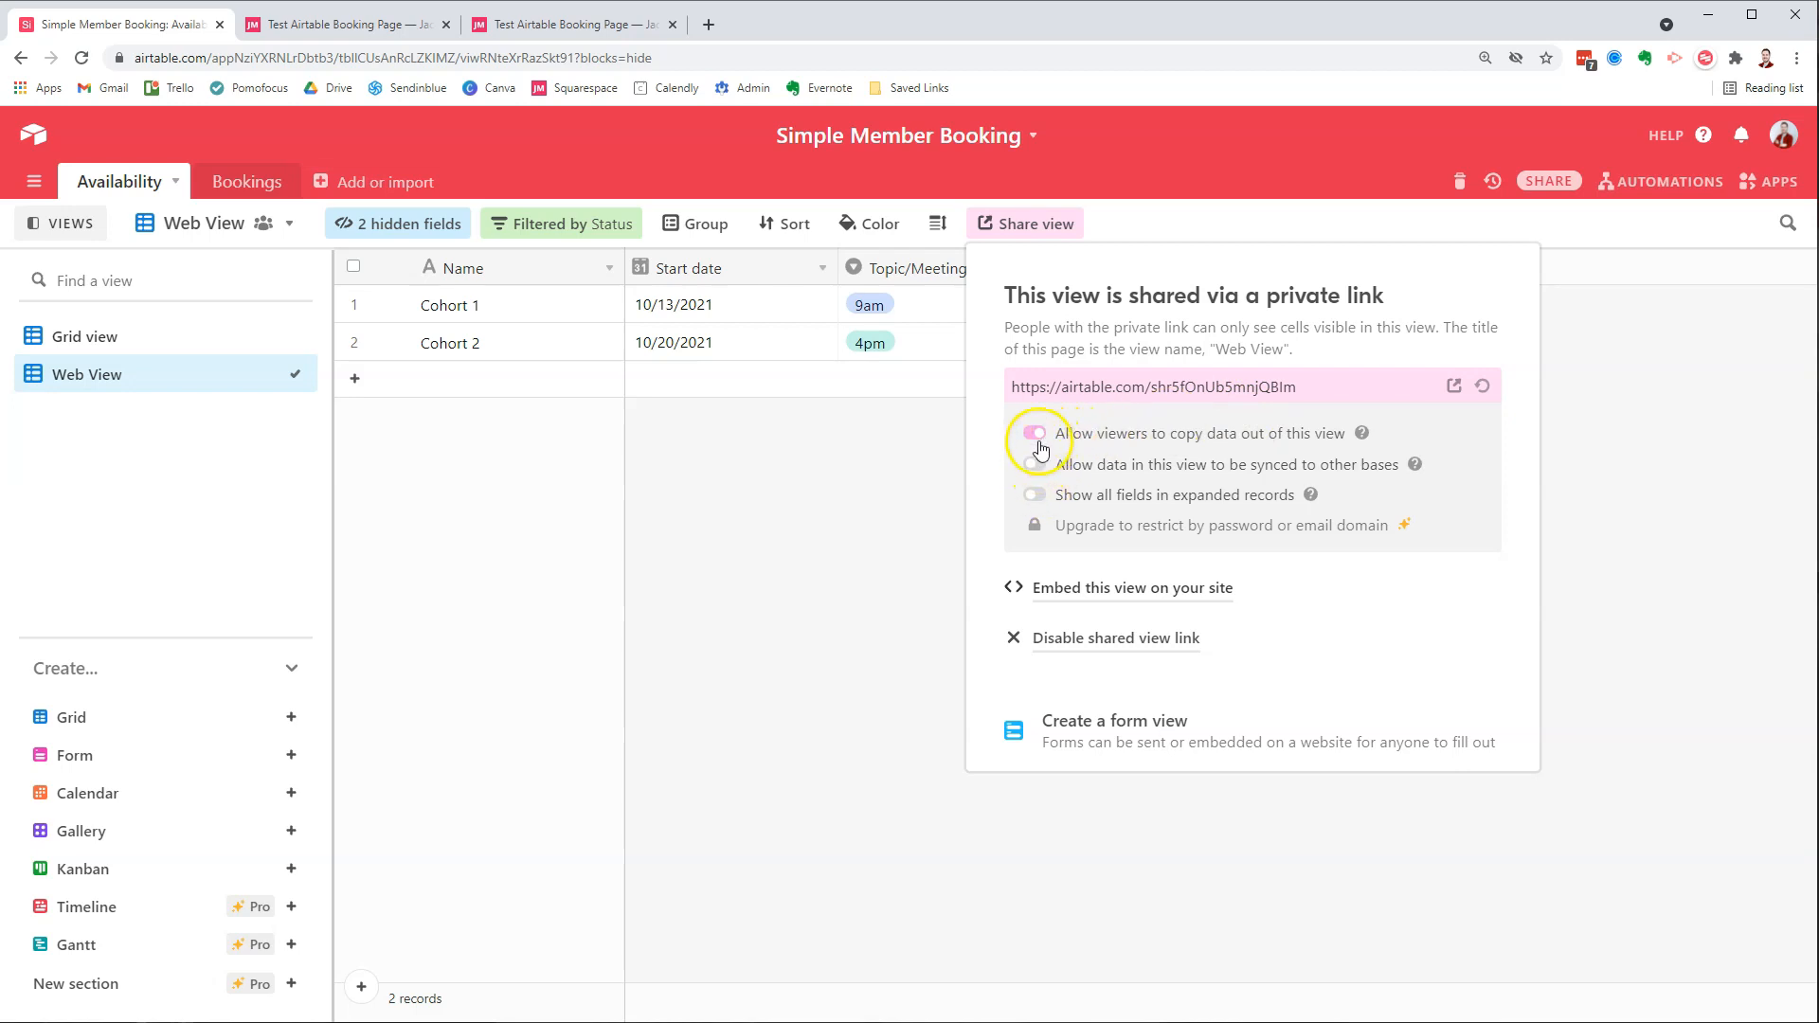
left_click(1034, 434)
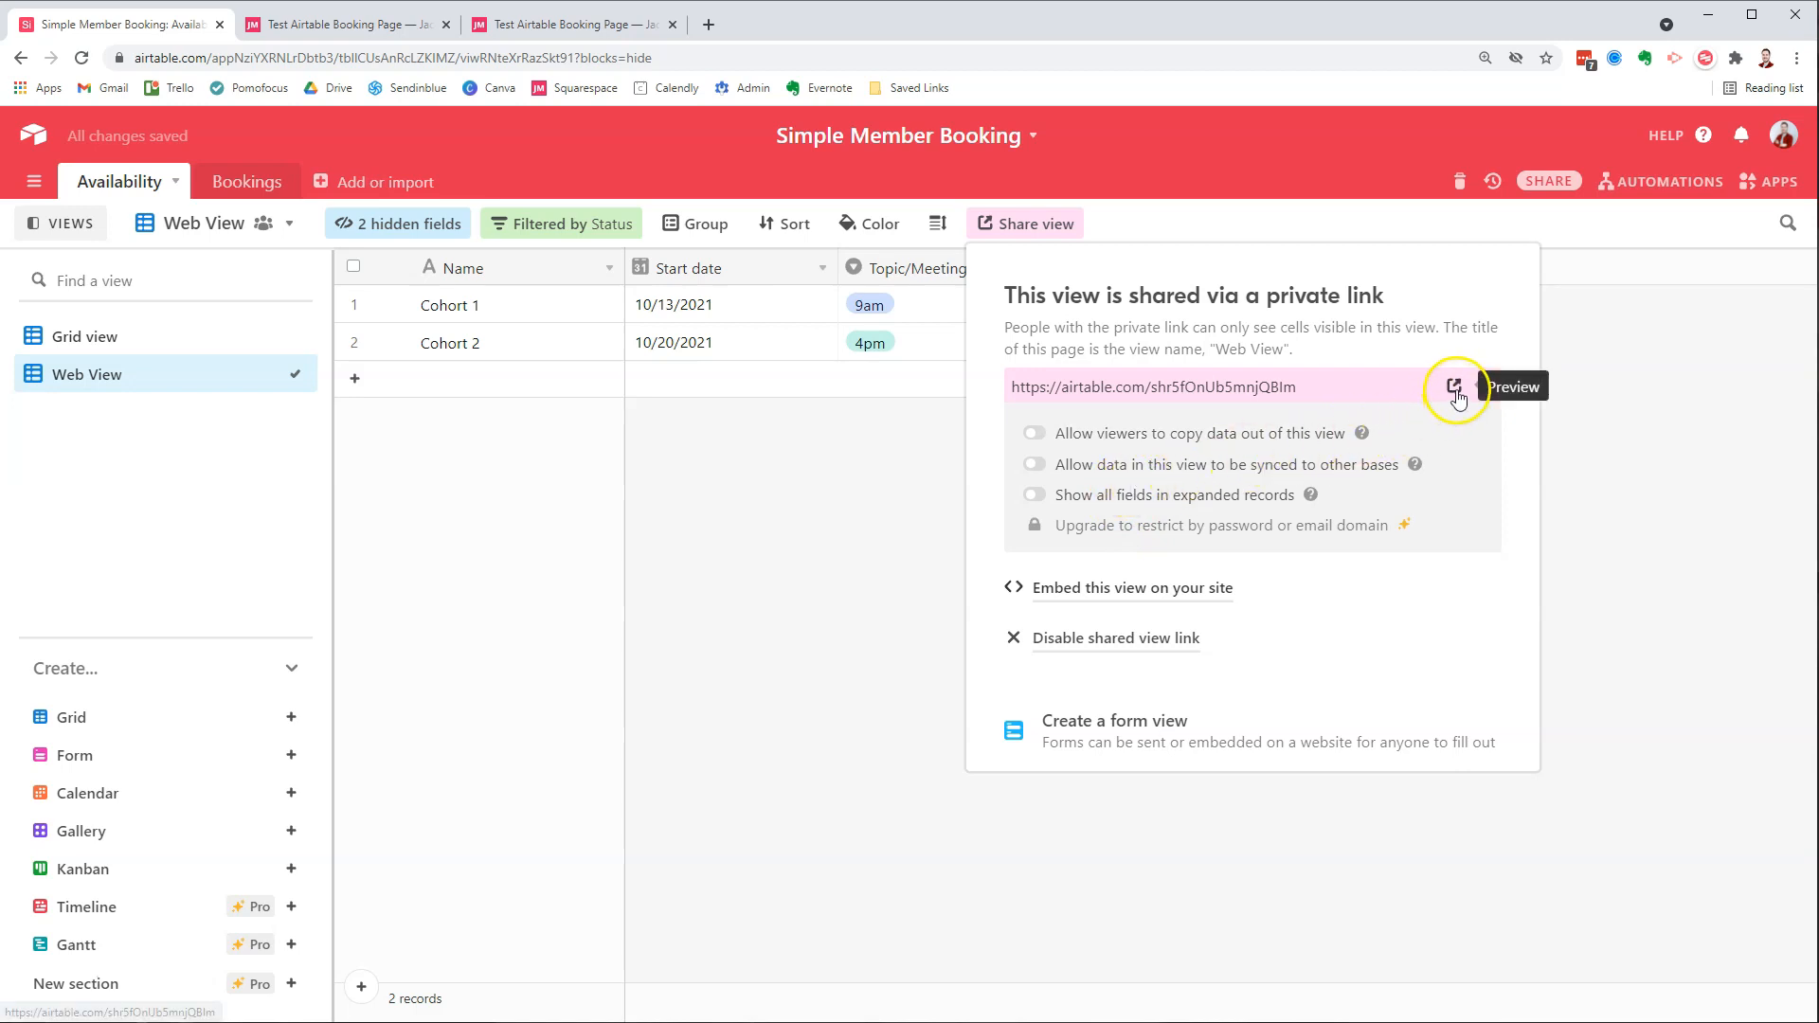
- Preview the shared Web View link in a new browser tab
left_click(1457, 387)
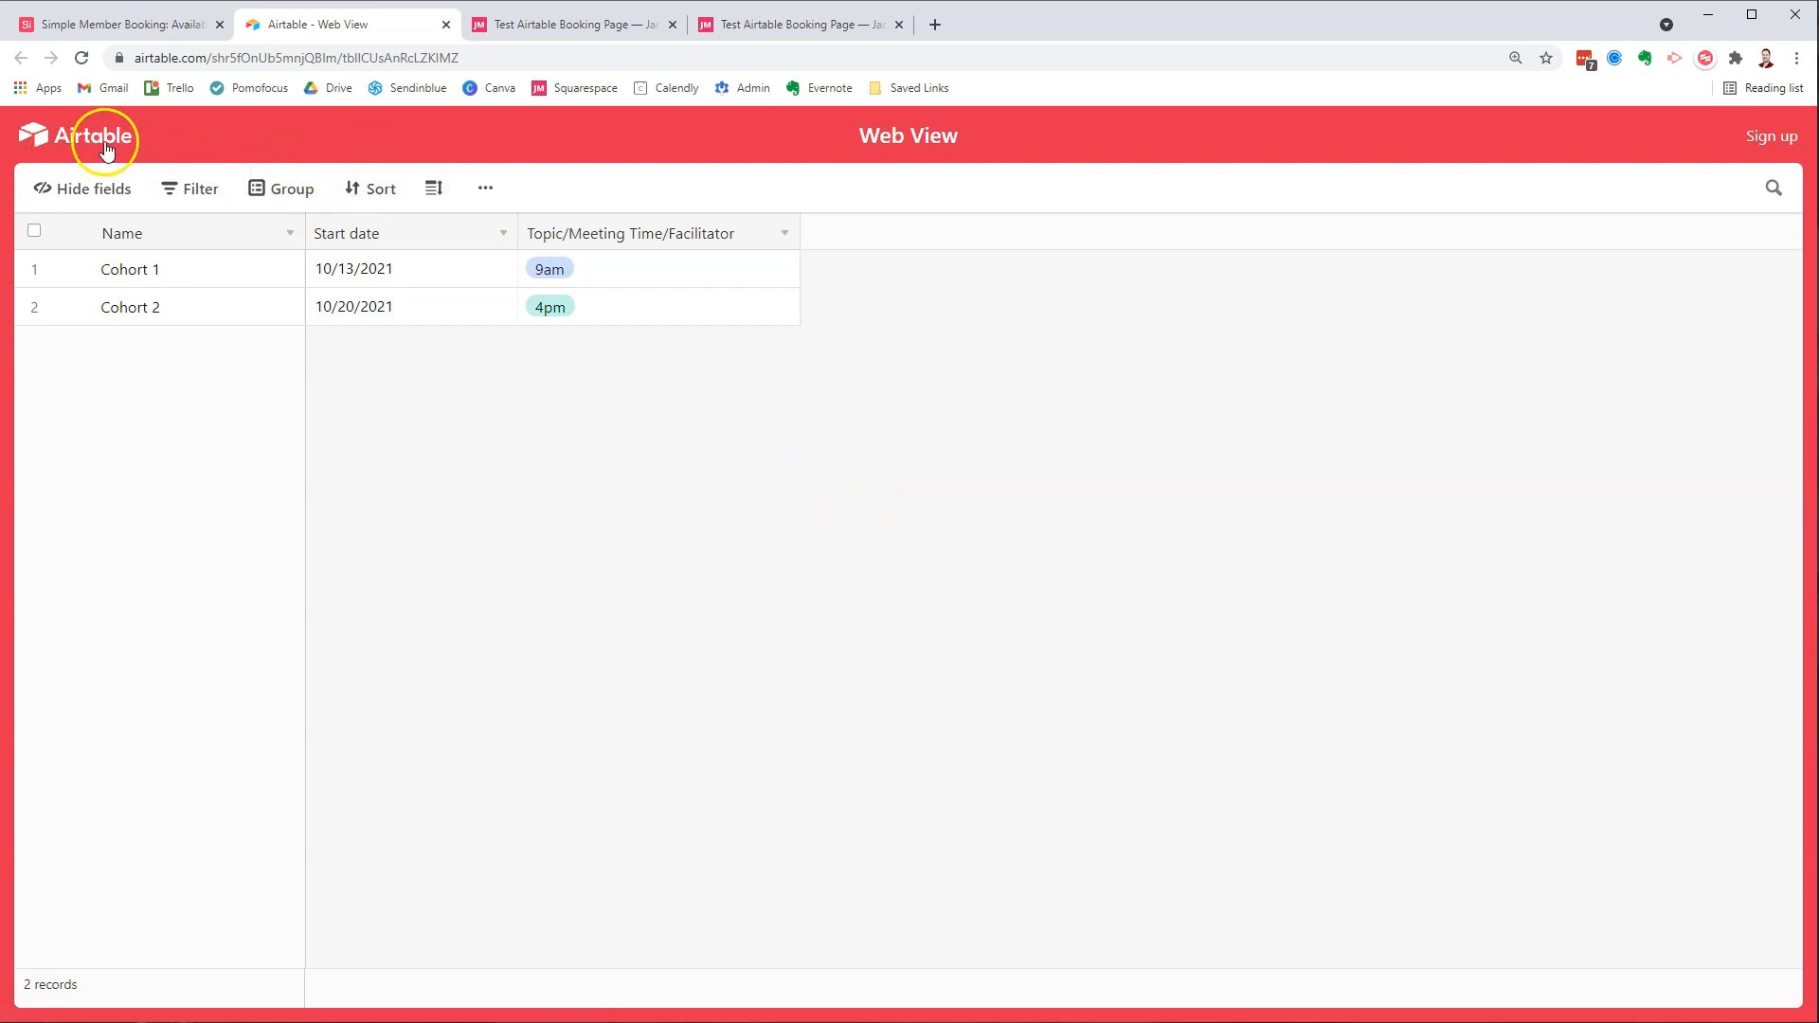
mouse_move(1533, 315)
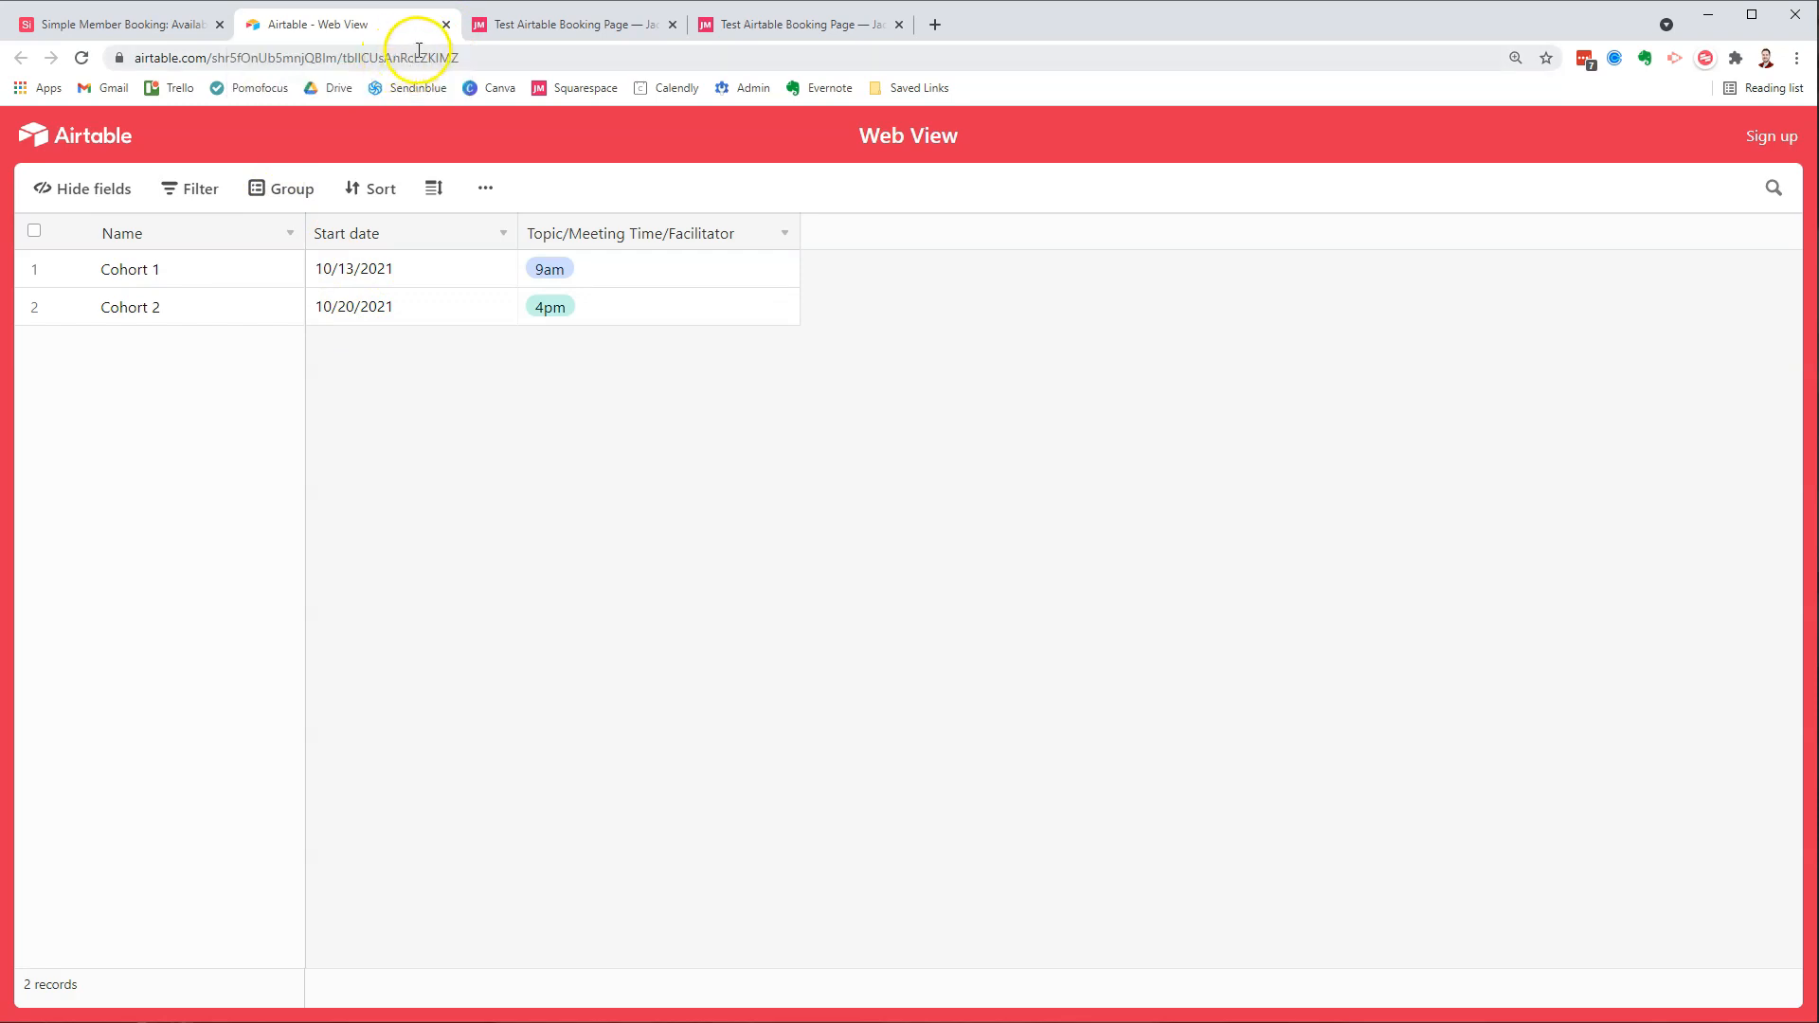
mouse_move(115, 23)
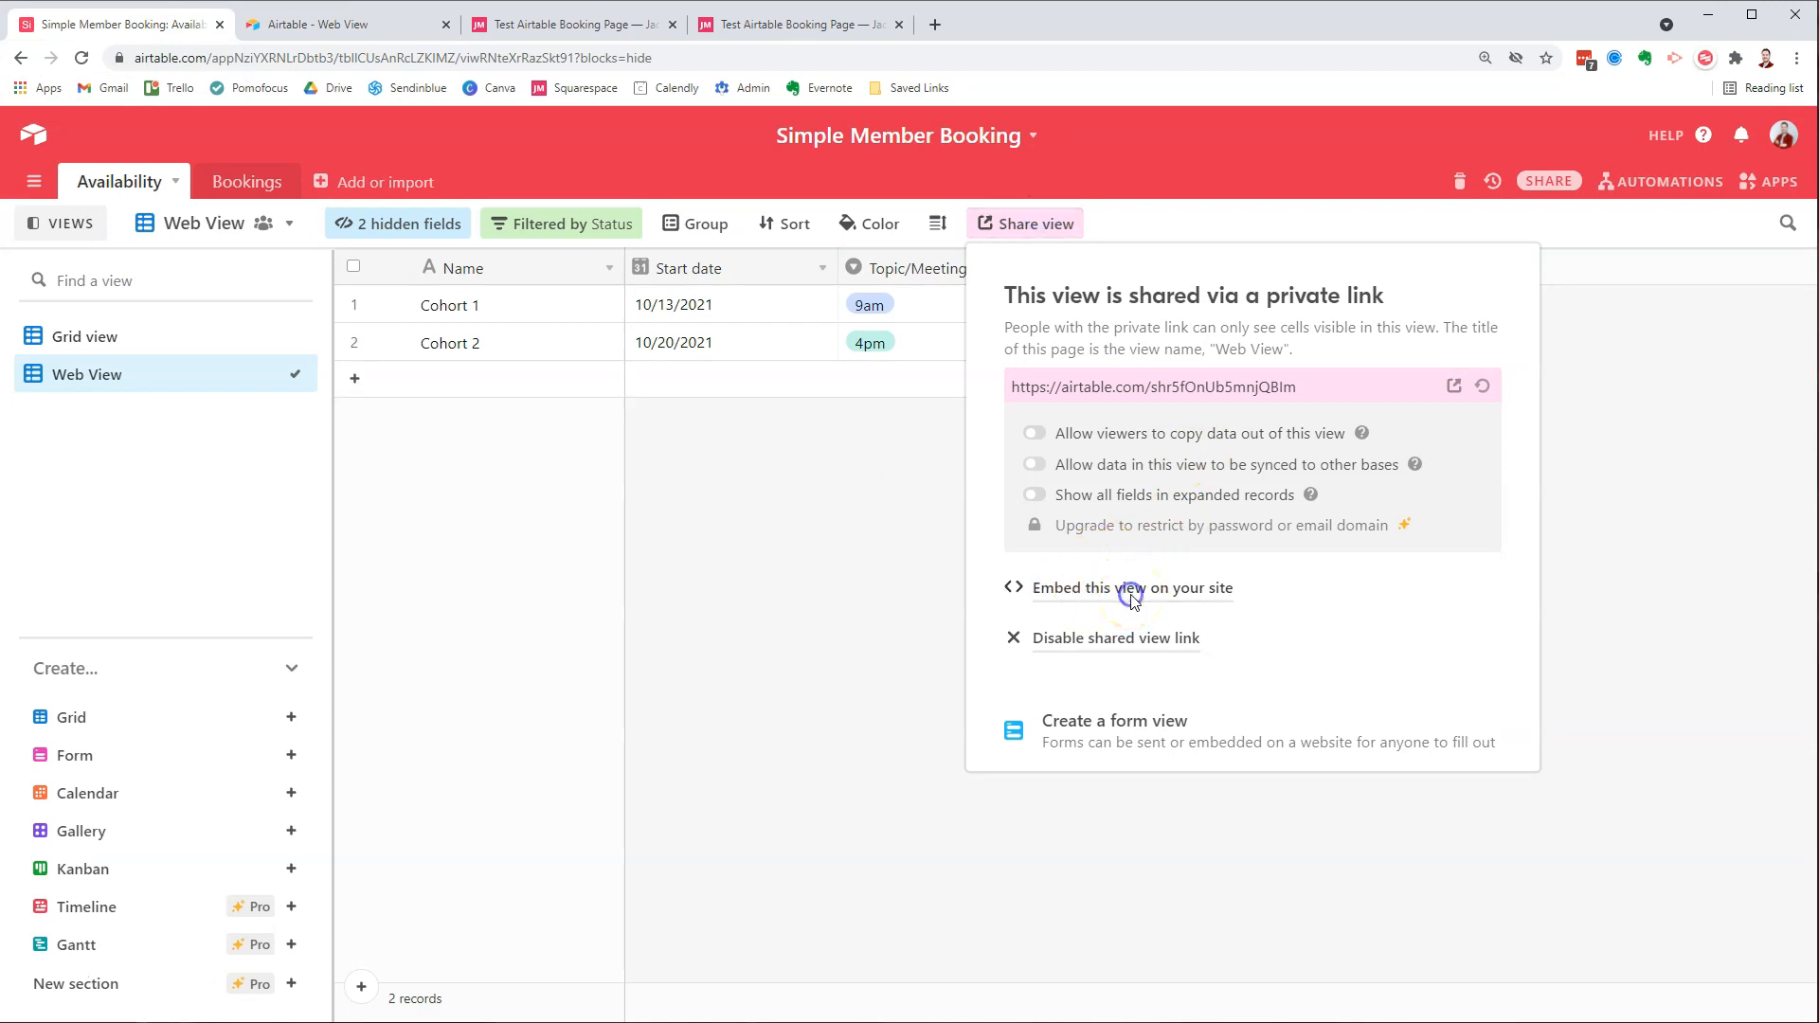
- Generate embed code using card layout on desktop without view controls, then go to Squarespace
left_click(1131, 587)
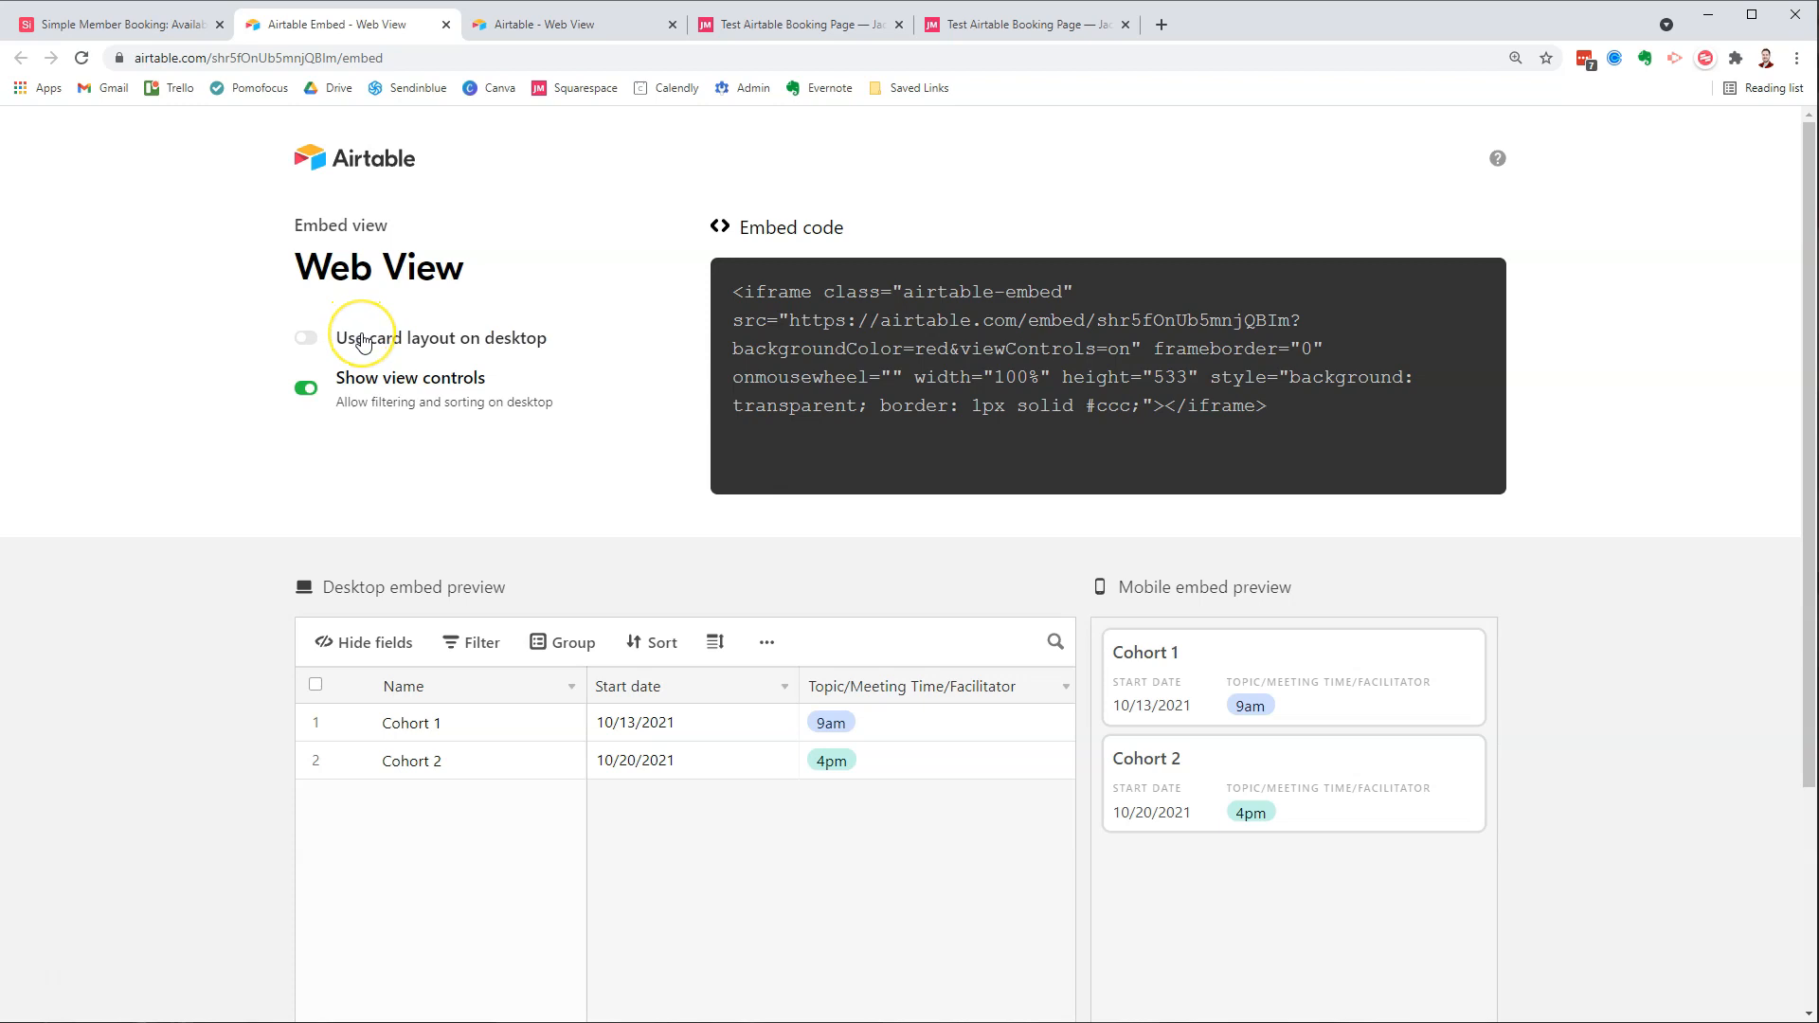
left_click(306, 337)
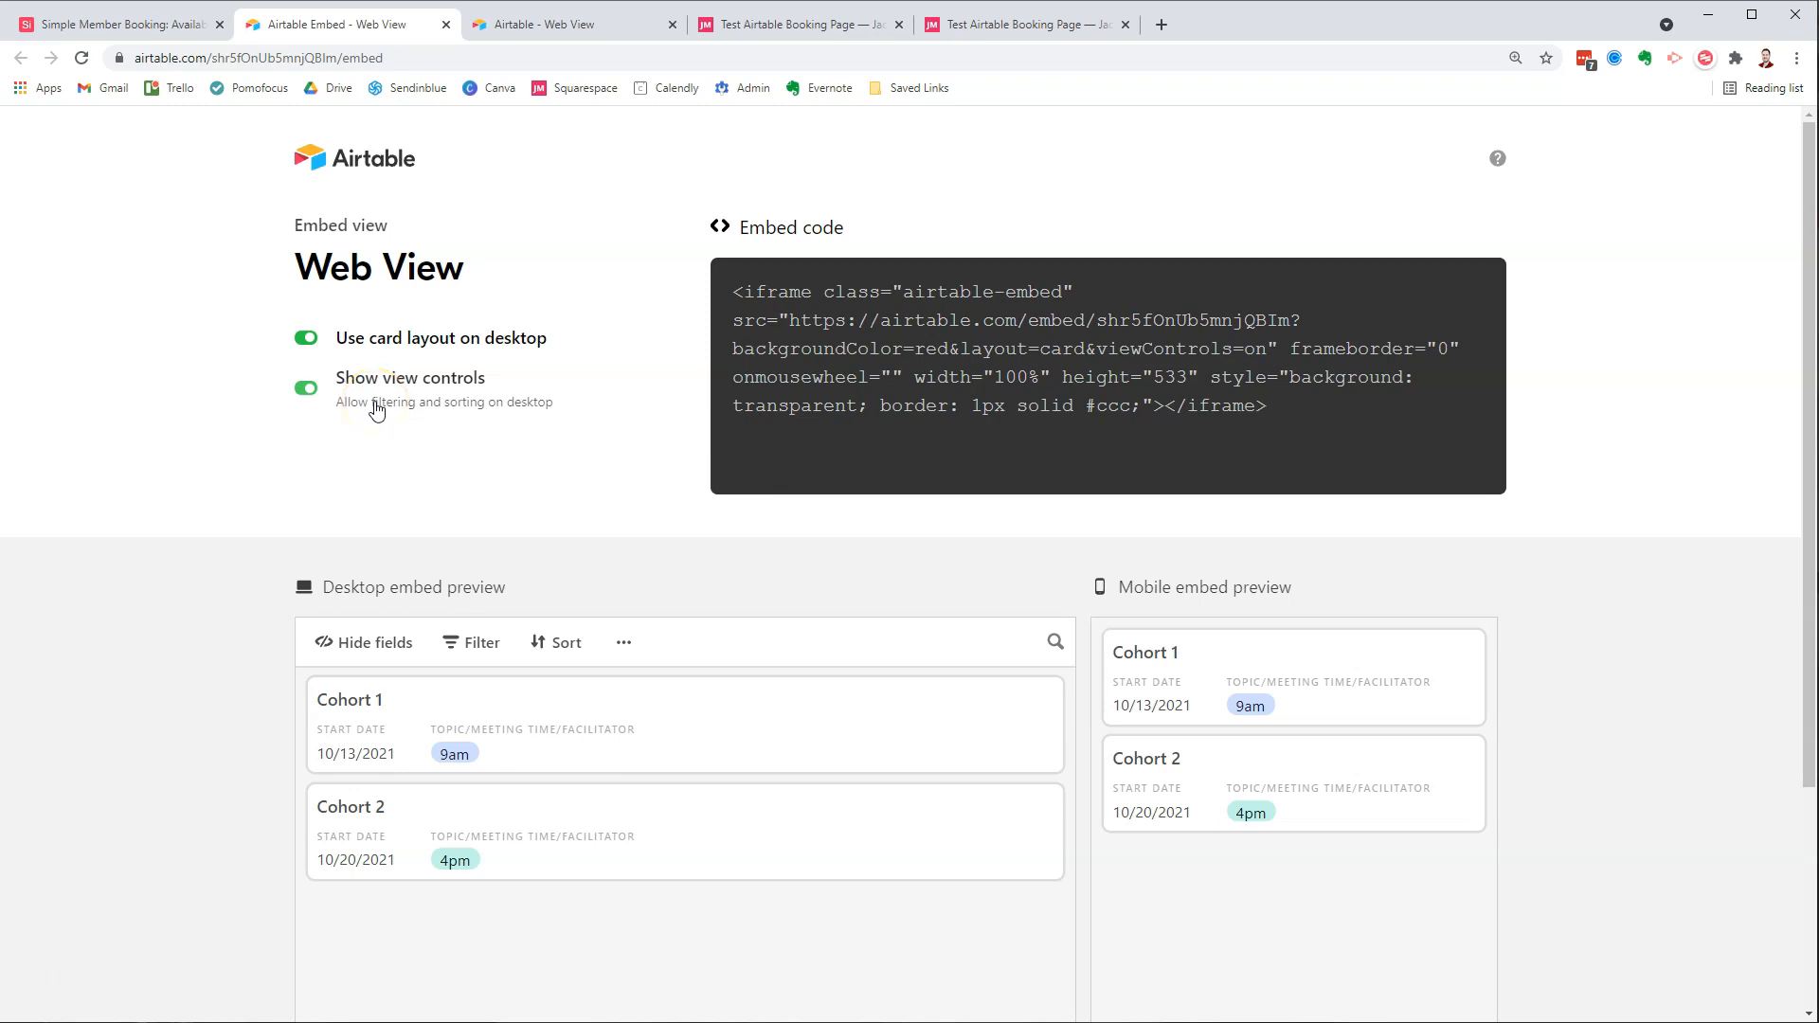
left_click(306, 386)
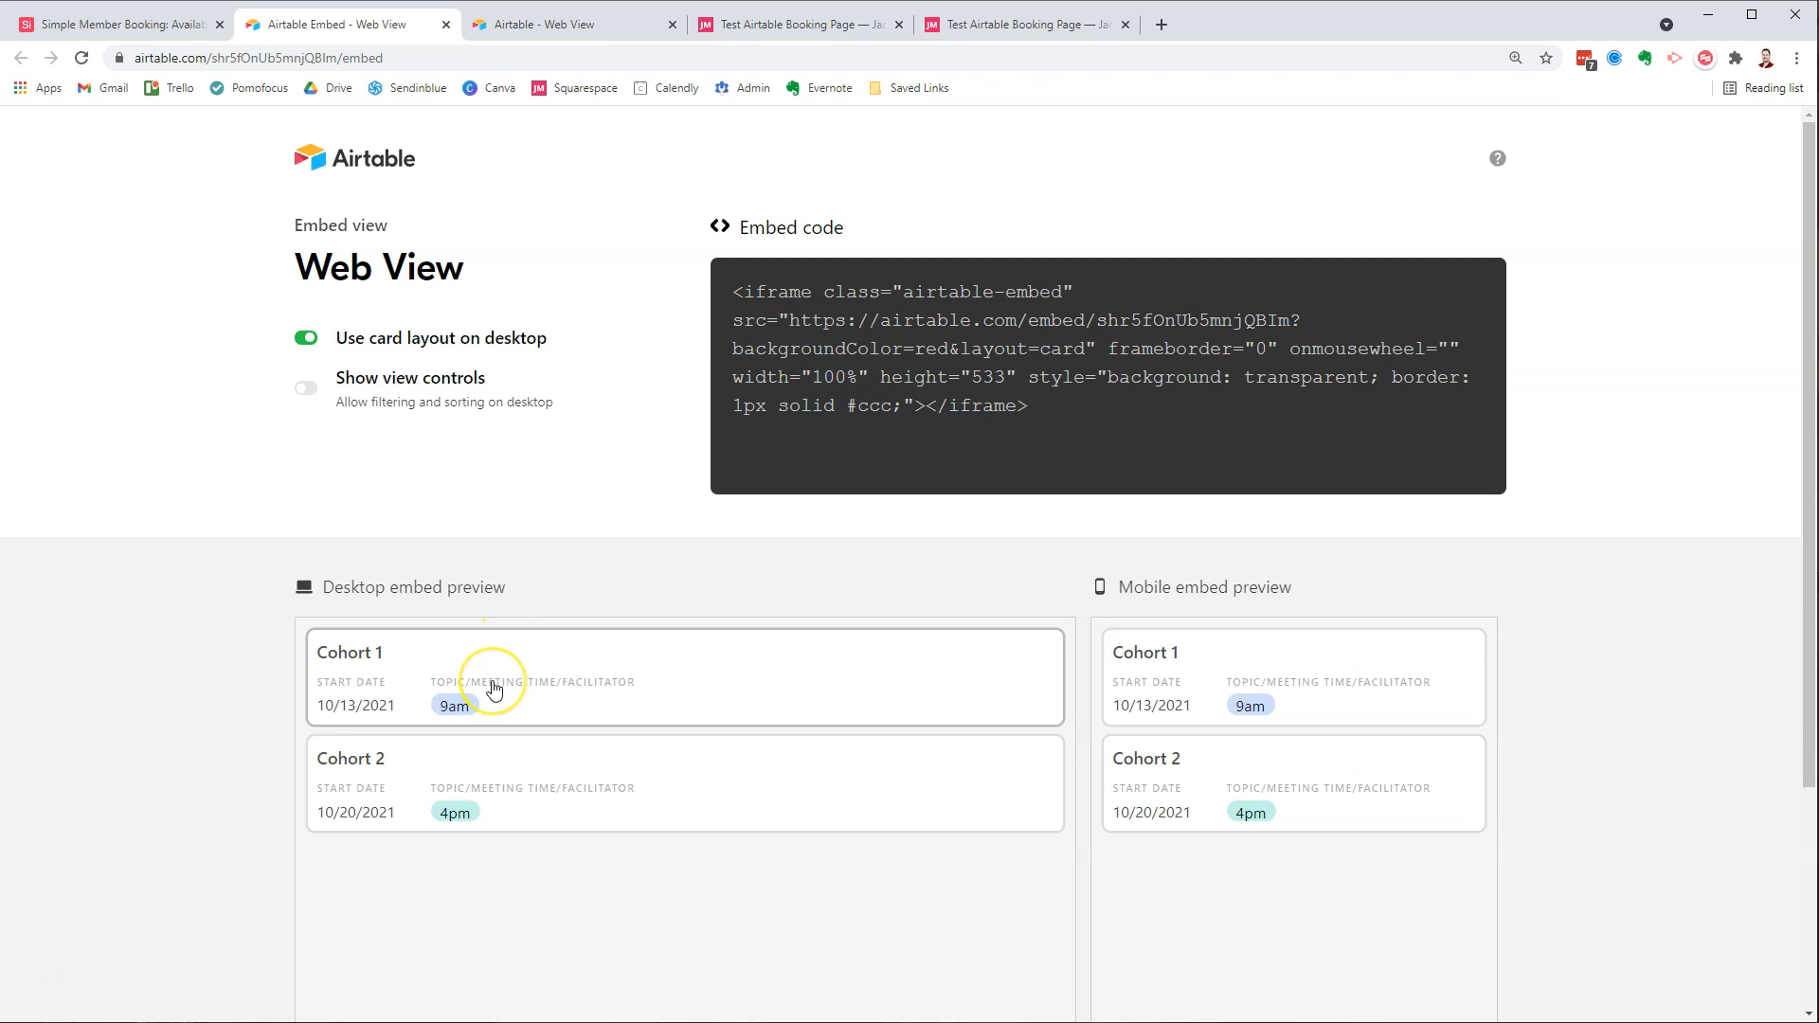
mouse_move(641, 765)
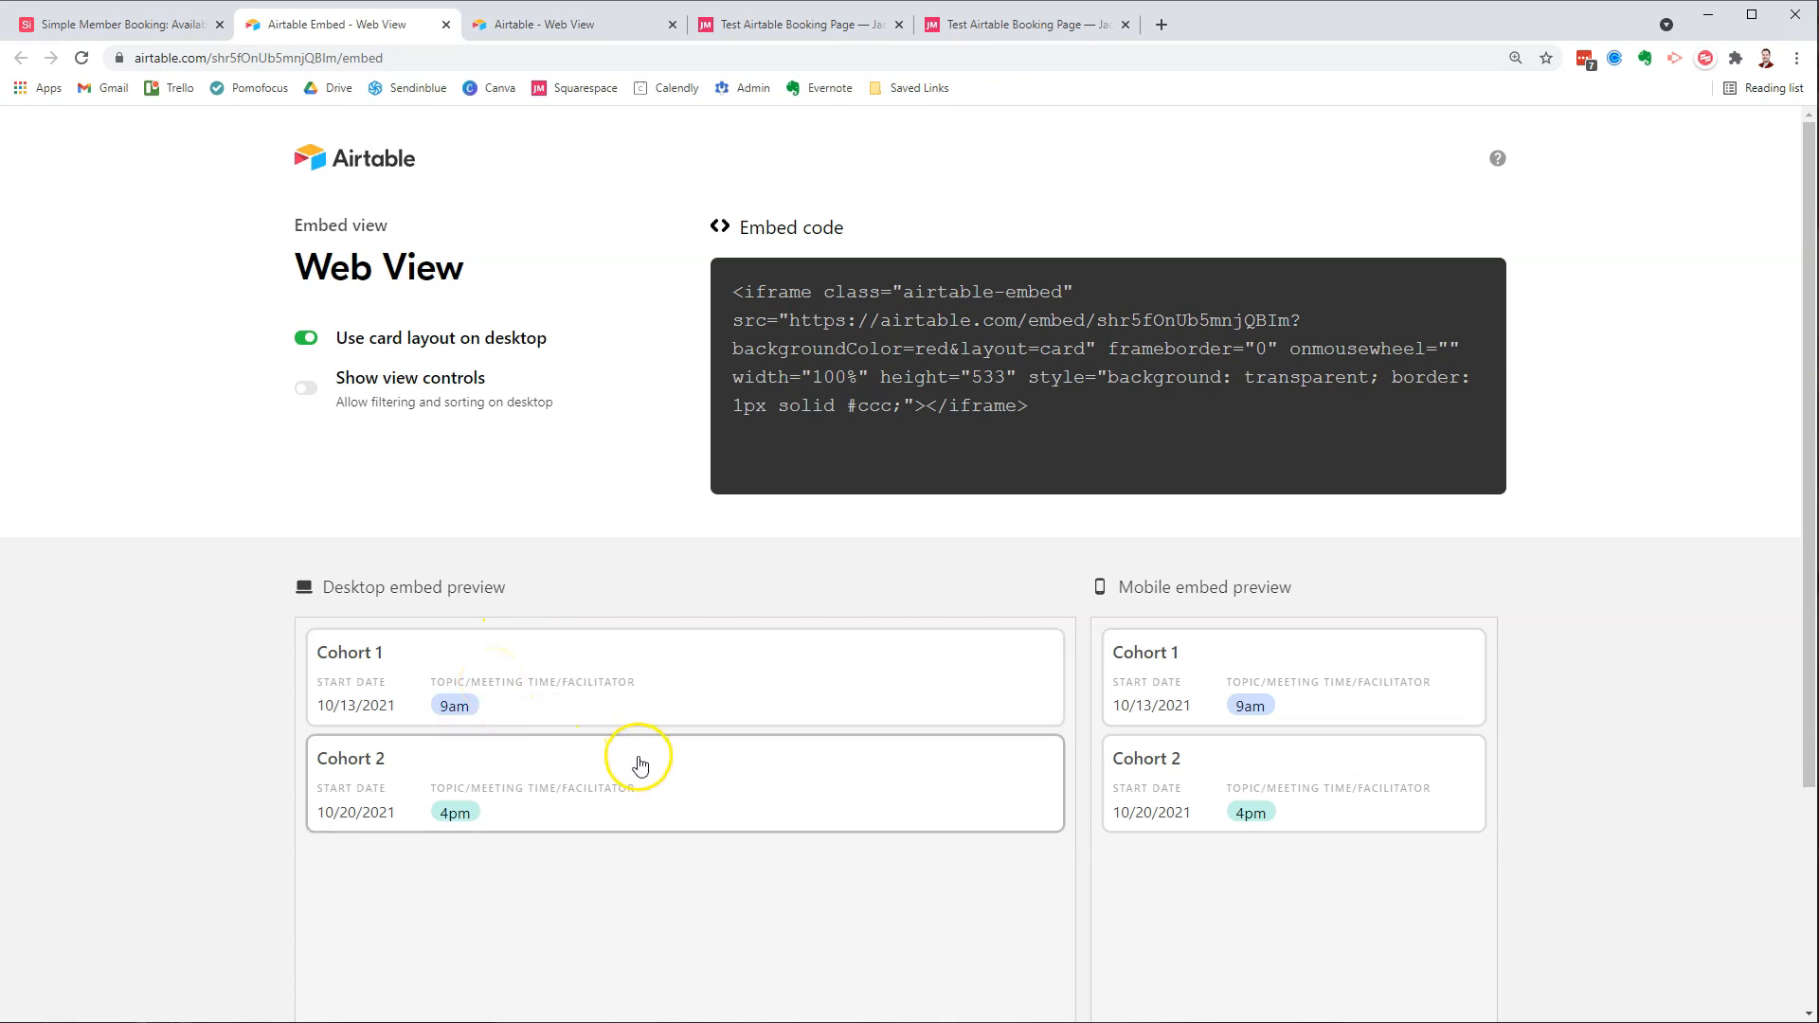
mouse_move(519, 709)
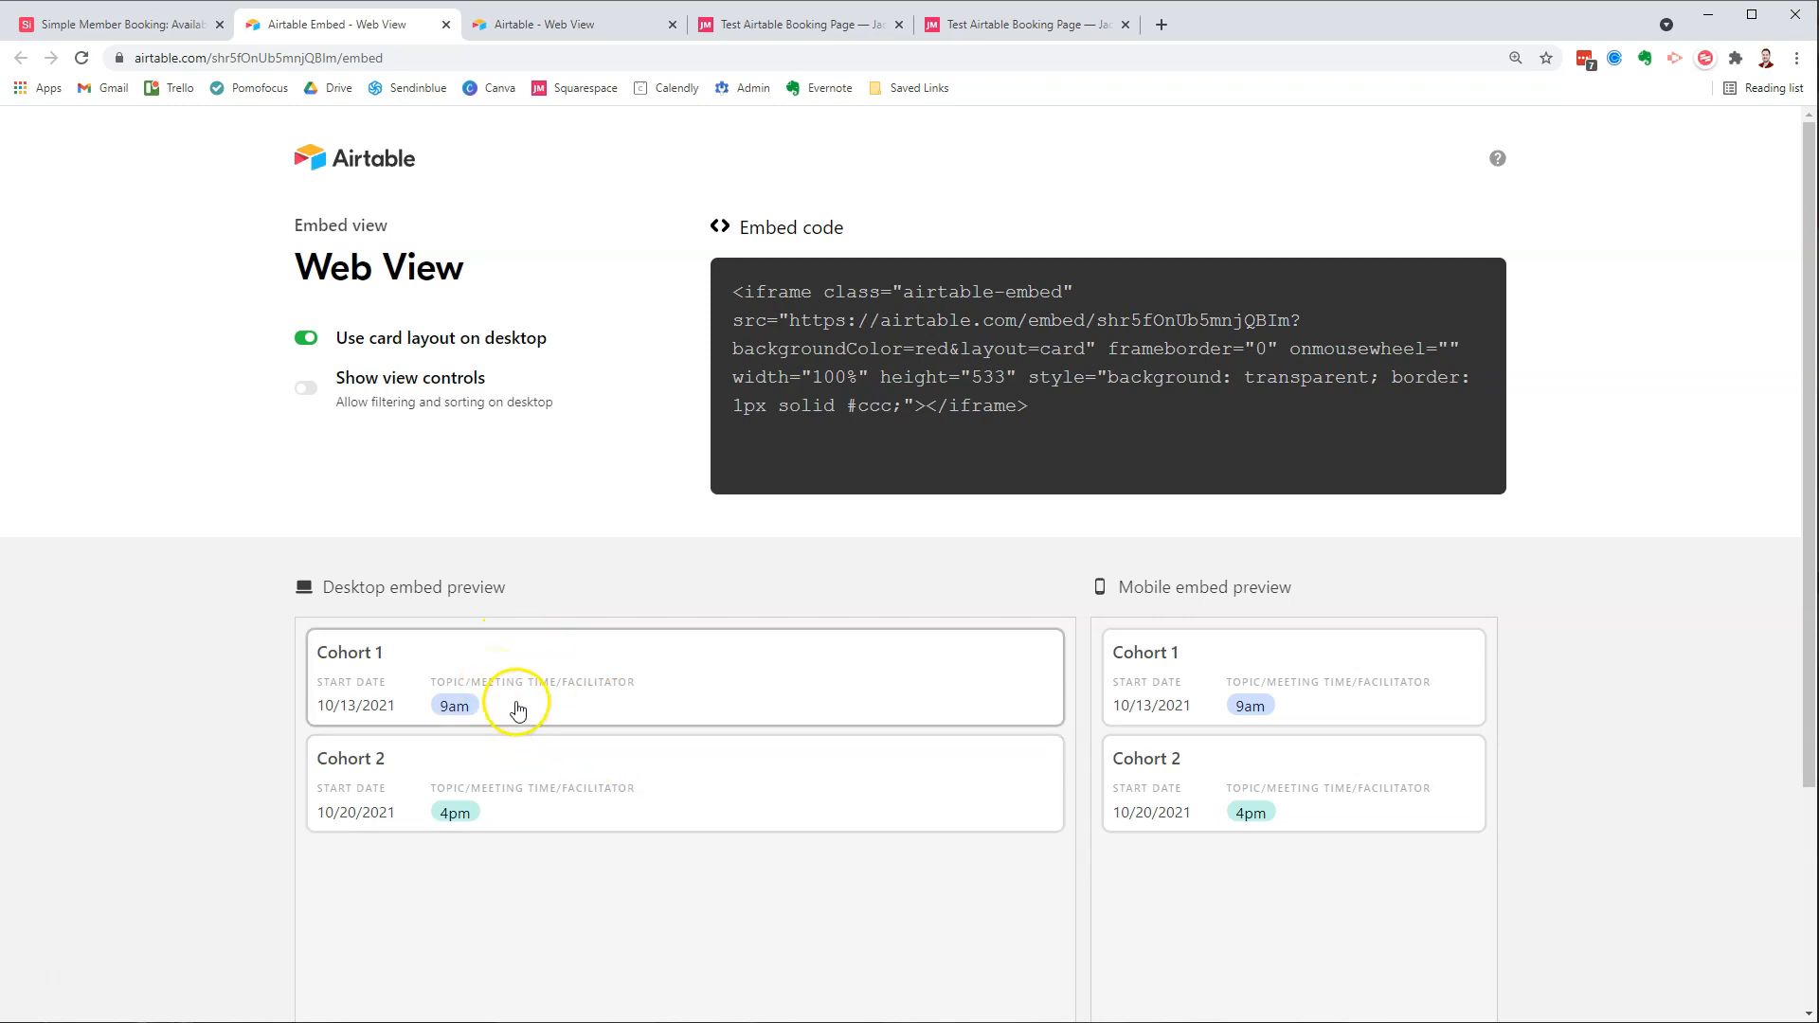
mouse_move(490, 717)
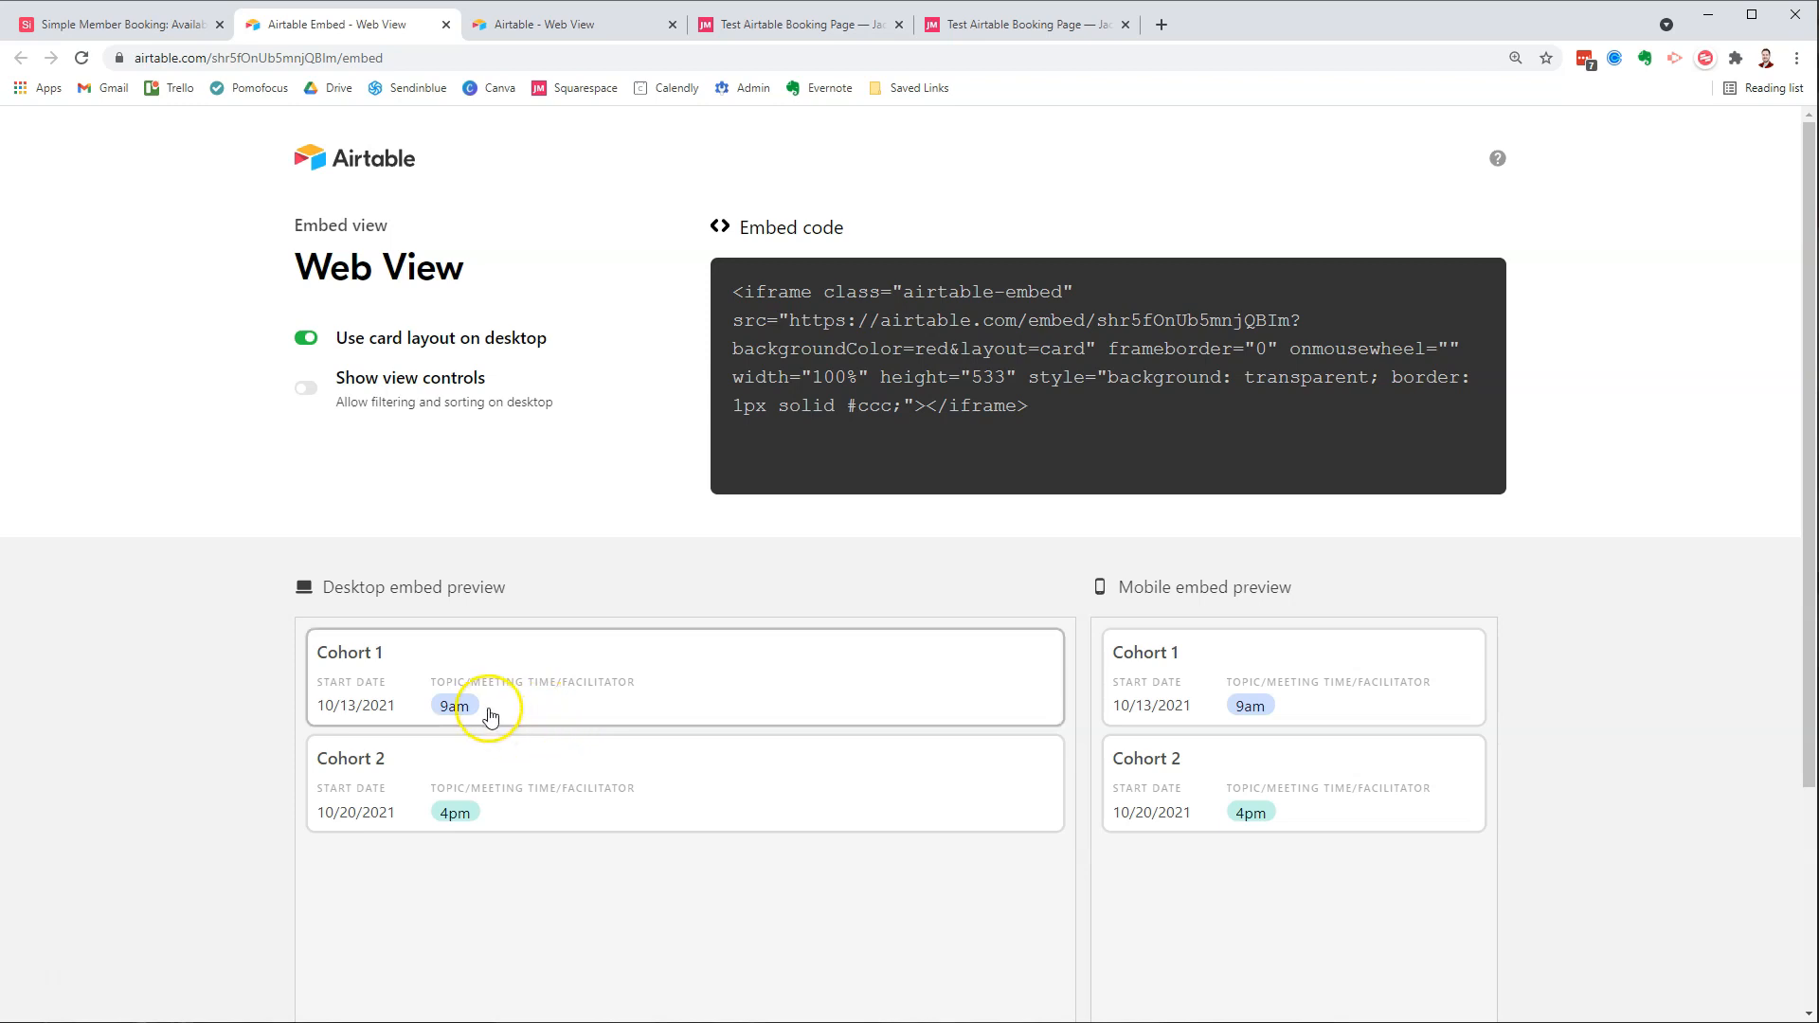
mouse_move(517, 838)
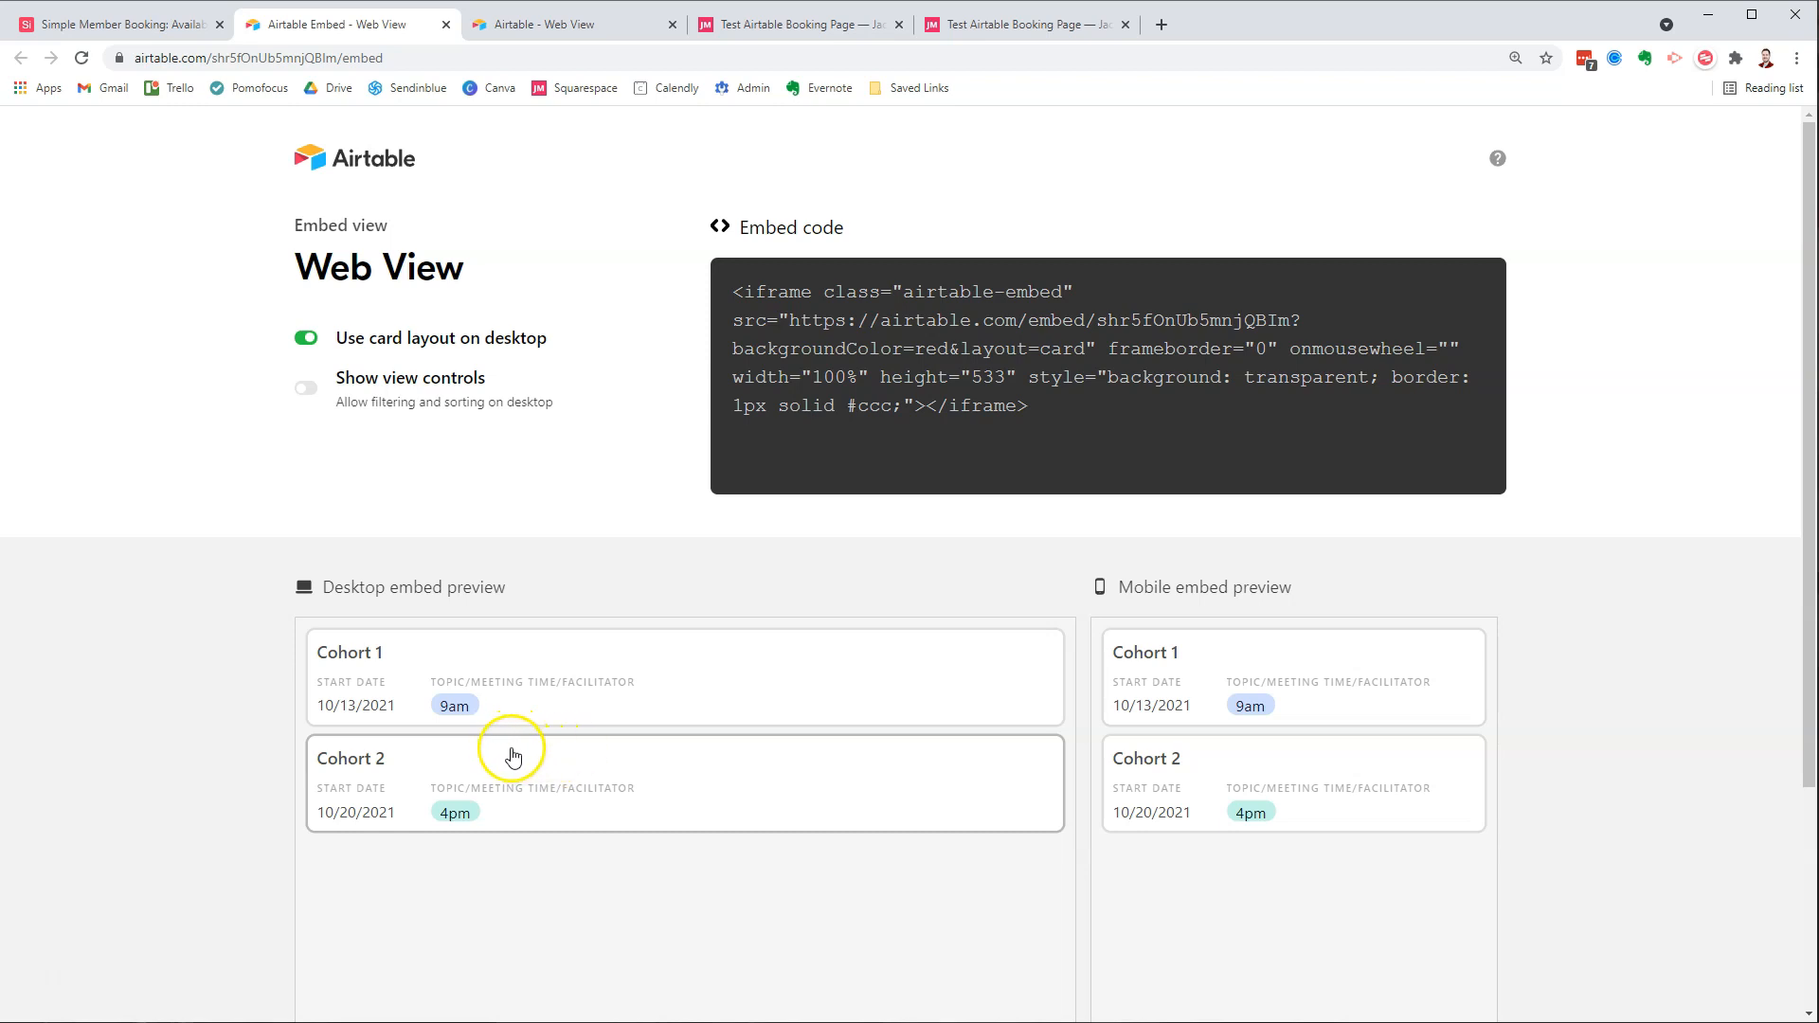
mouse_move(745, 44)
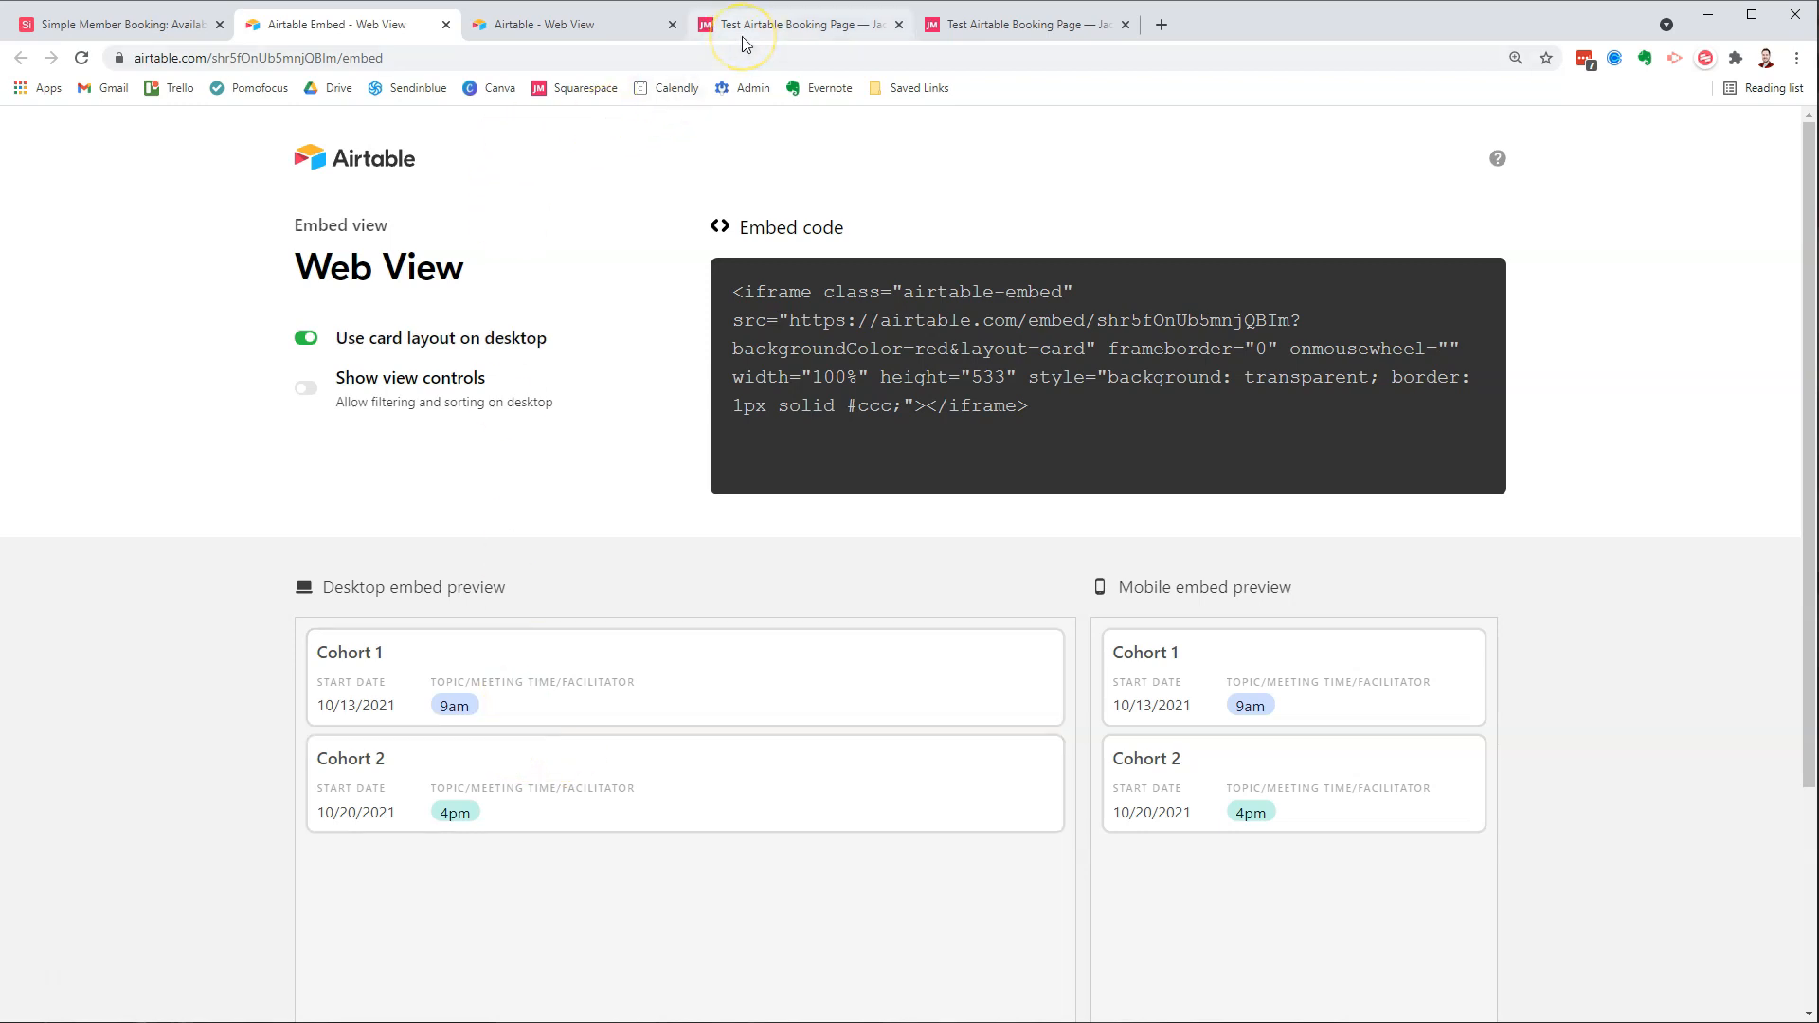
mouse_move(797, 22)
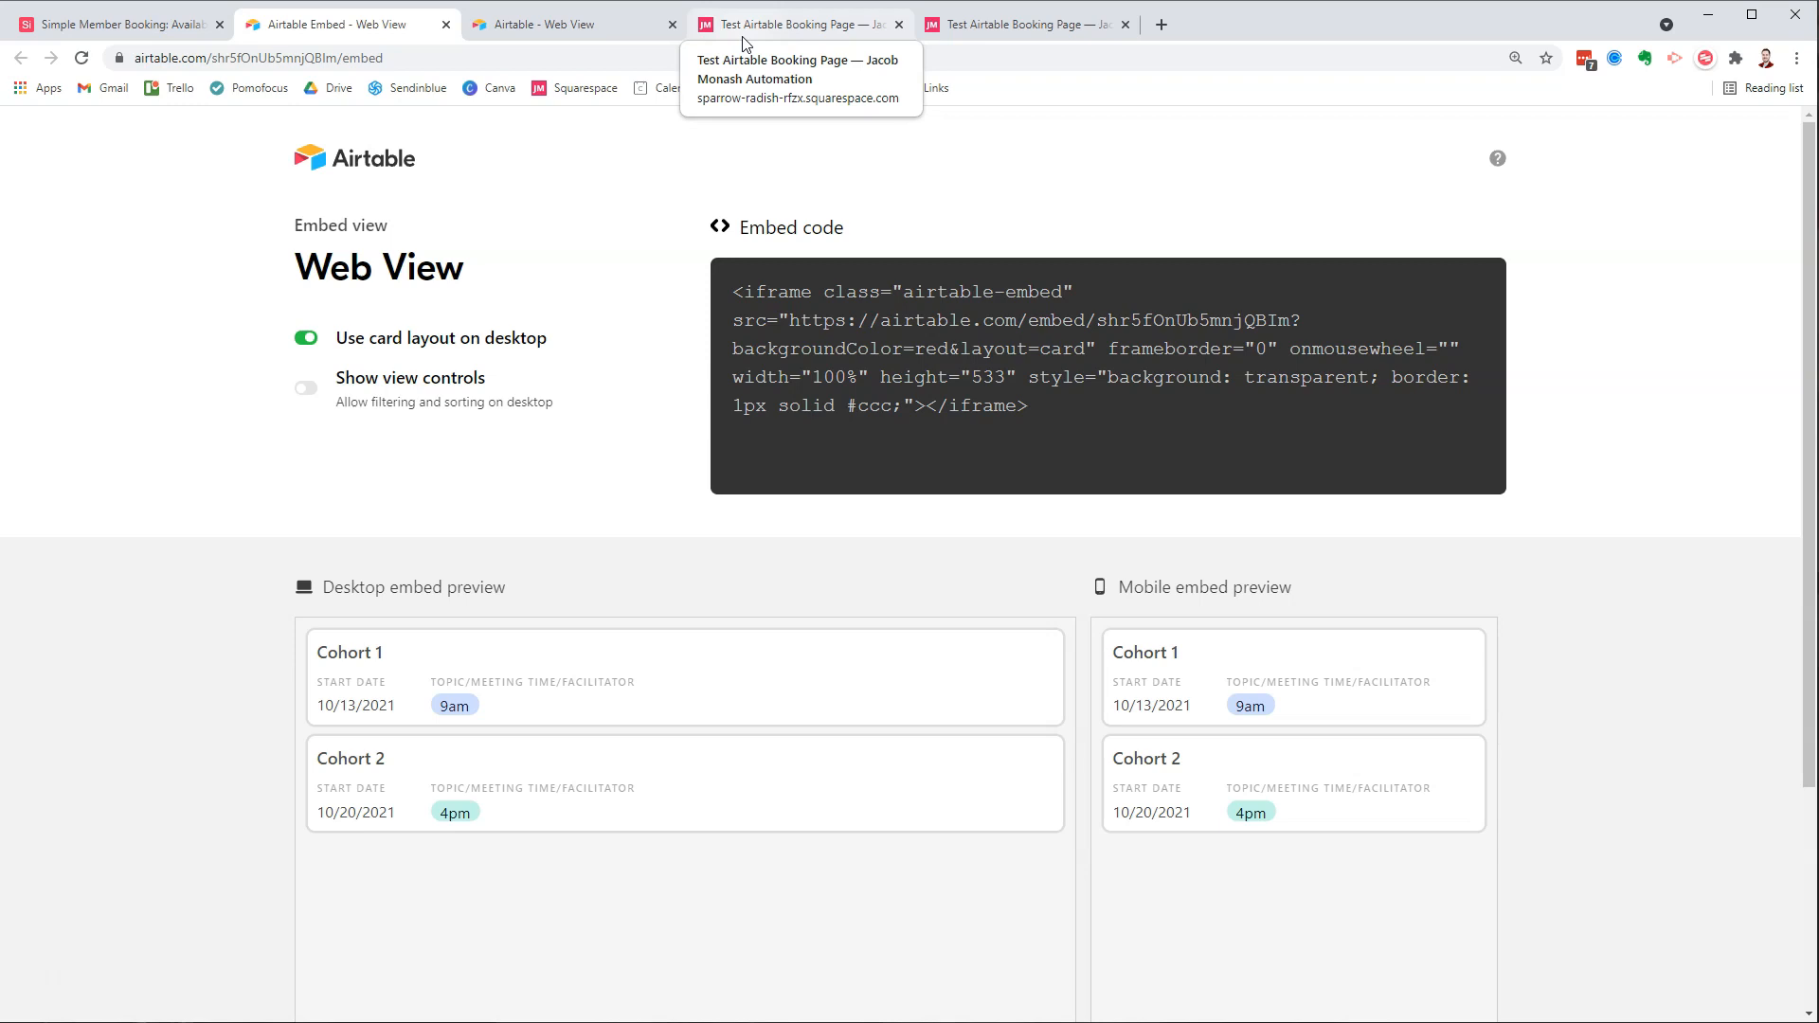
left_click(797, 23)
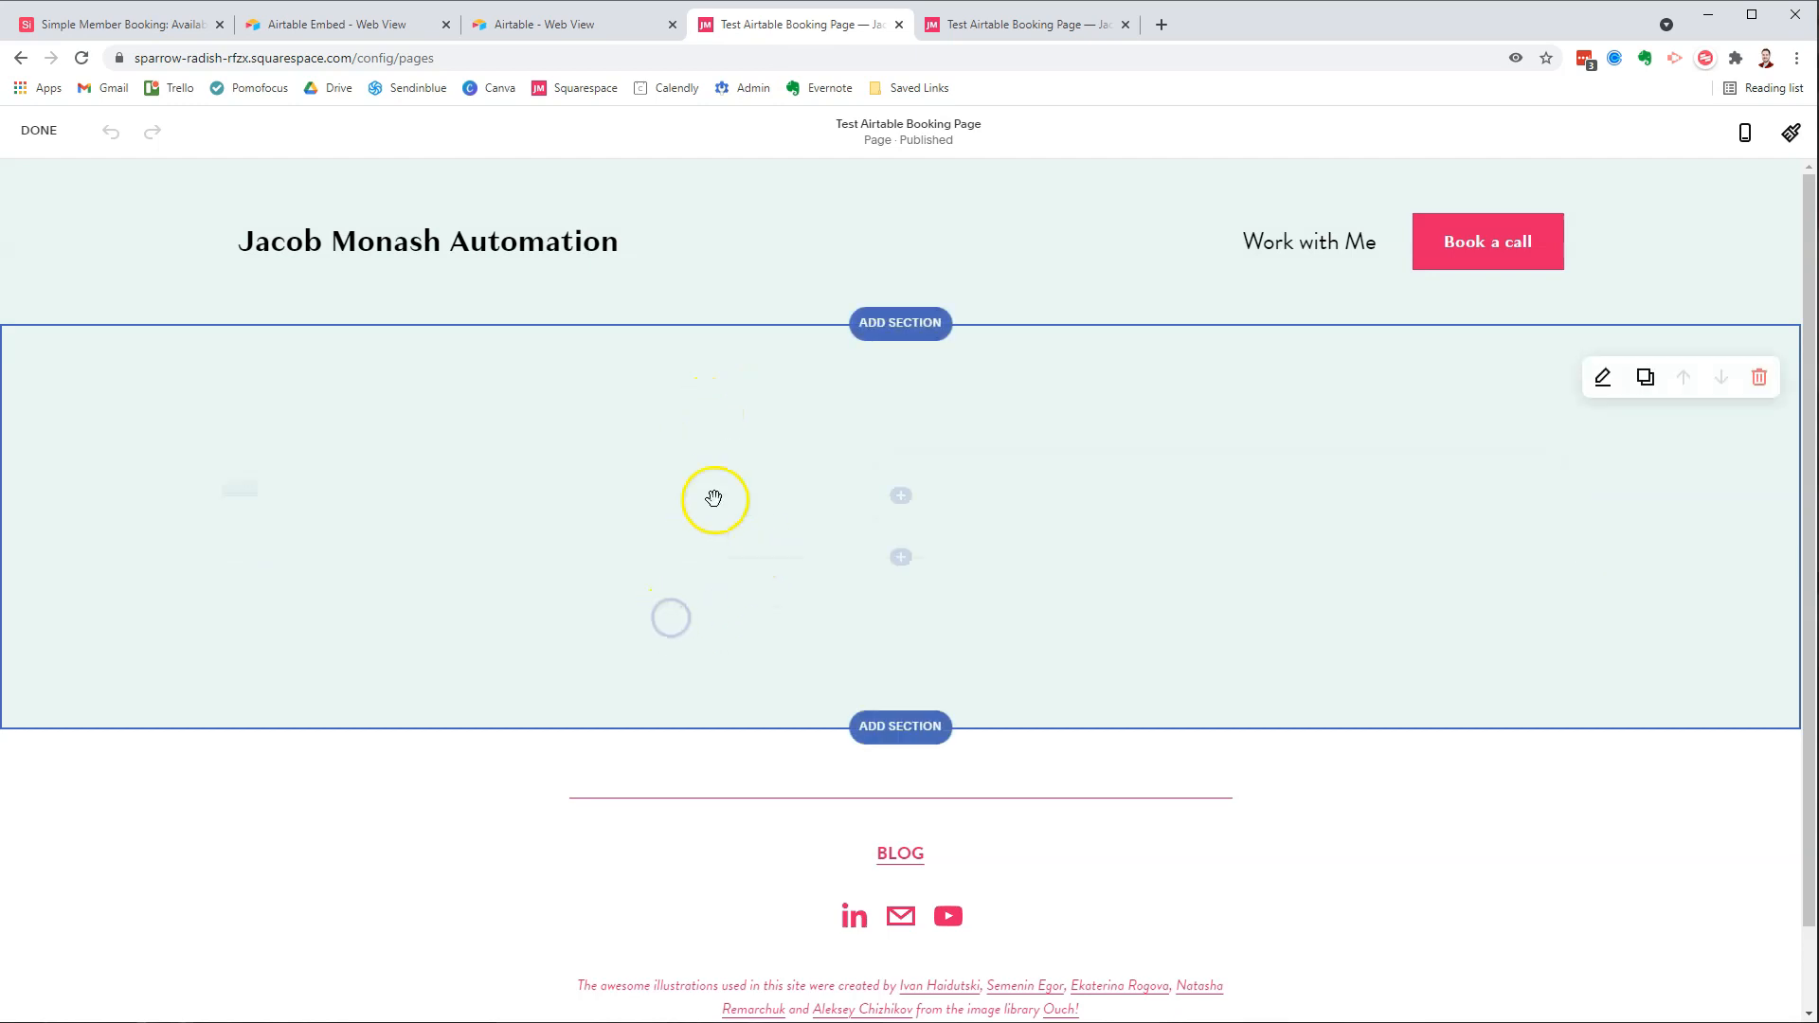
- Copy the Airtable iframe embed code and search 'em' for an Embed block in Squarespace
left_click(343, 23)
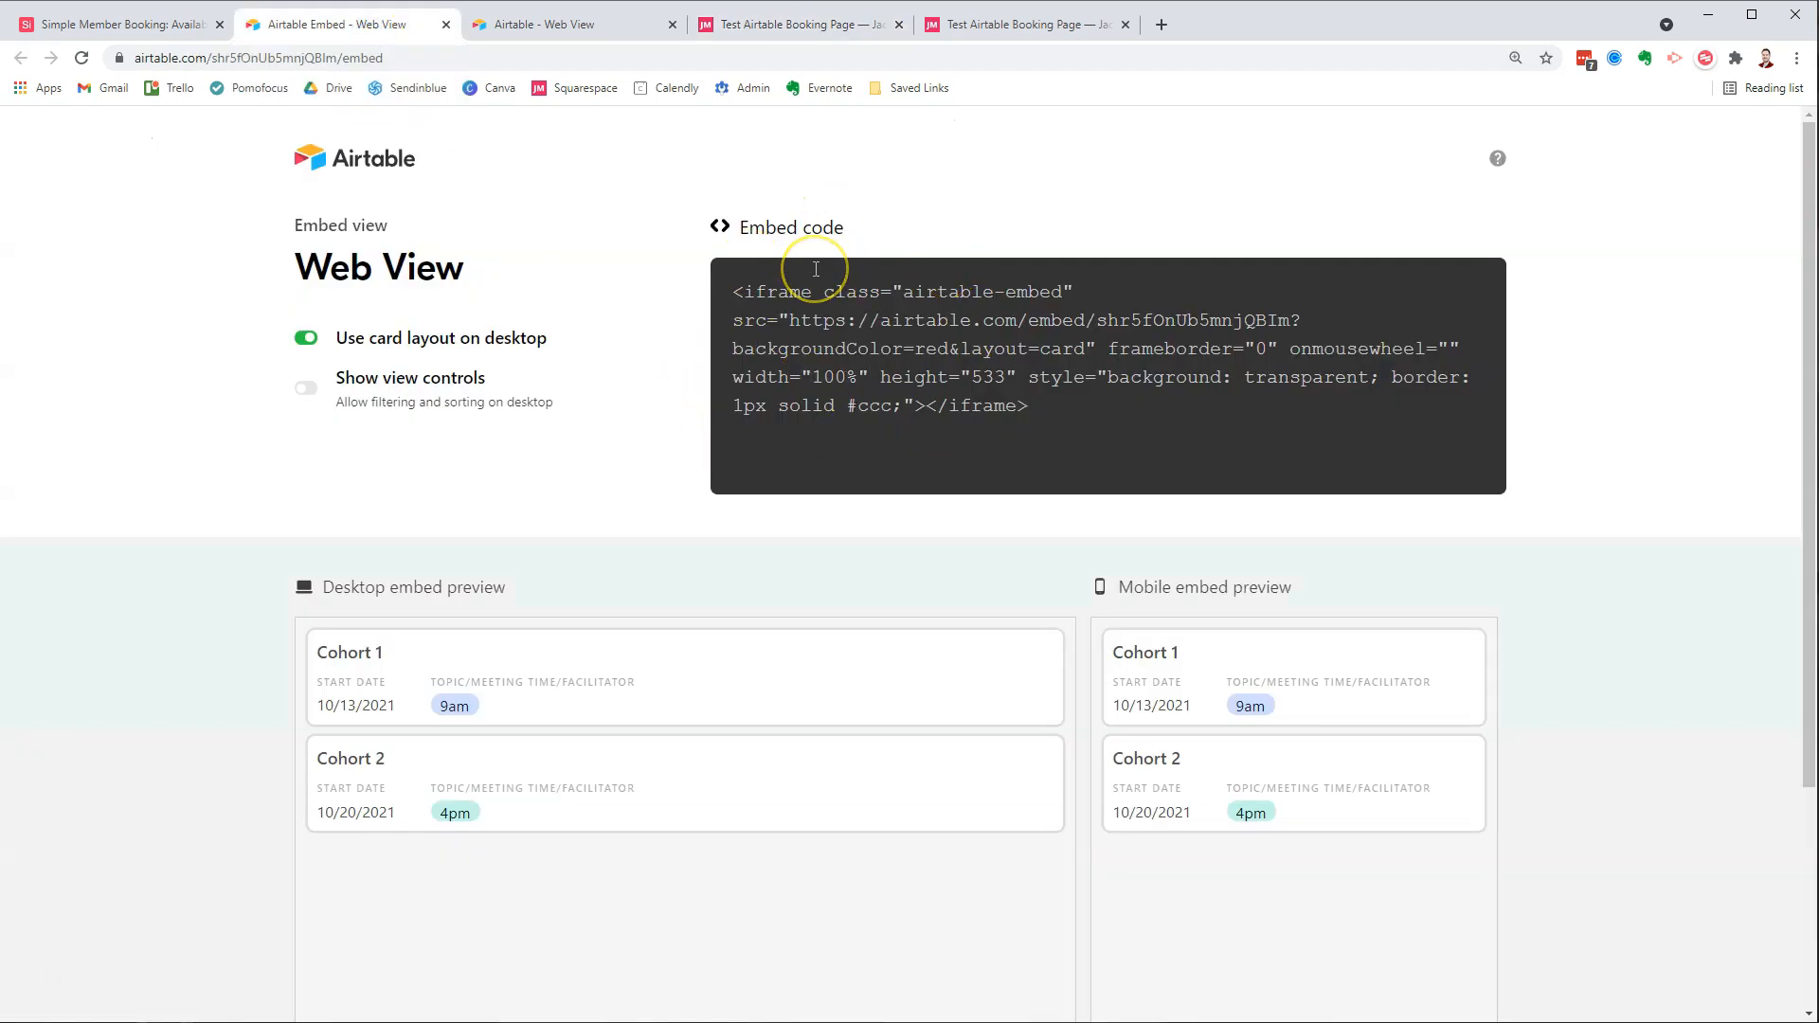
double_click(767, 291)
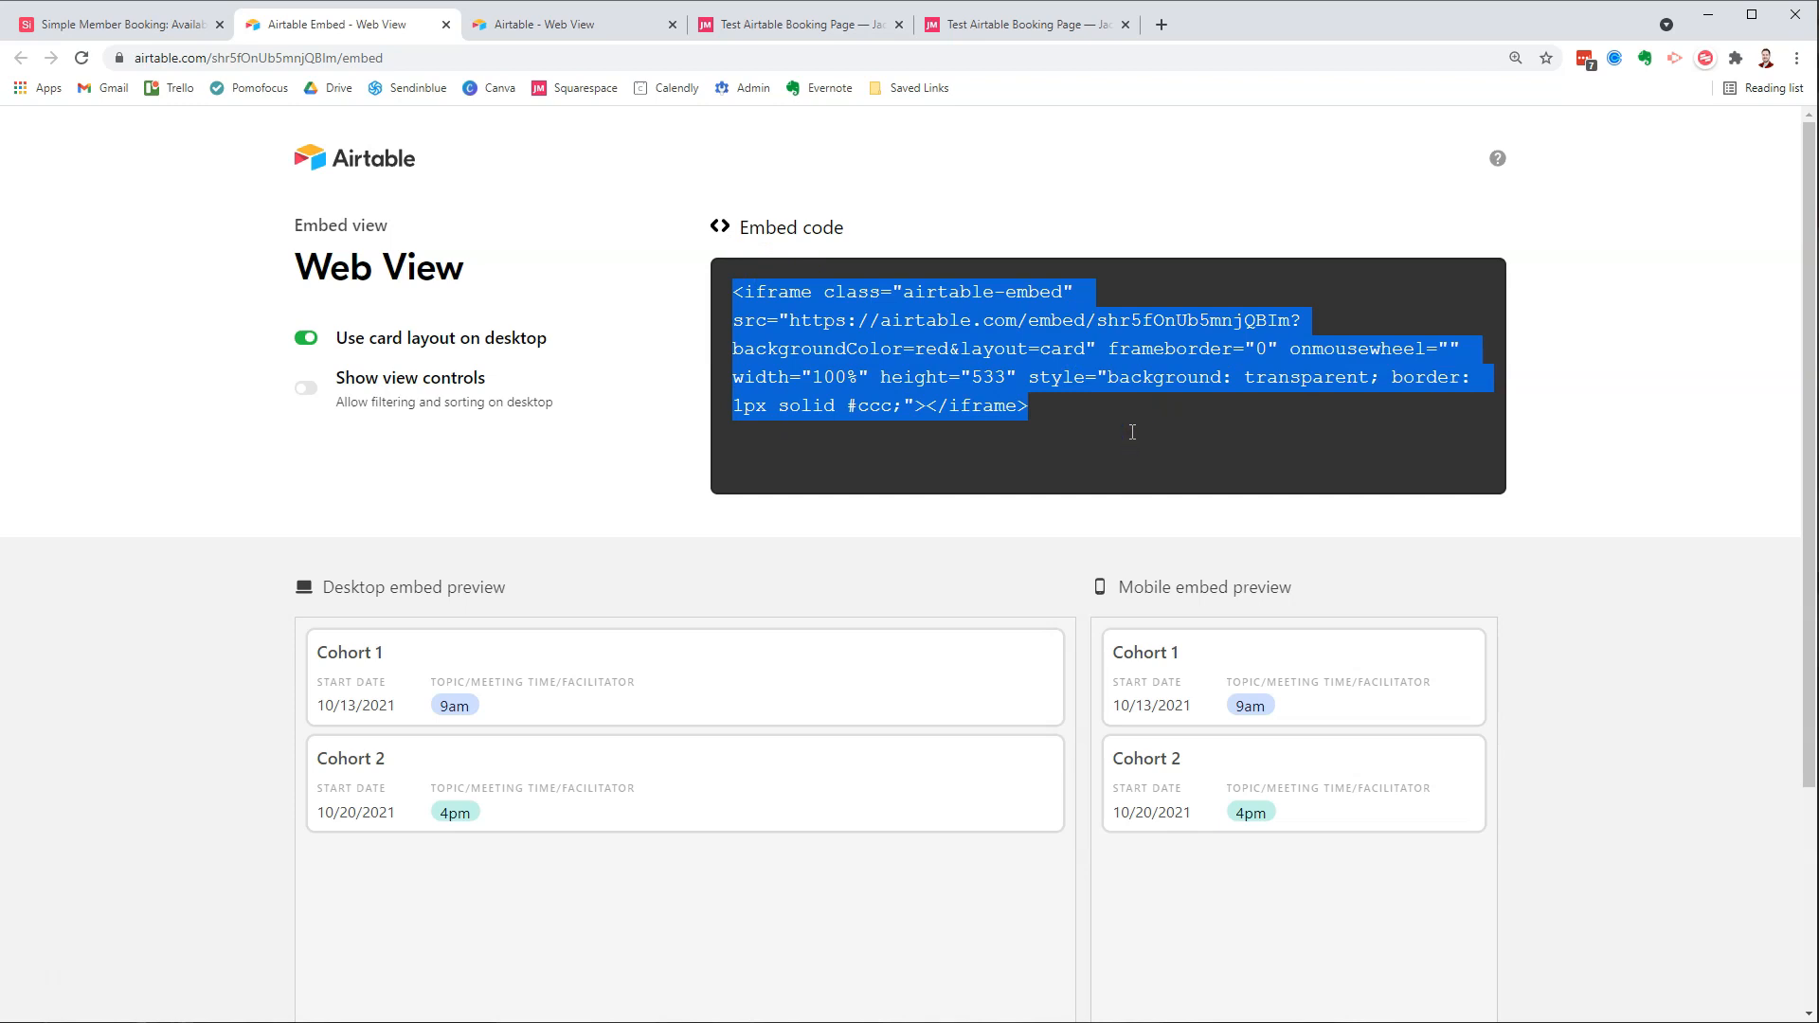
left_click(798, 23)
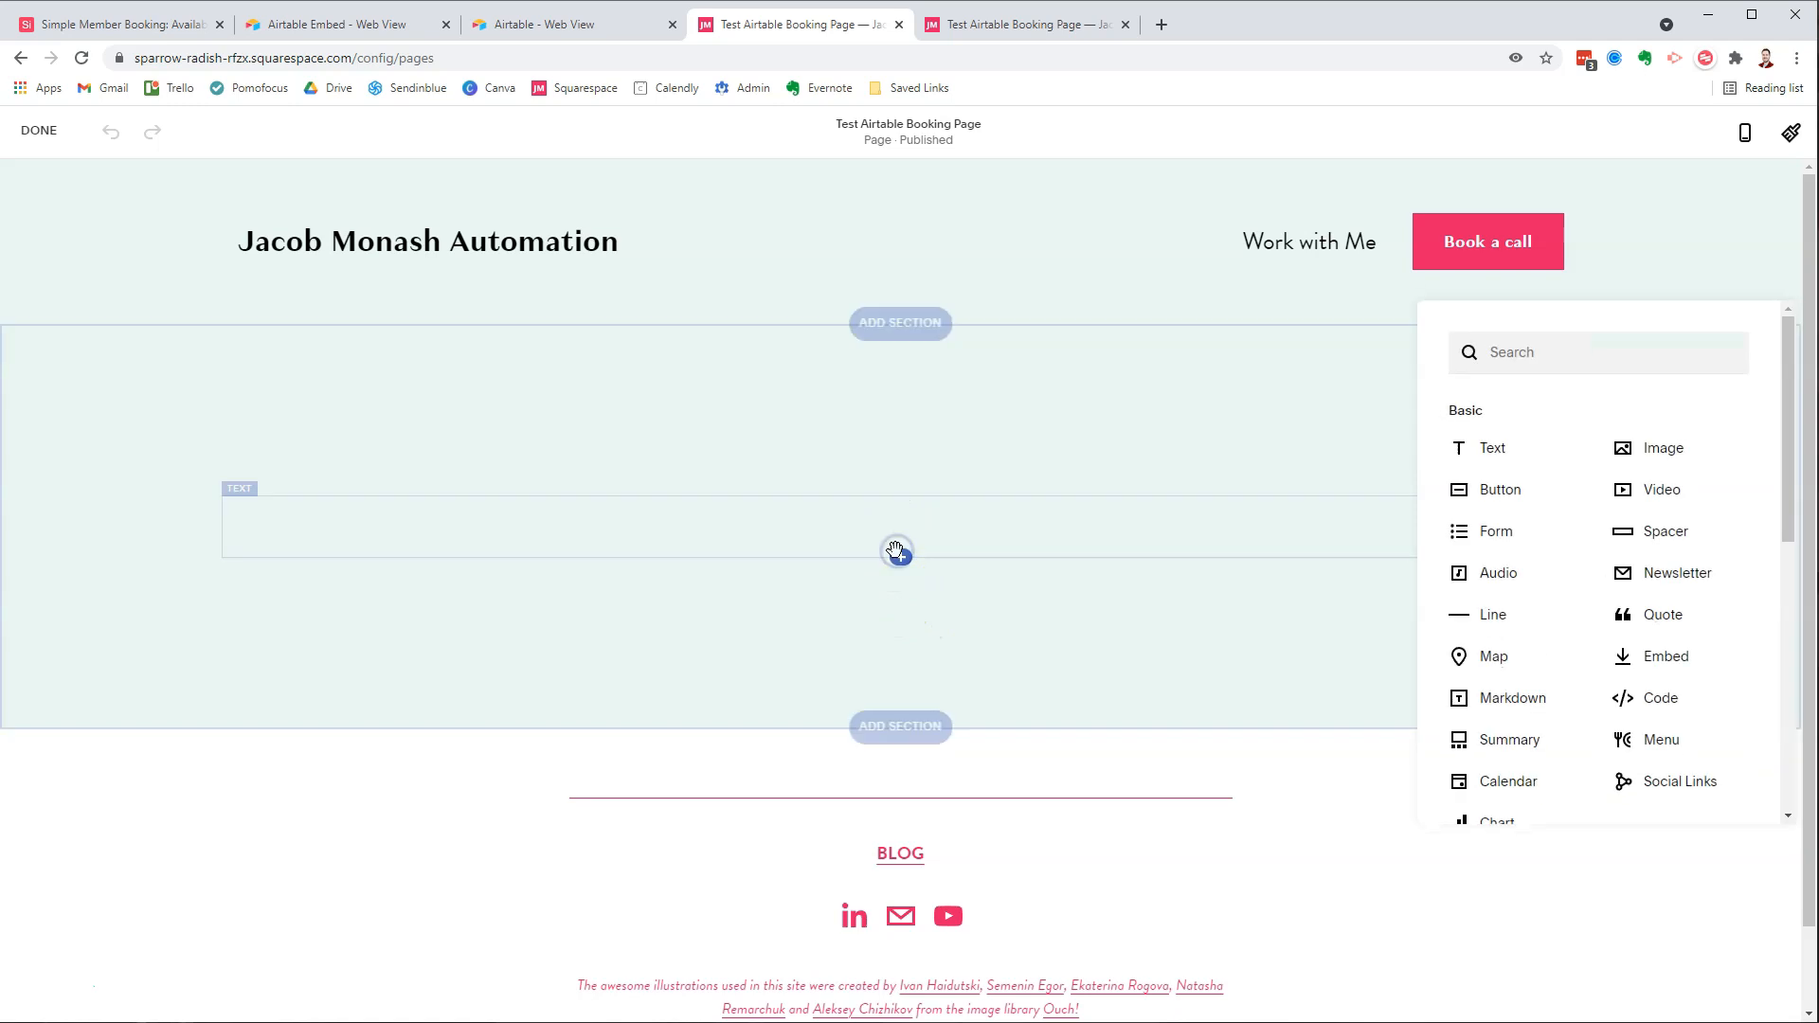
type("em")
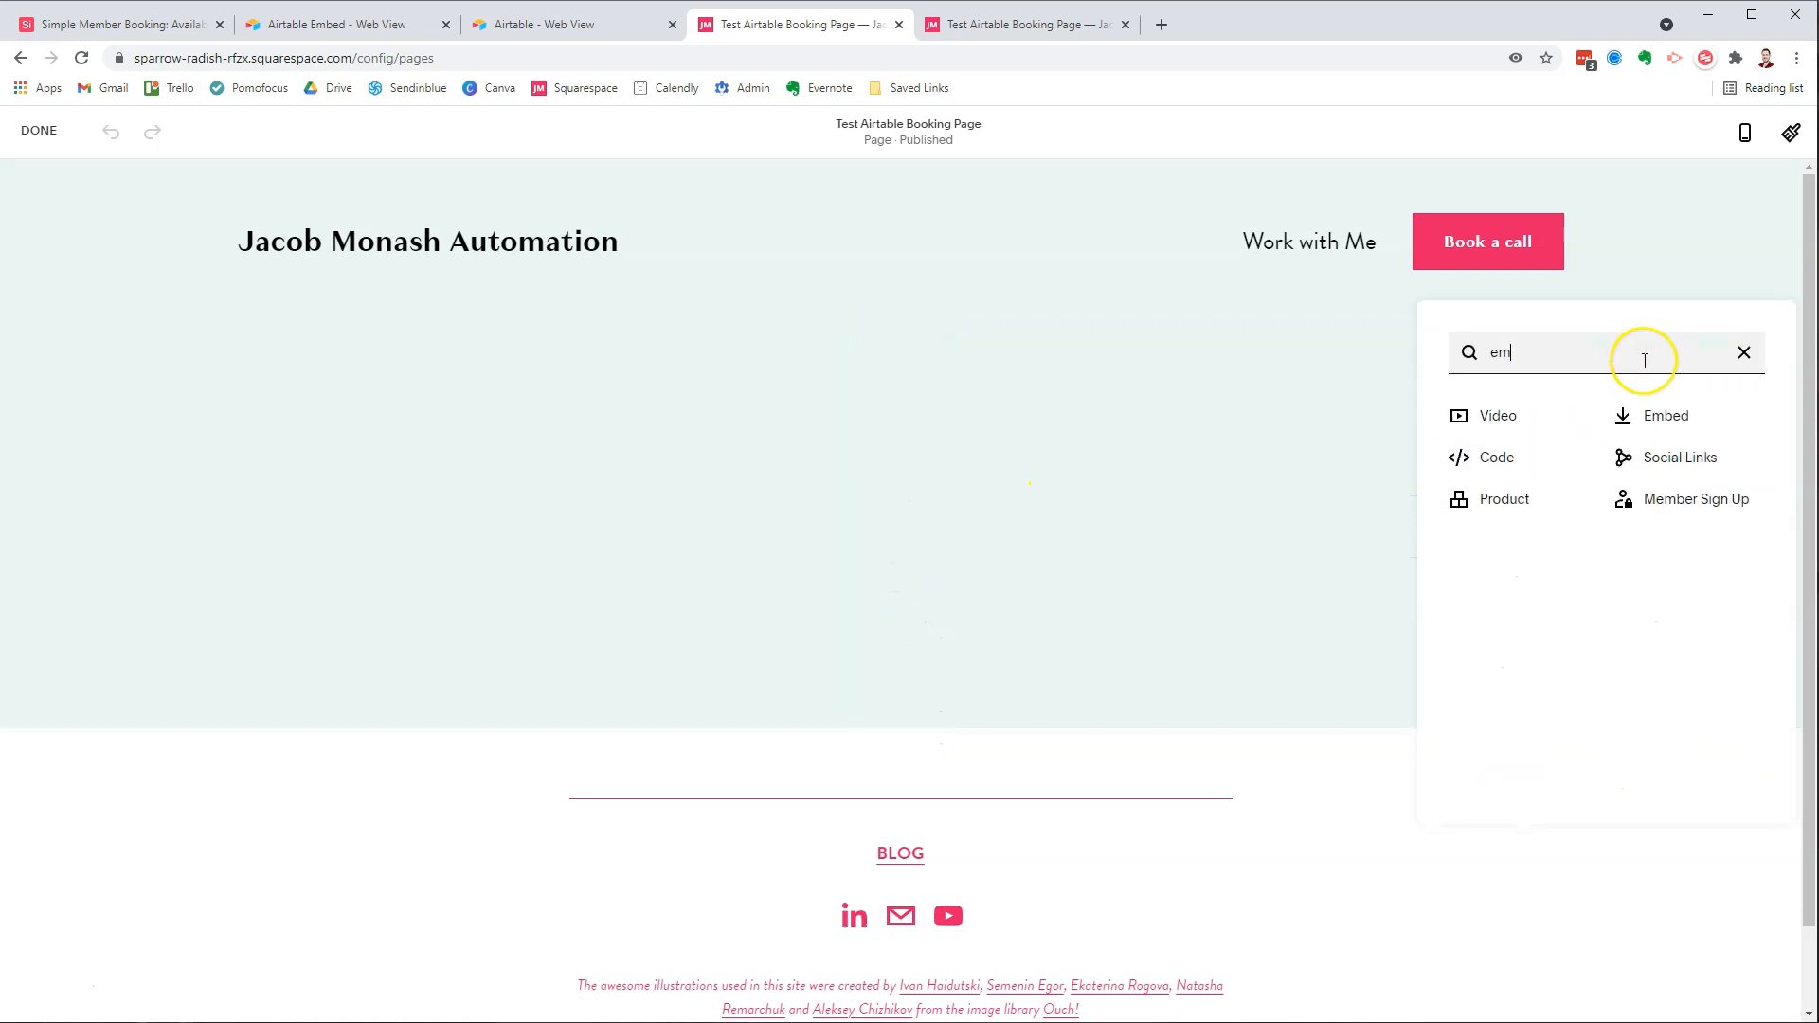
mouse_move(1667, 415)
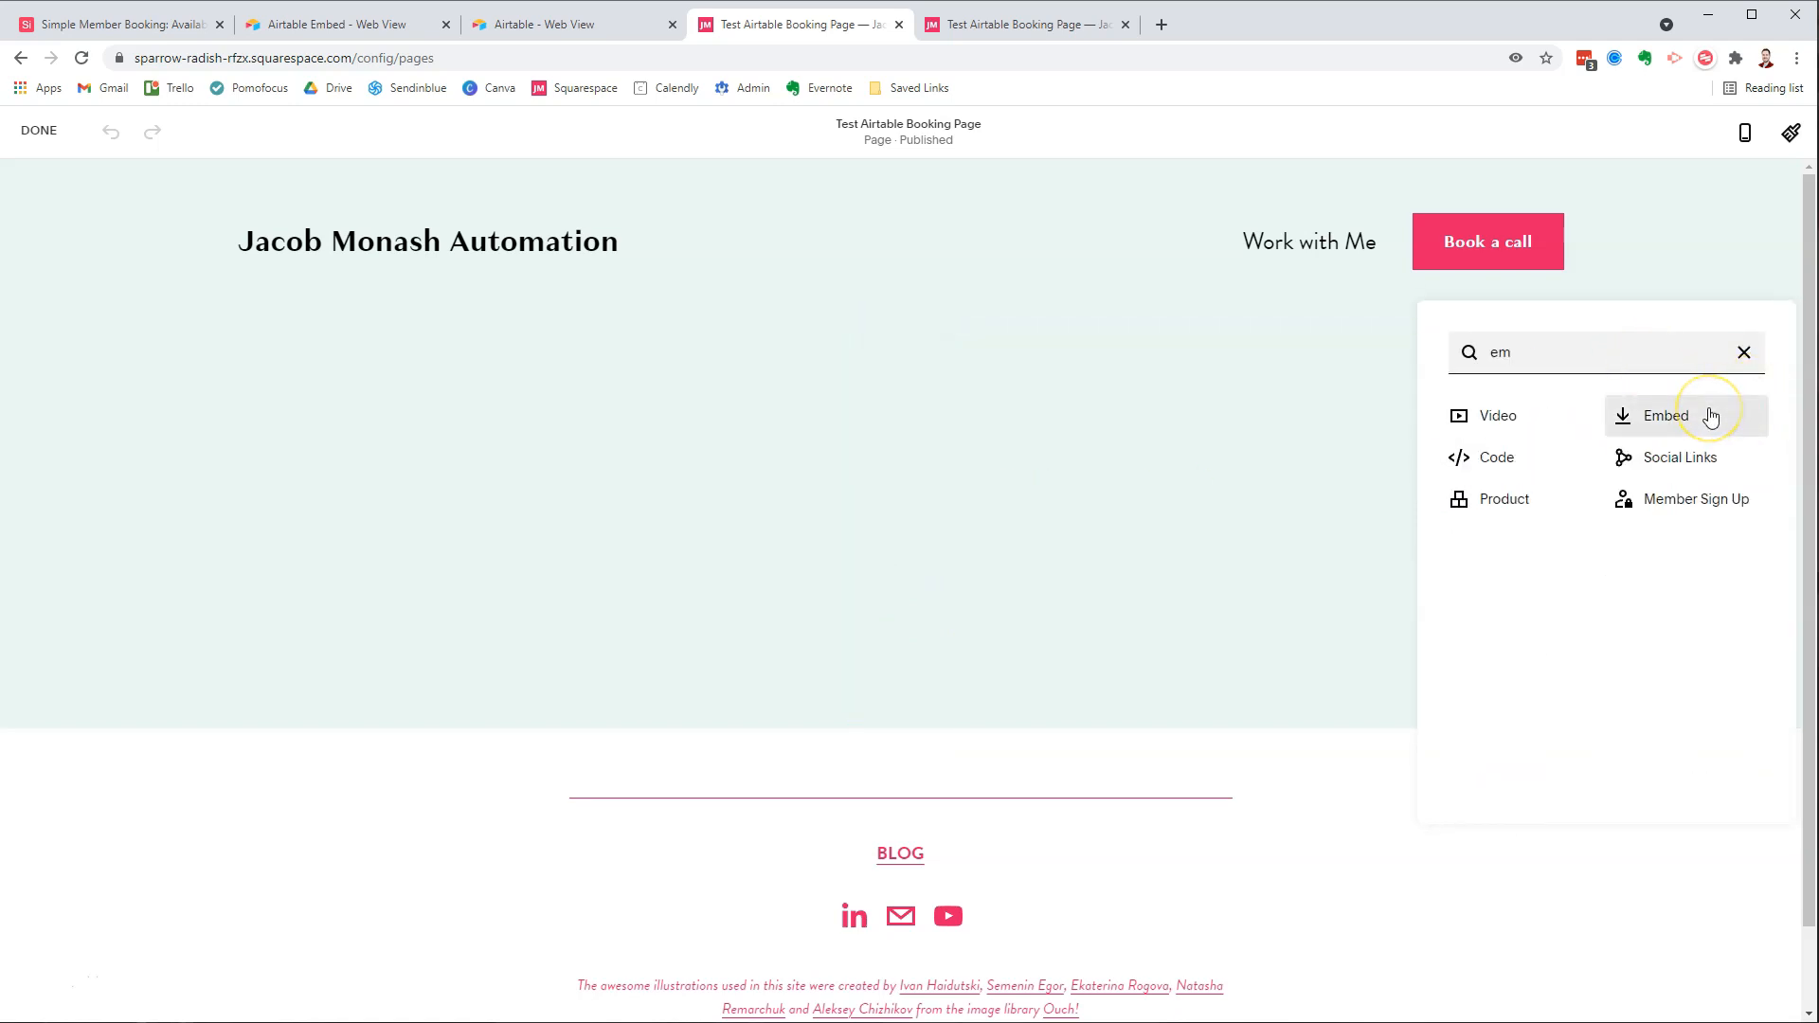
- Add an Embed block and apply the pasted Airtable iframe code to it
left_click(1663, 415)
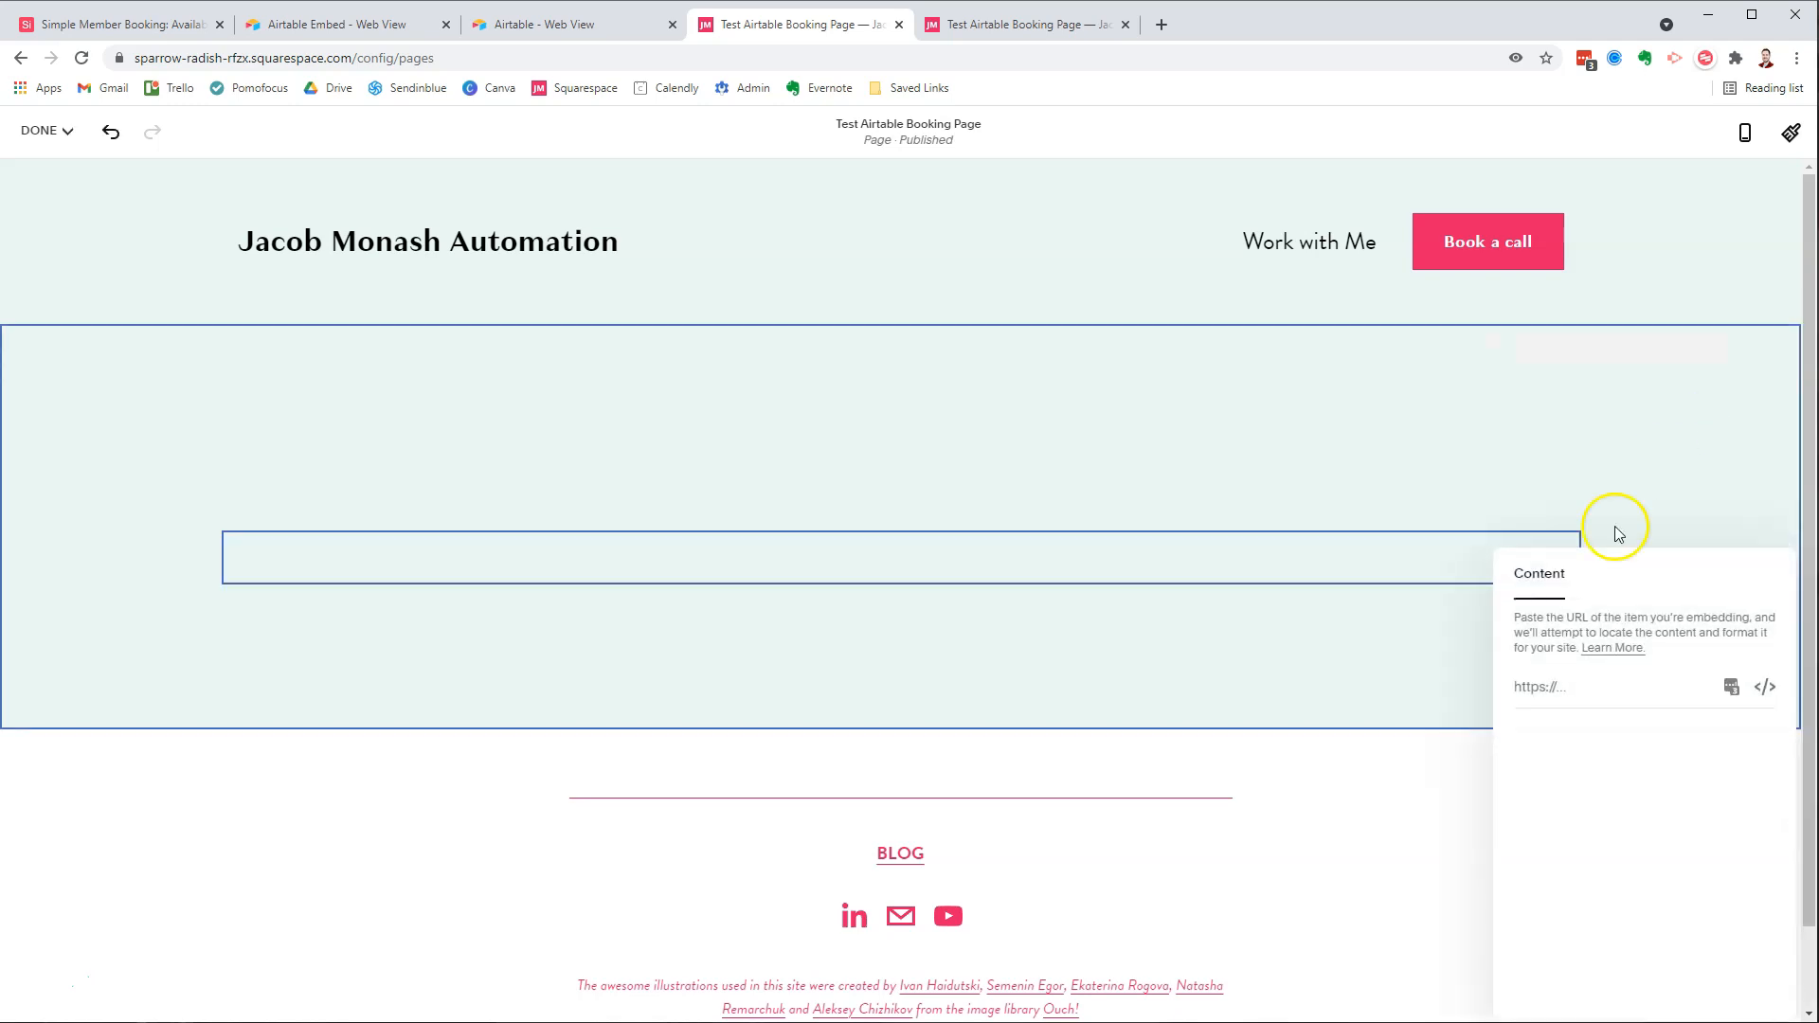
mouse_move(1764, 686)
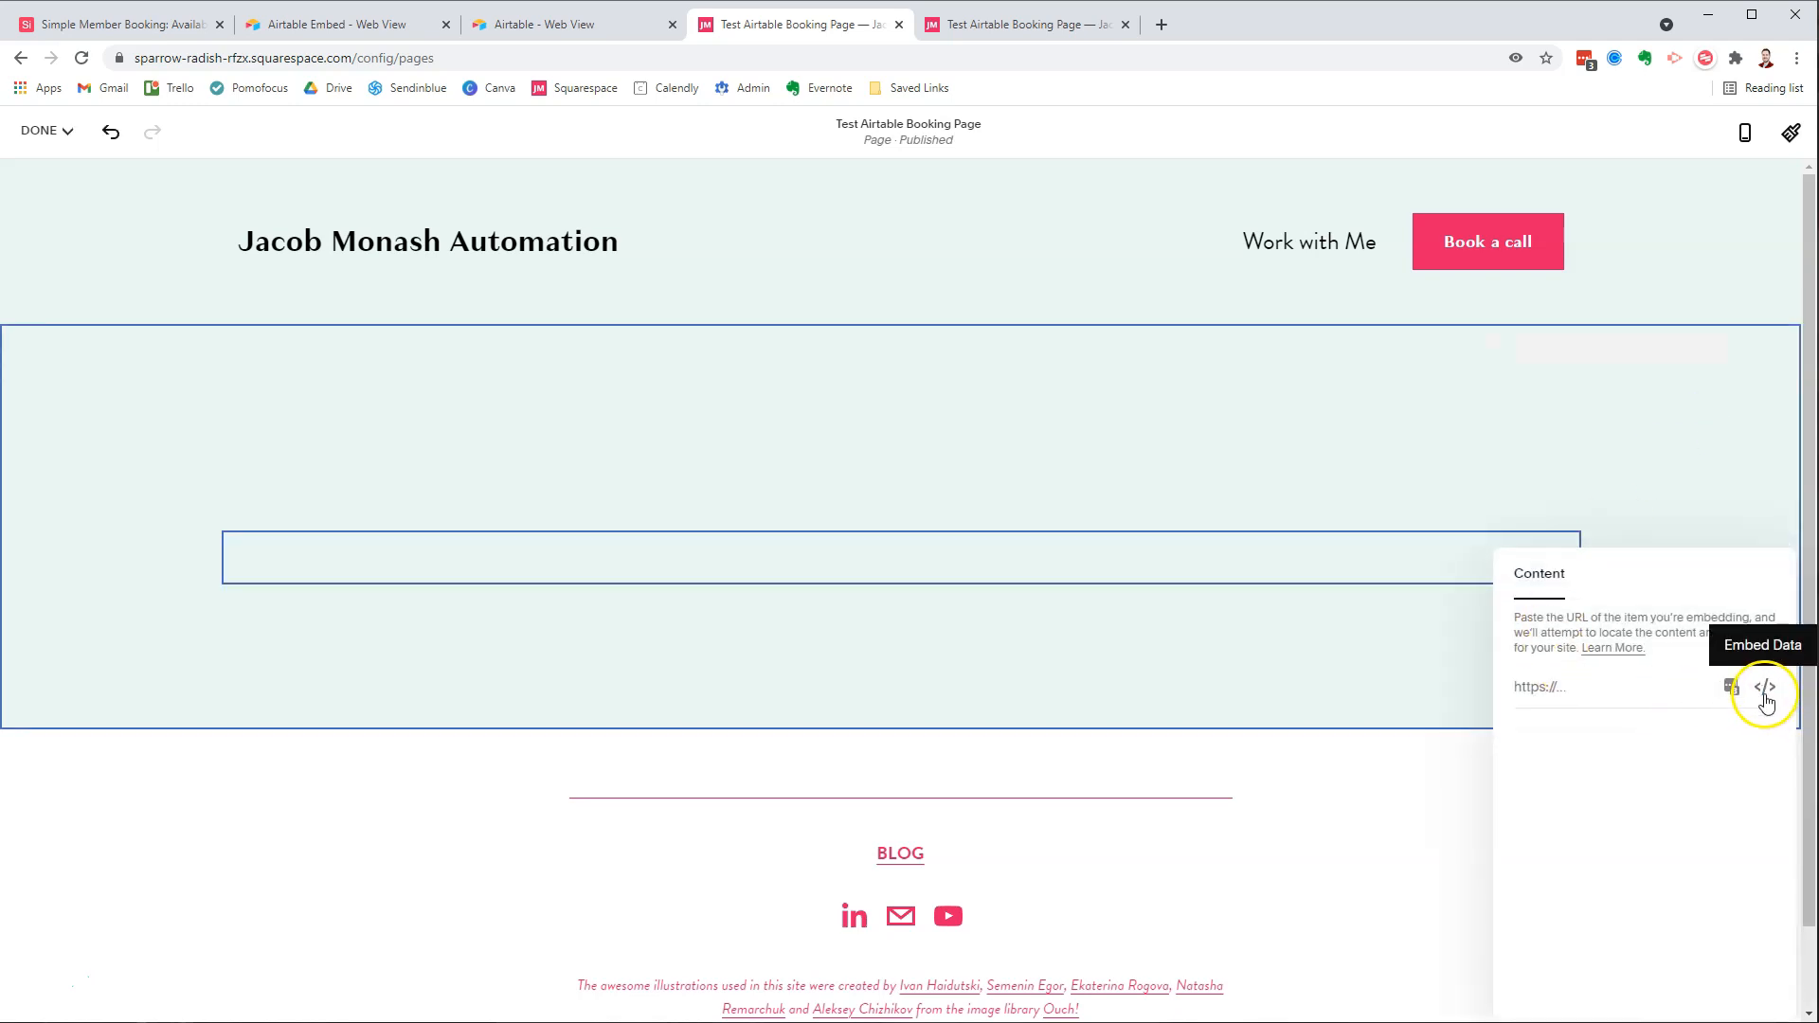
left_click(1765, 687)
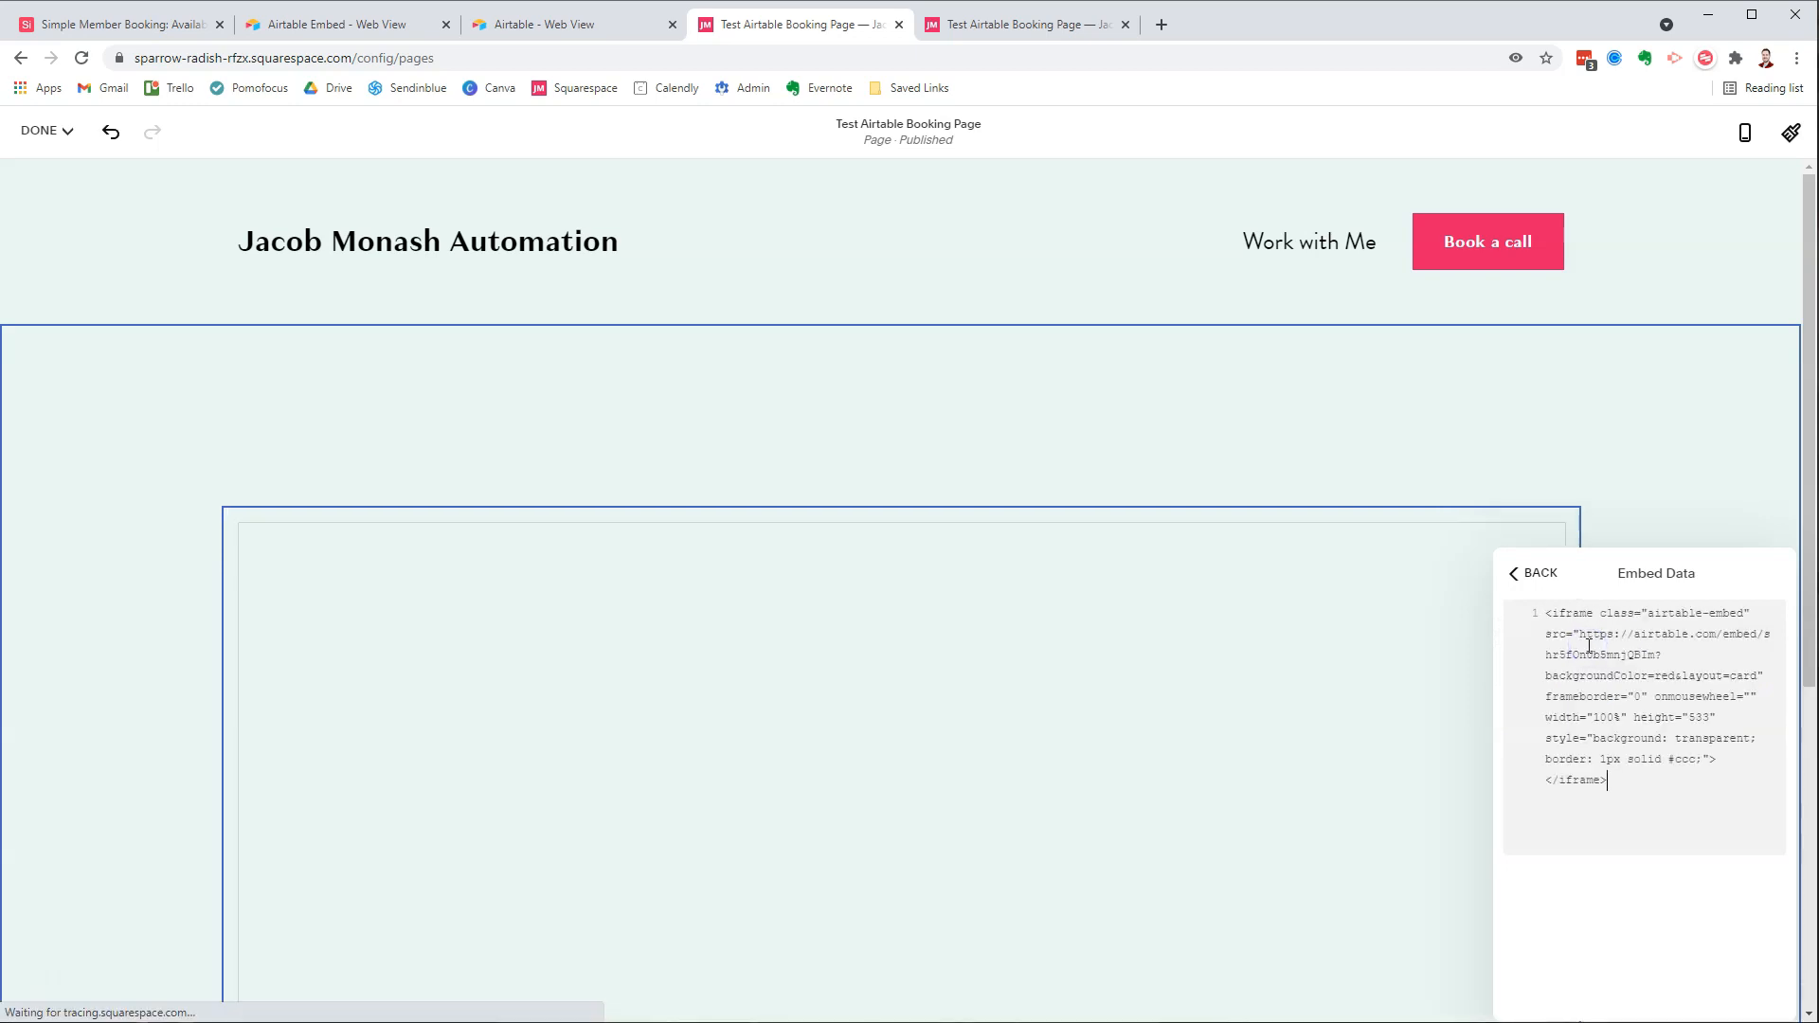
left_click(1531, 572)
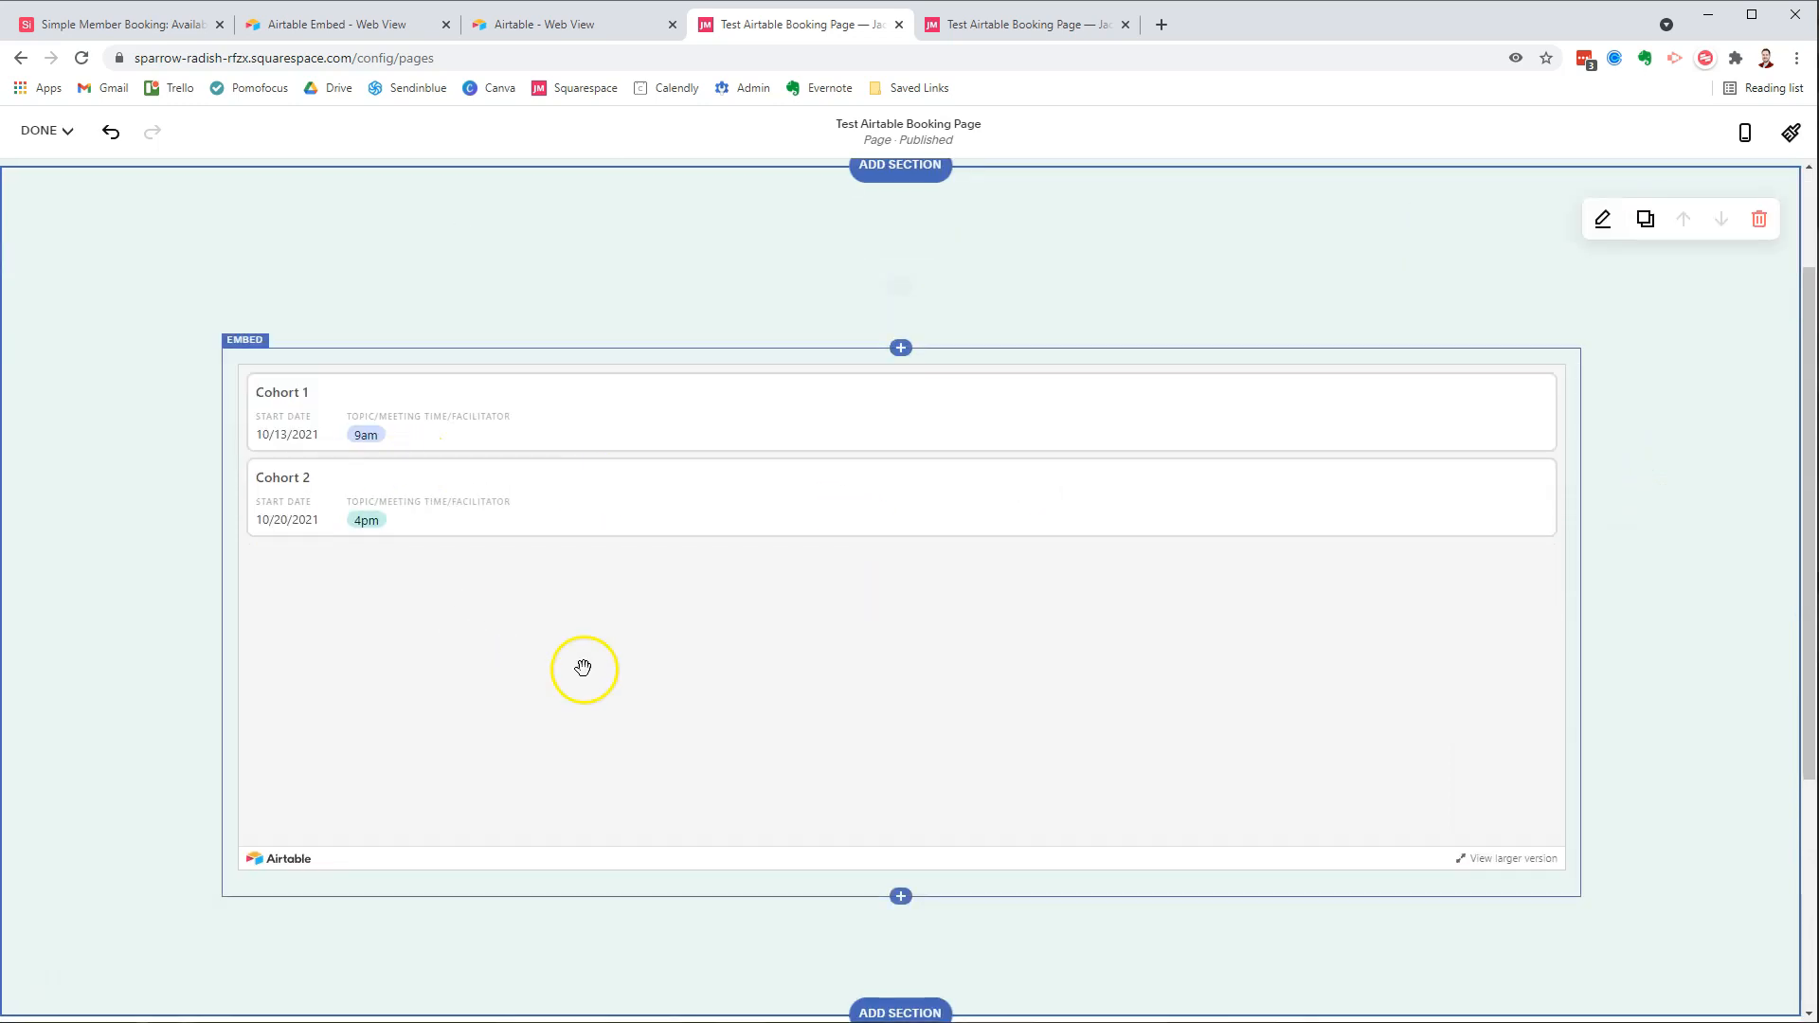
mouse_move(698, 580)
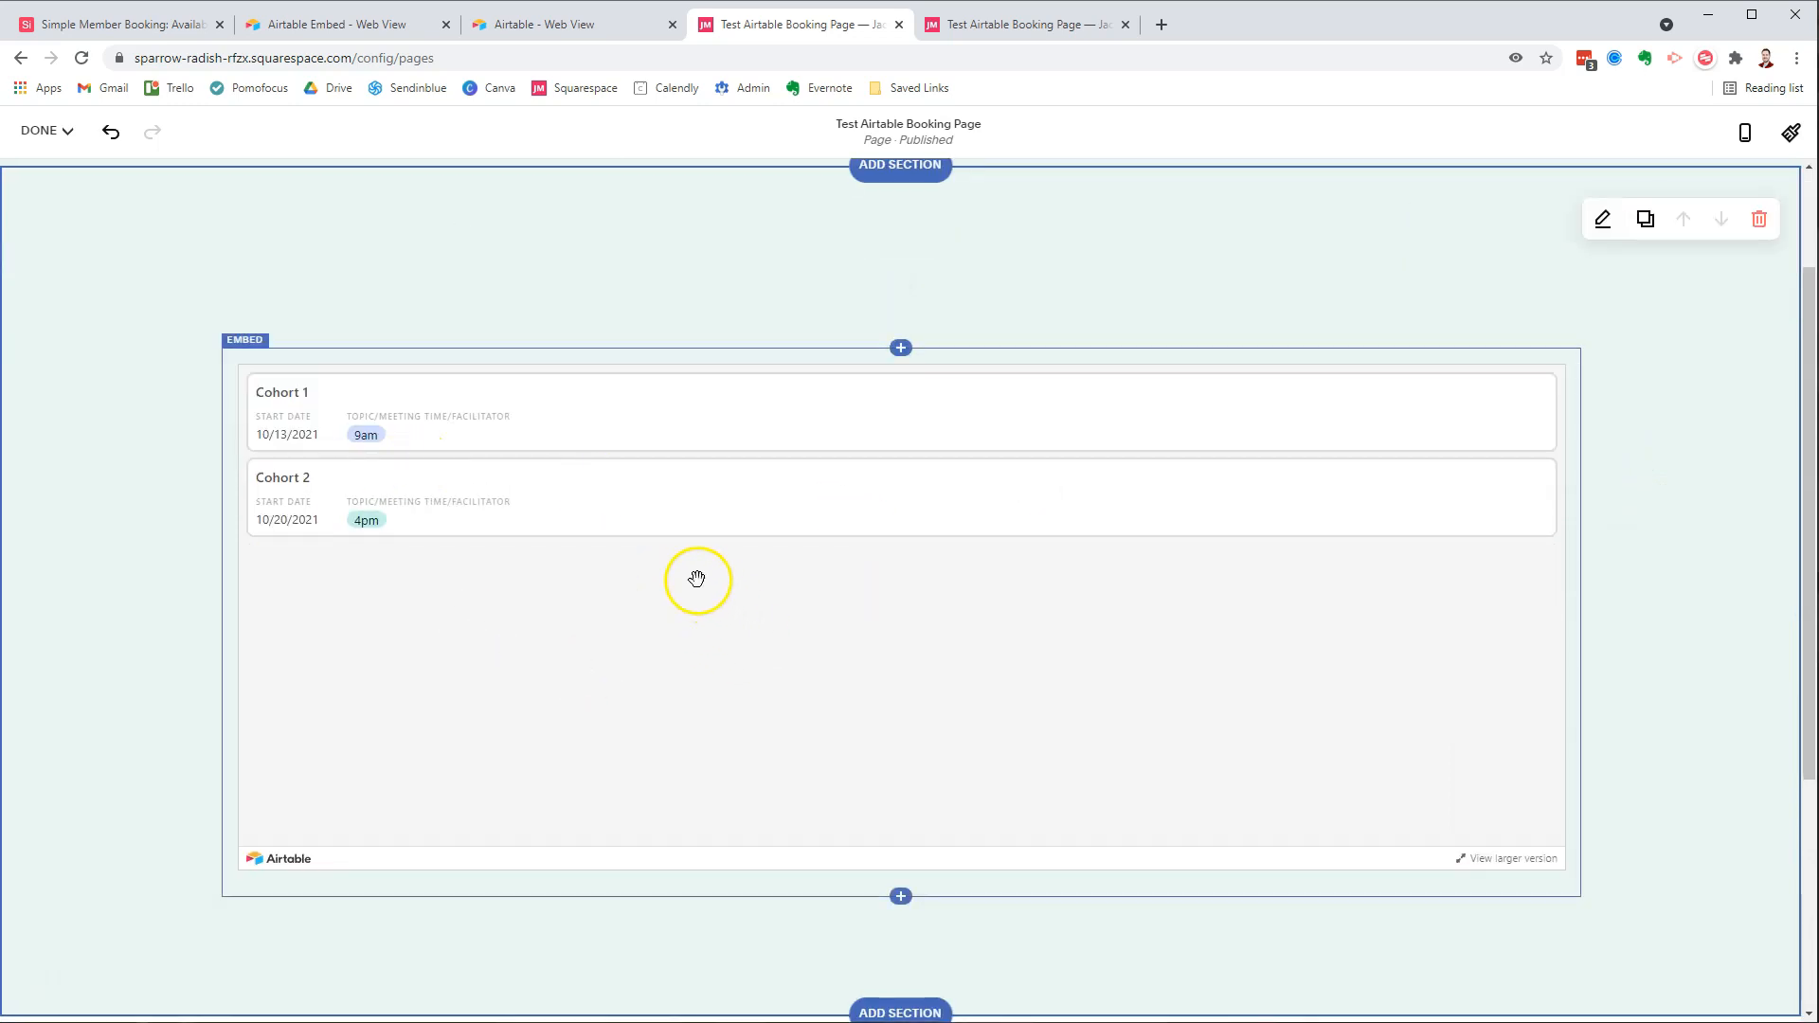
mouse_move(542, 460)
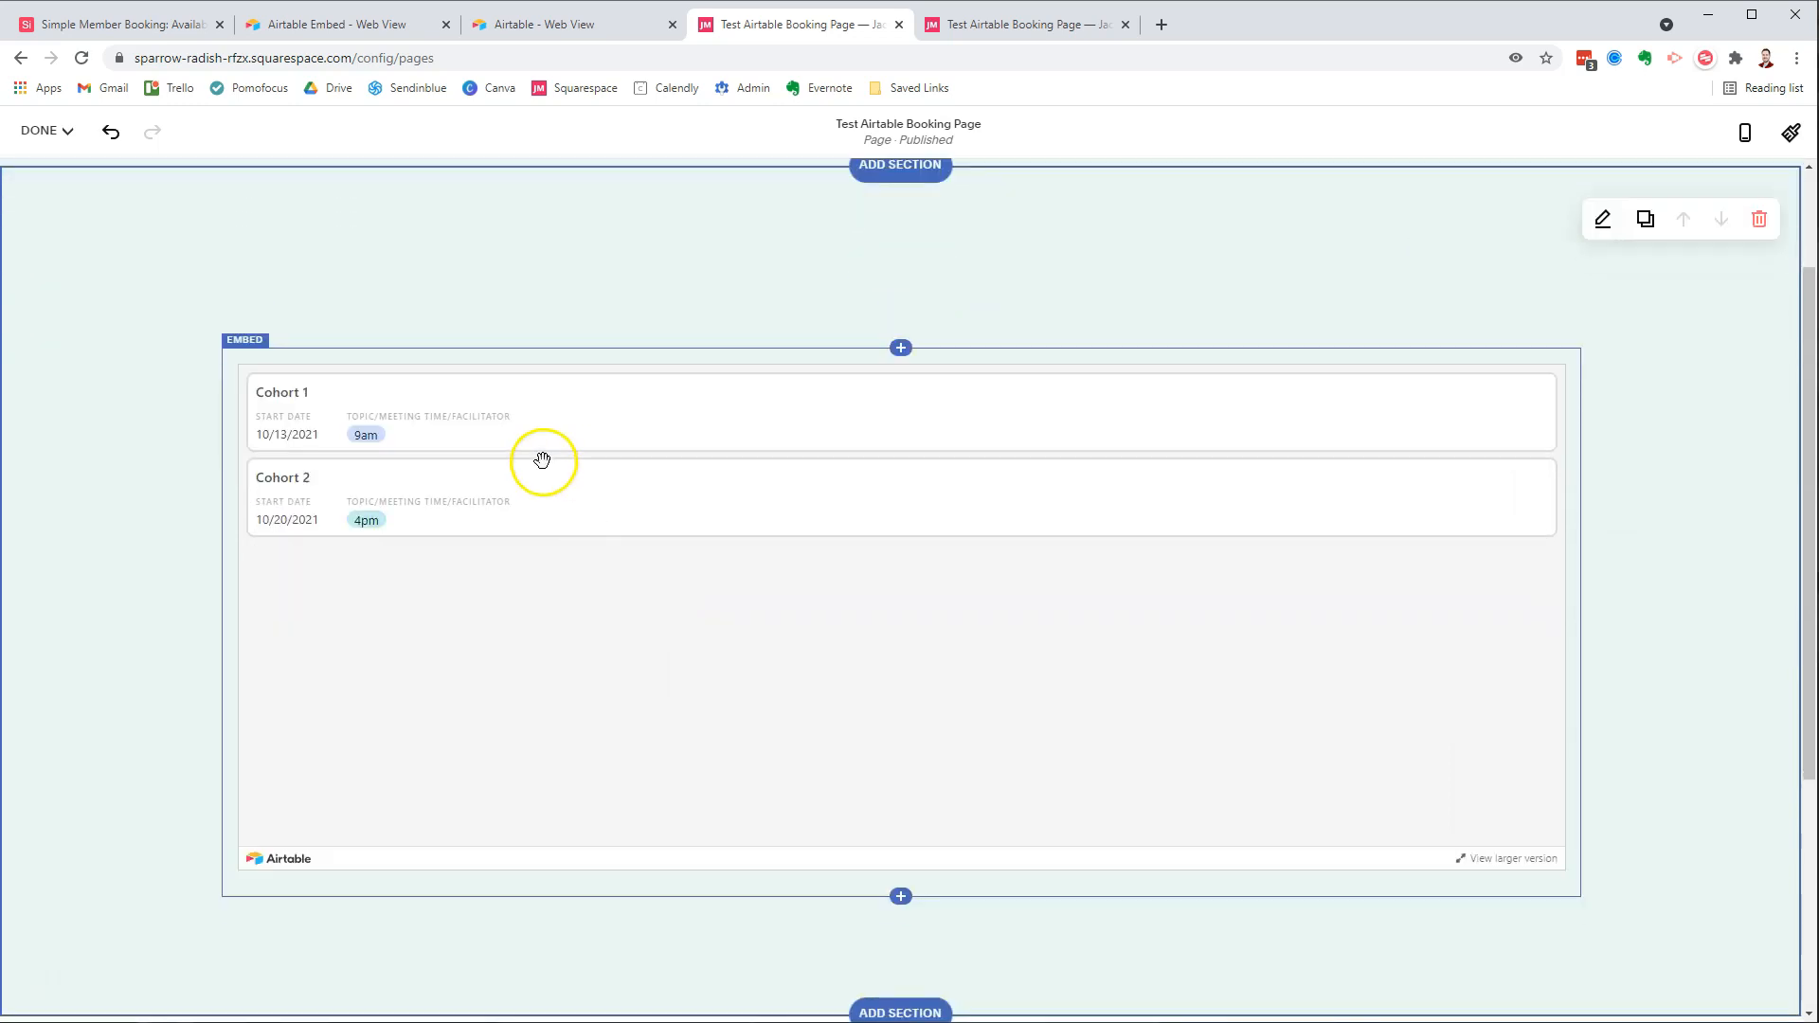
mouse_move(1032, 792)
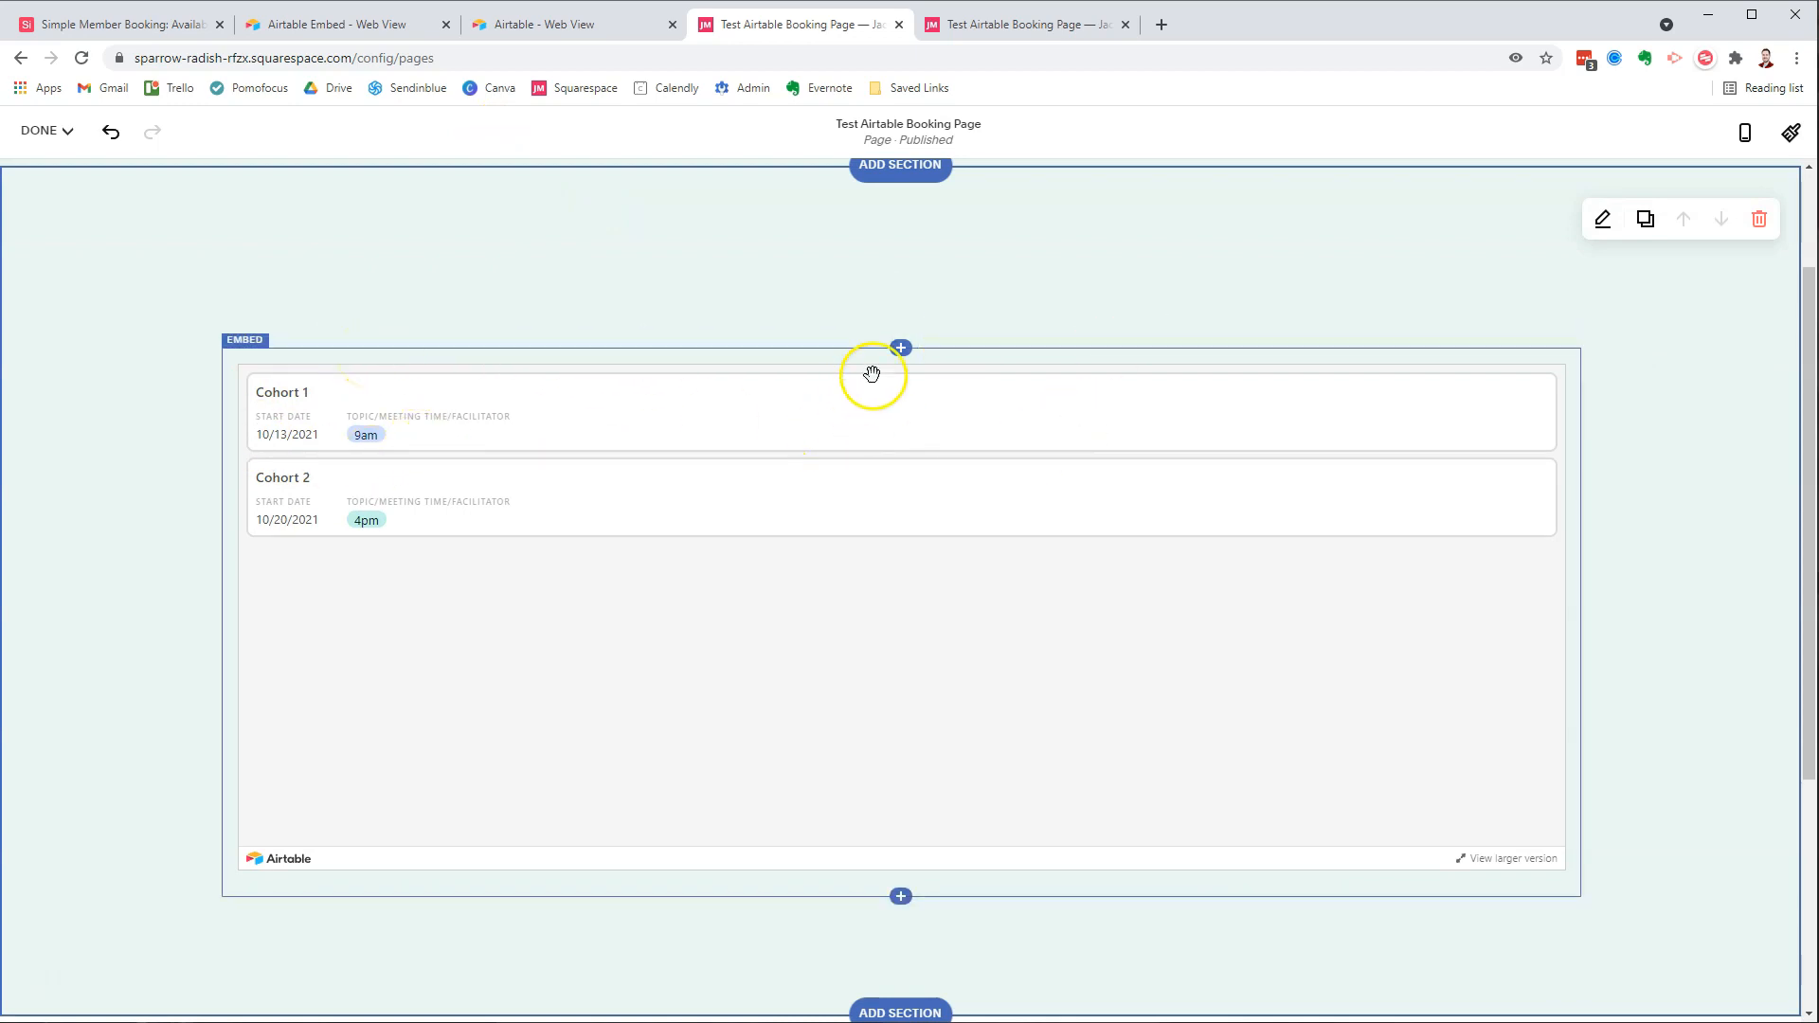
- Dismiss the block list, view the published page, and return to the Simple Member Booking base
left_click(900, 346)
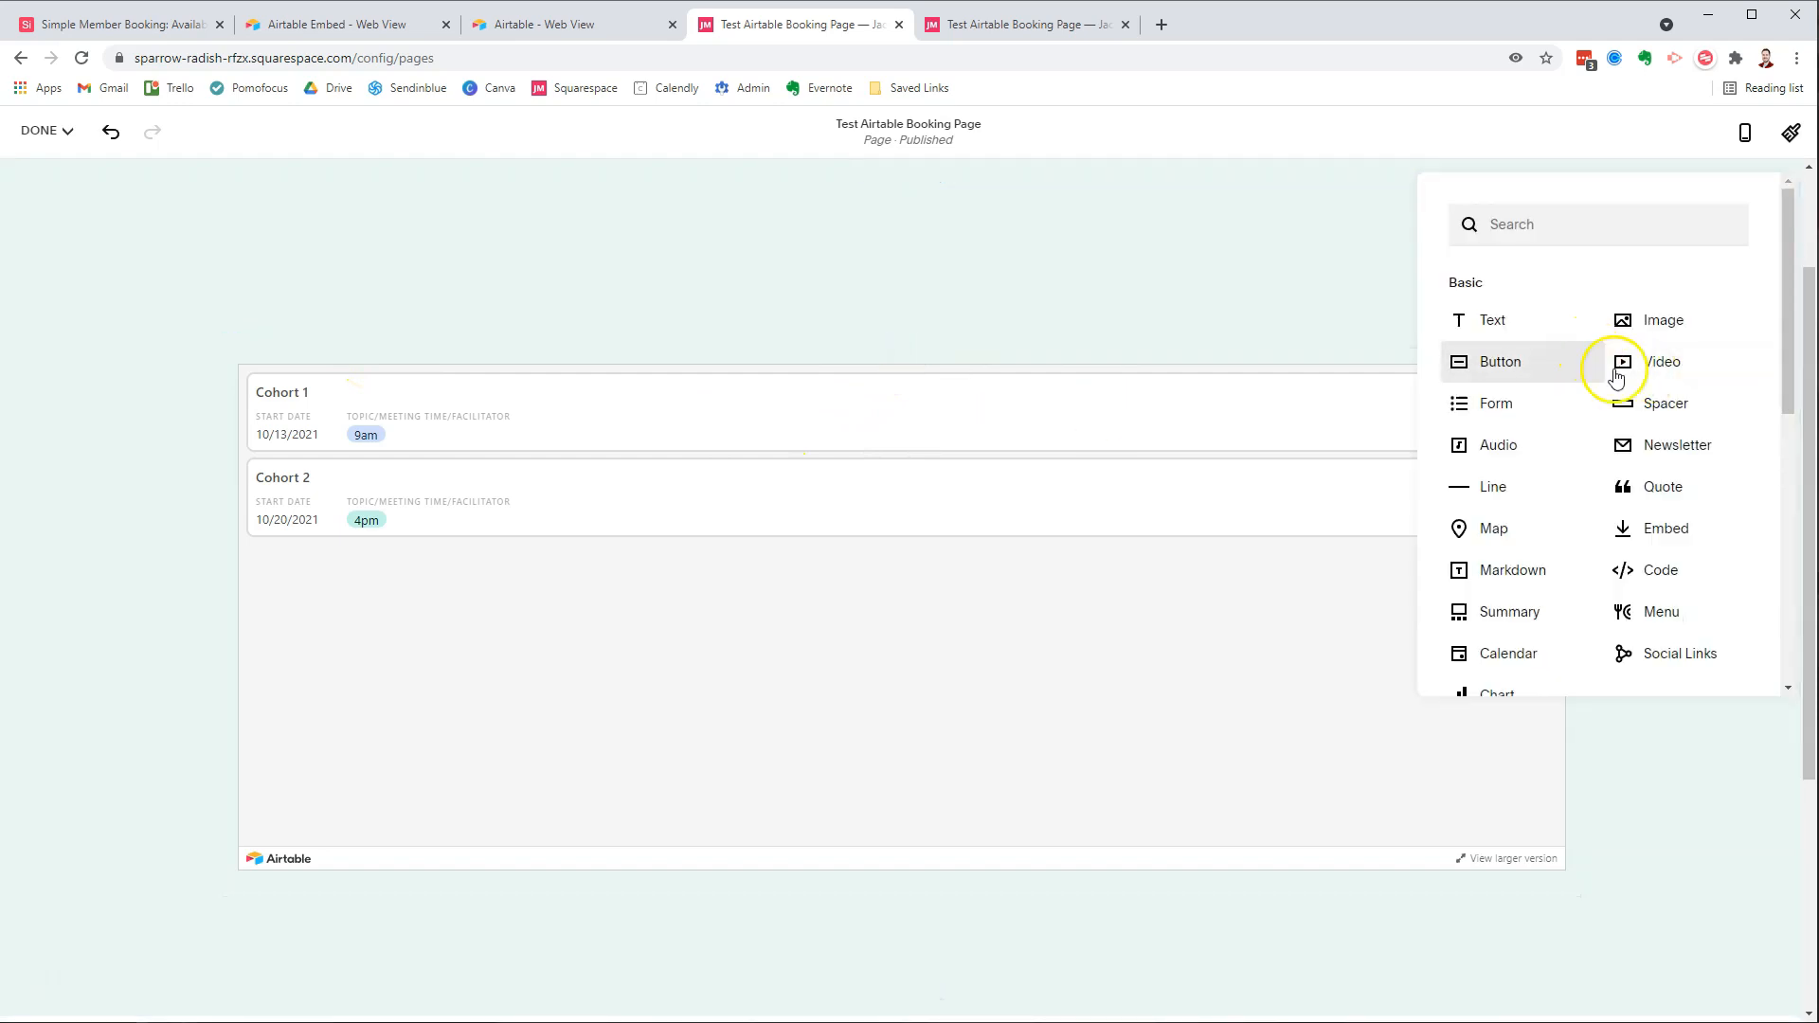
left_click(1499, 360)
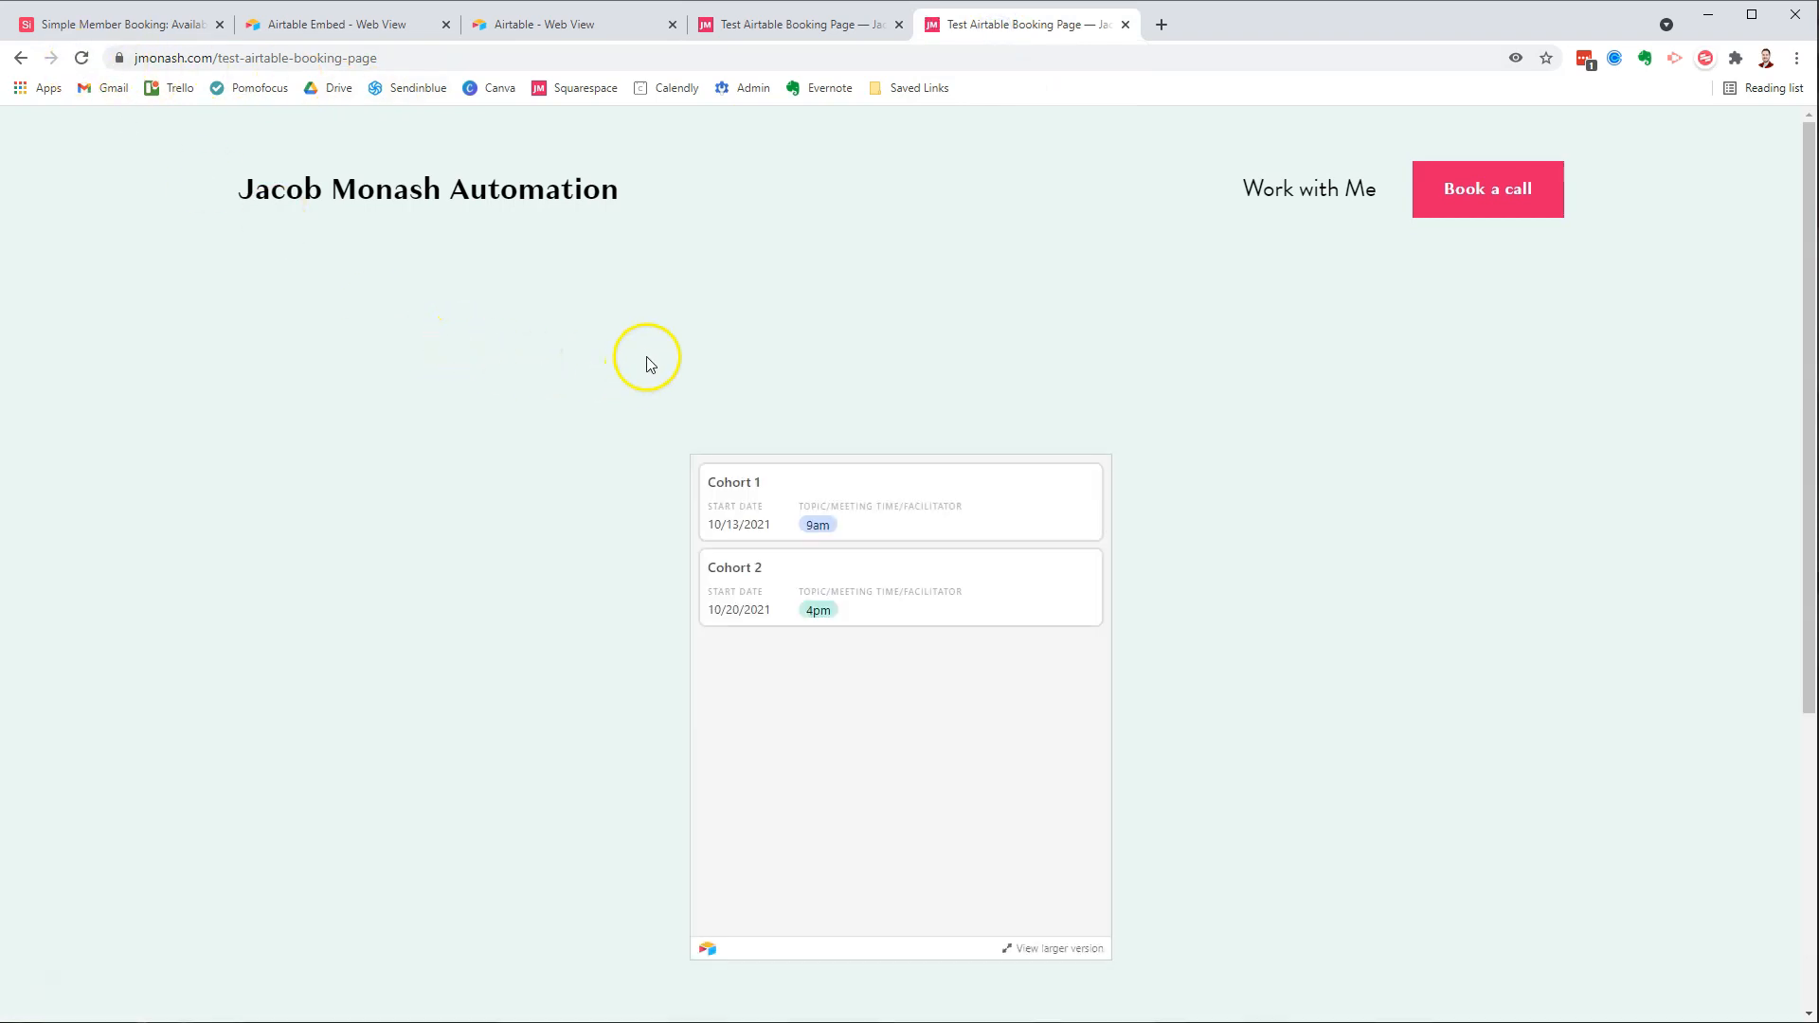
mouse_move(983, 695)
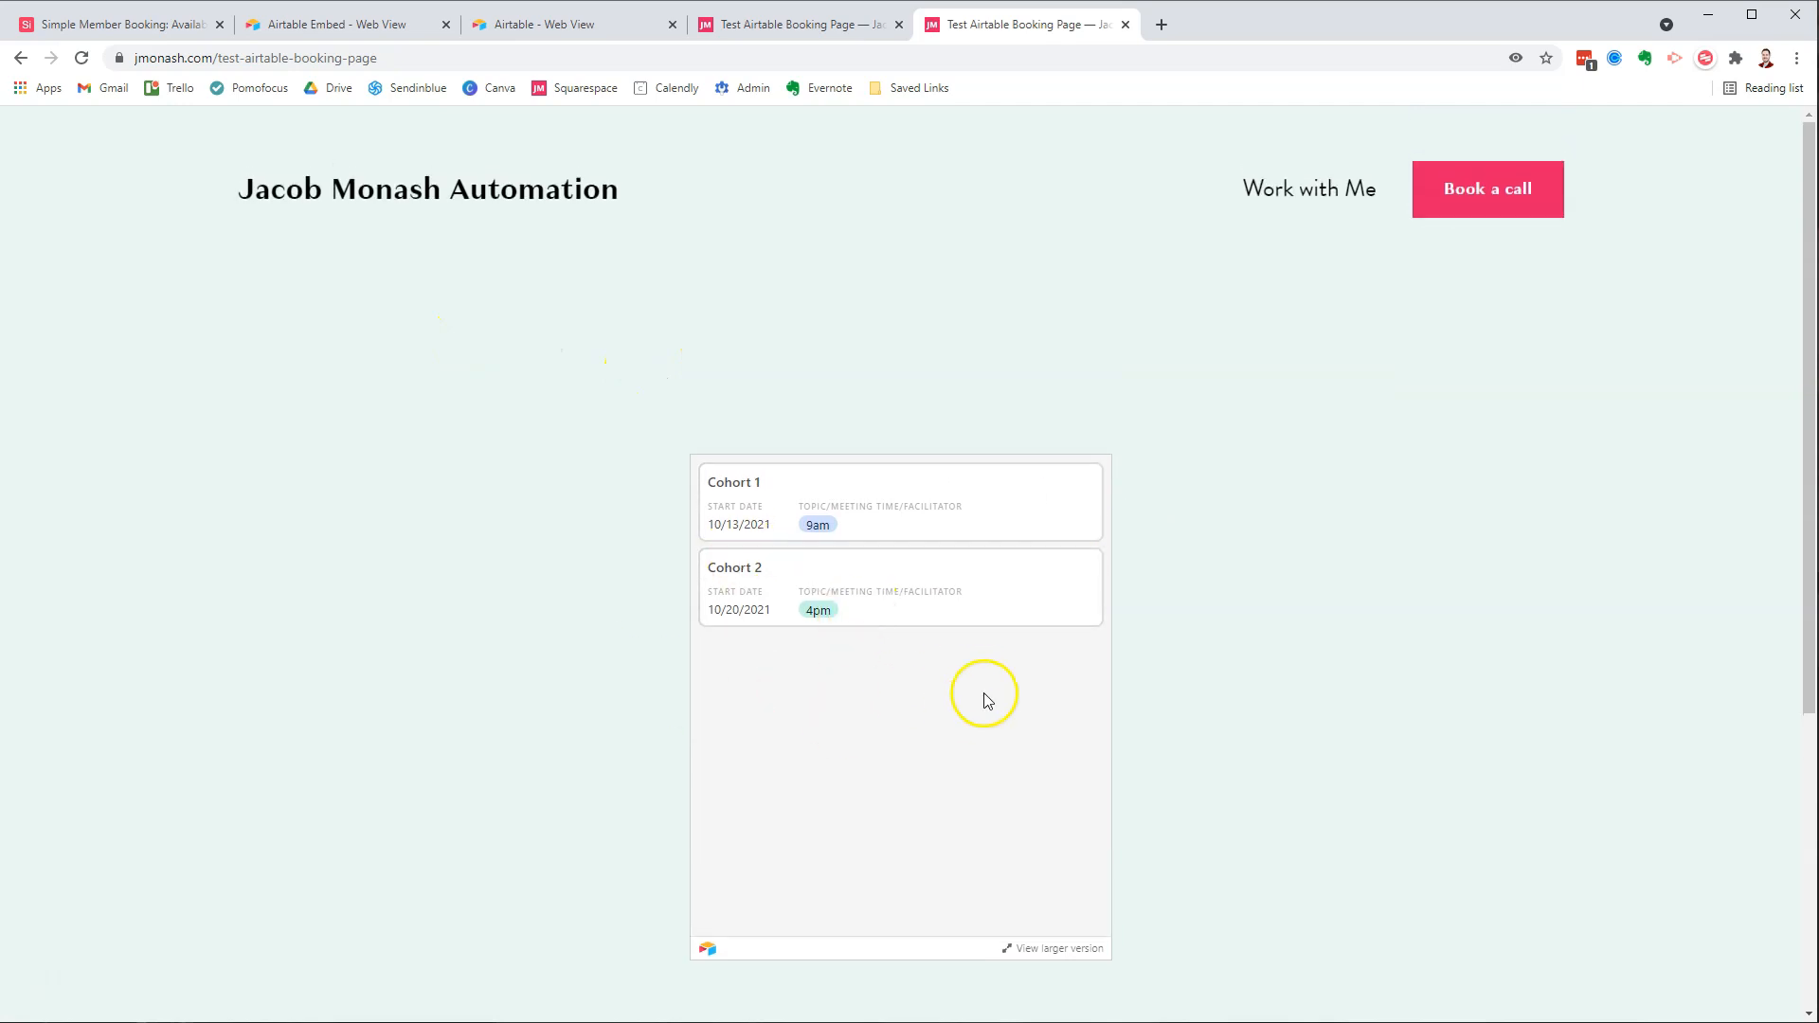
mouse_move(869, 612)
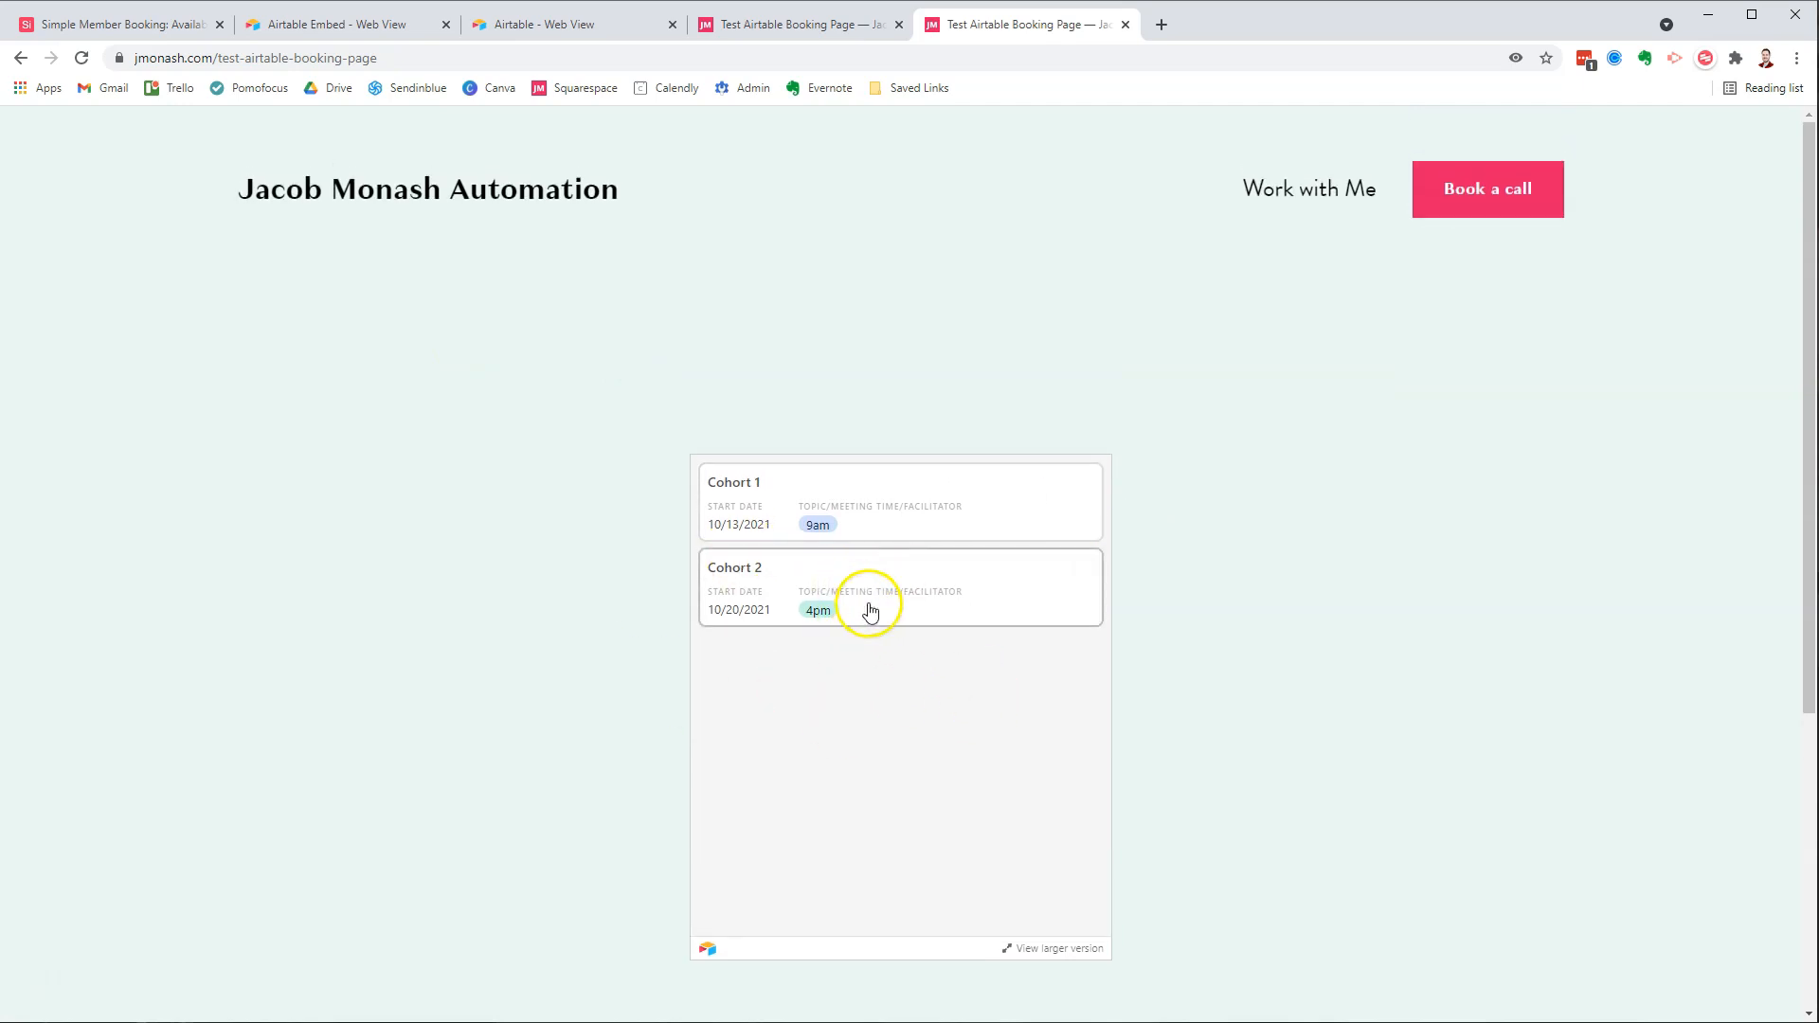
mouse_move(538, 451)
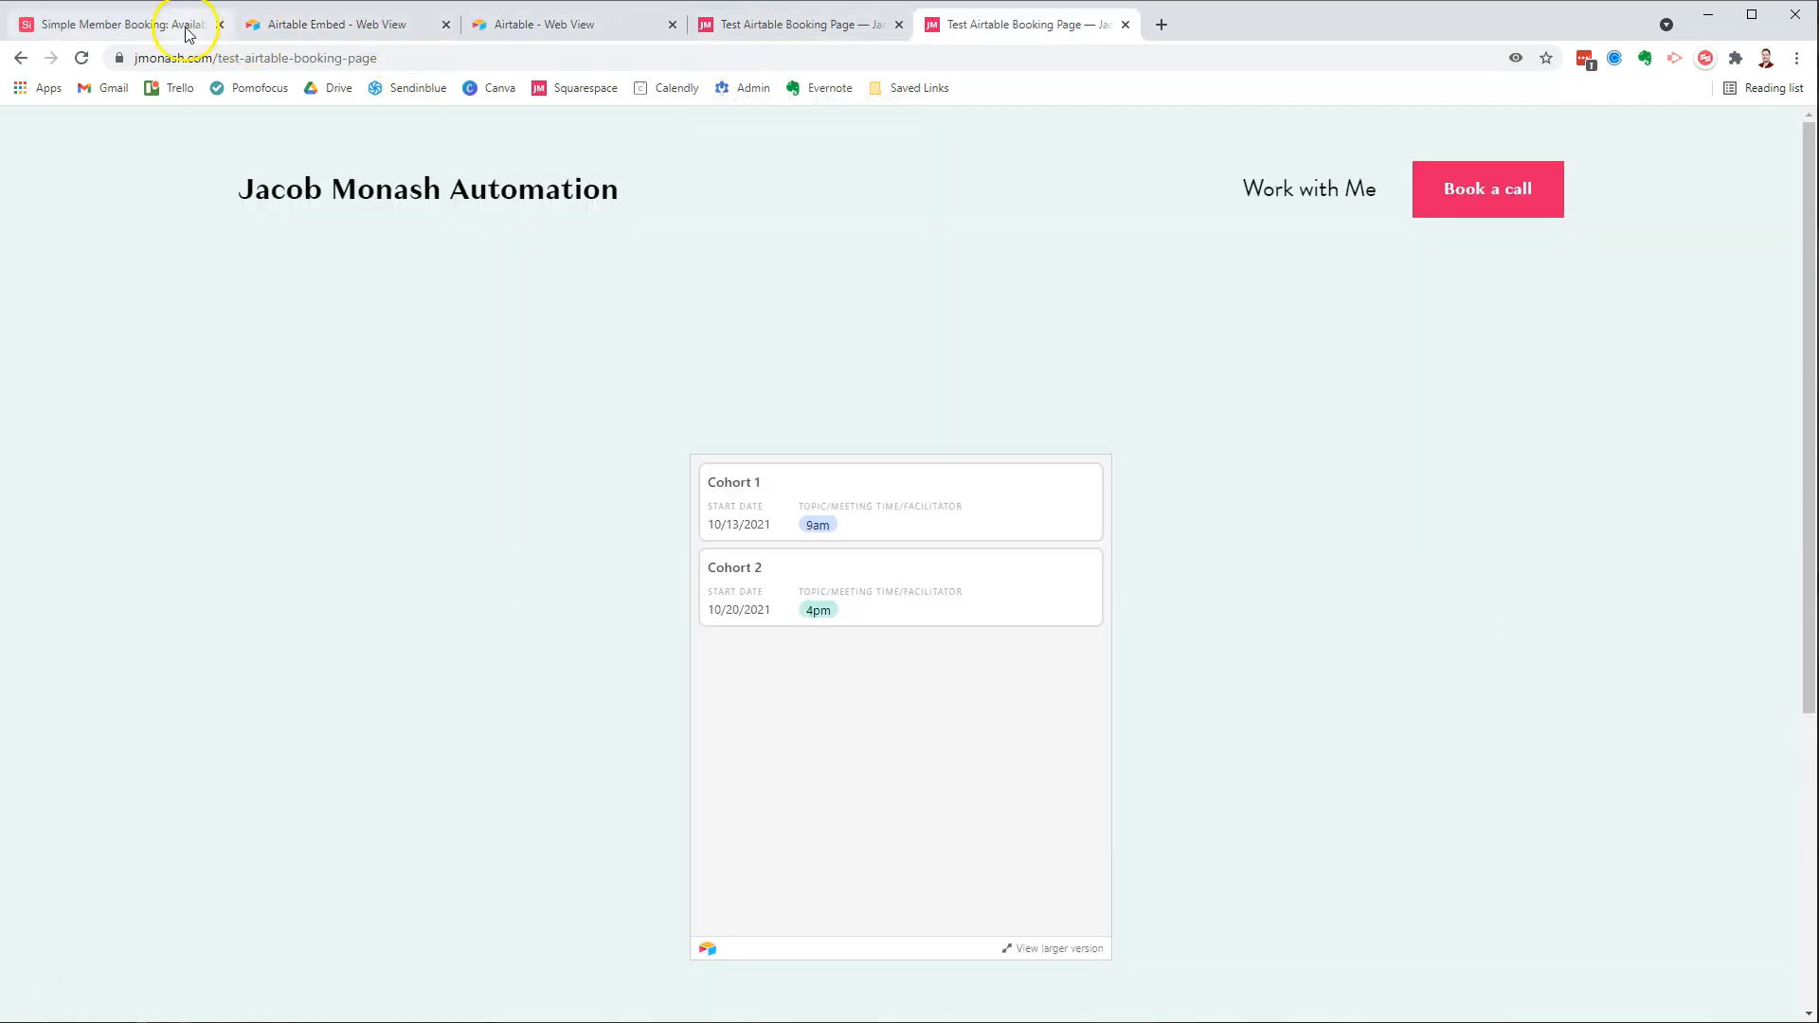
left_click(116, 23)
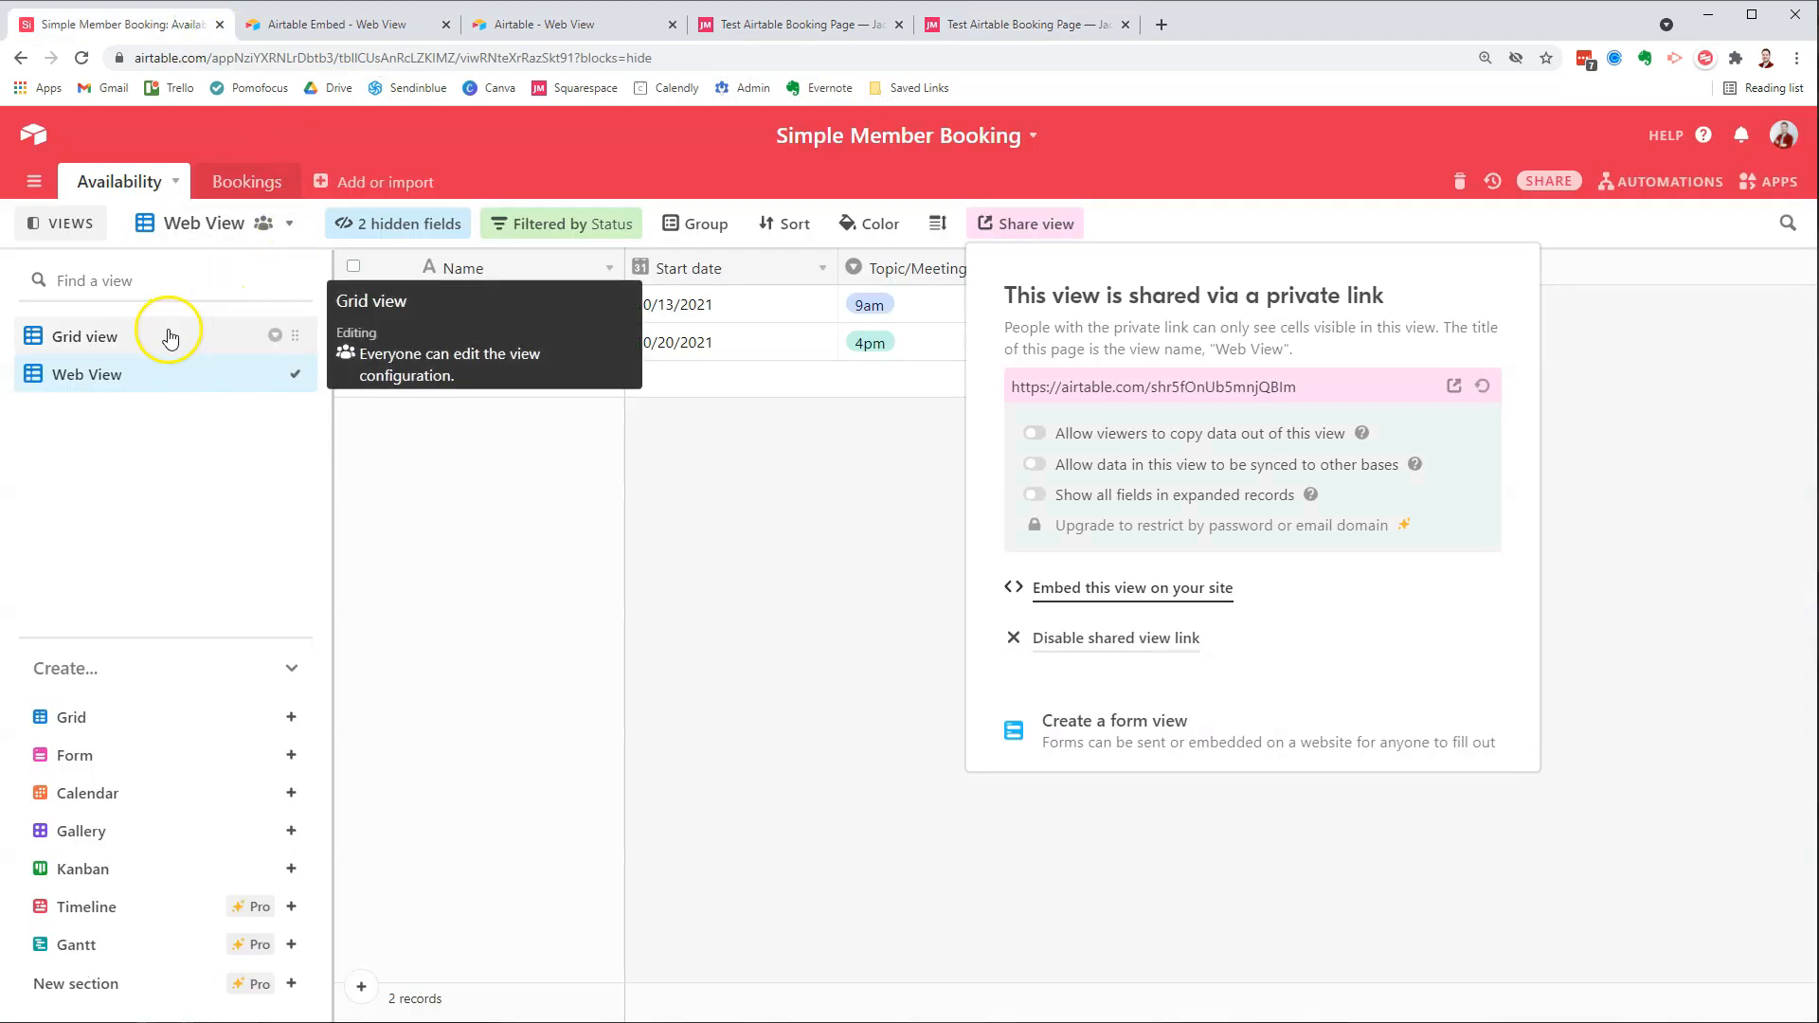
mouse_move(161, 354)
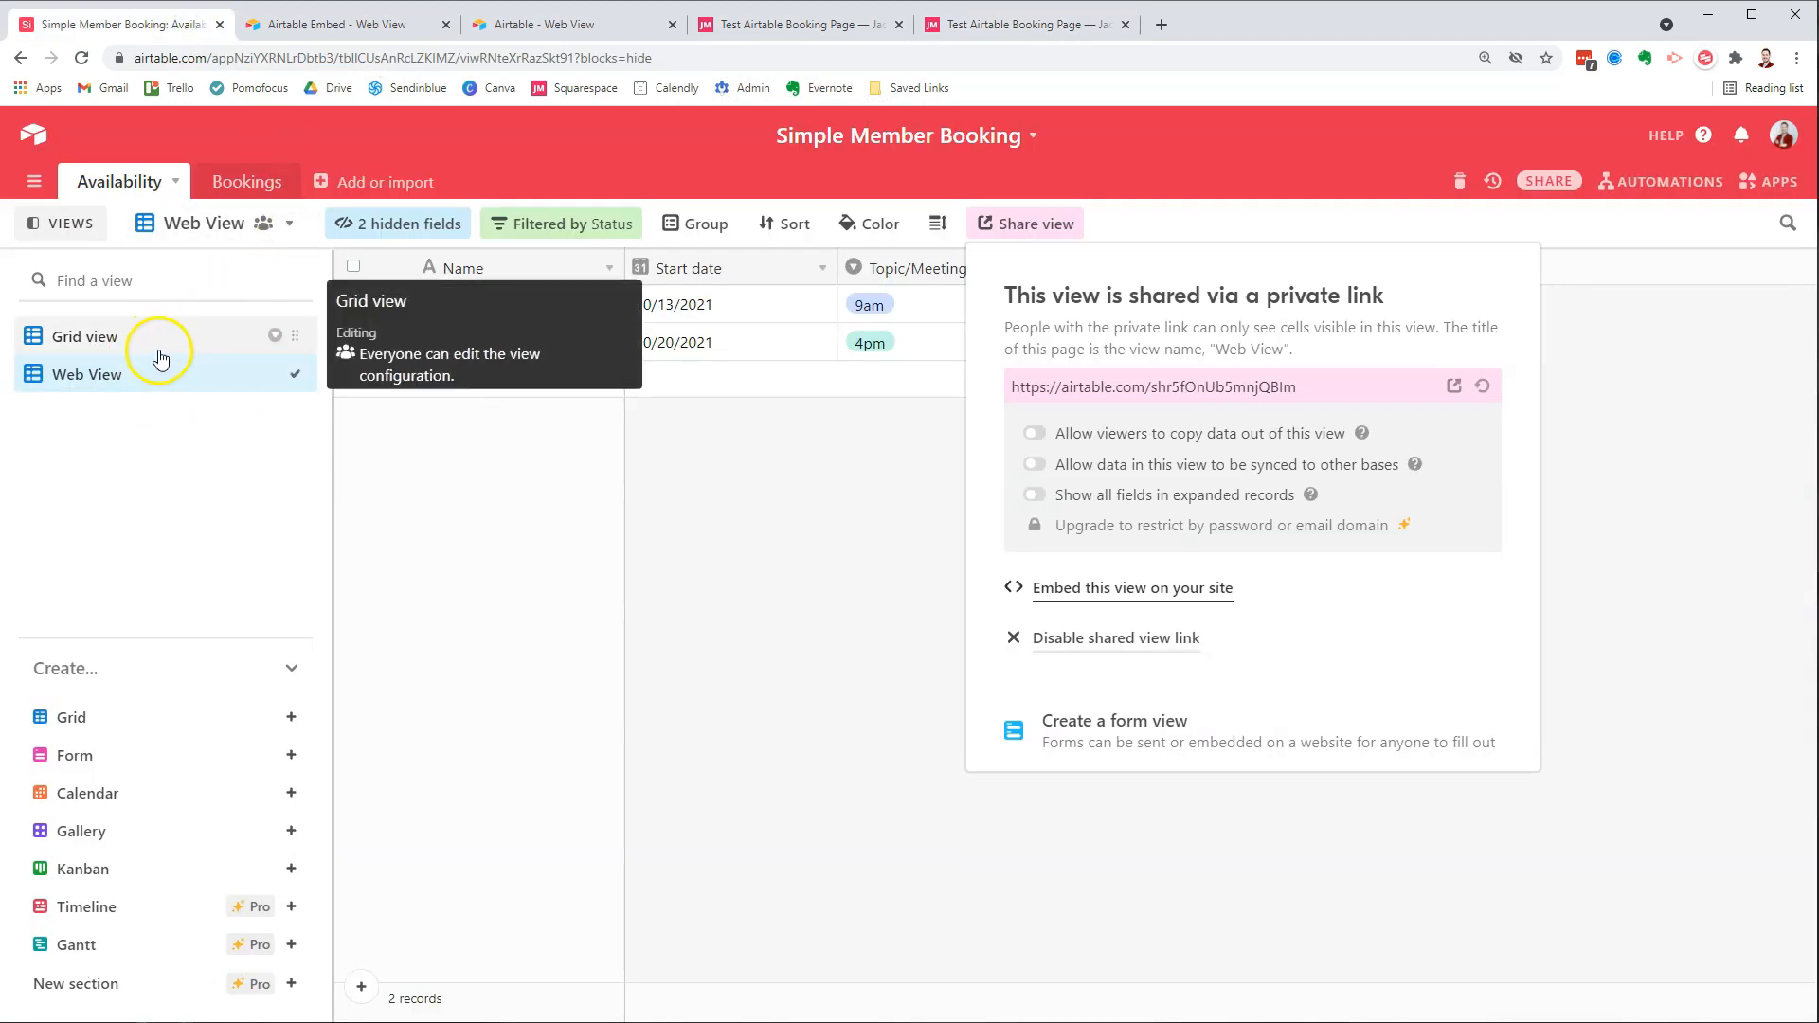
- In Grid view add 'Cohort 4' starting 11/1/2021 at 9am with Status Open, then return to Web View
left_click(86, 337)
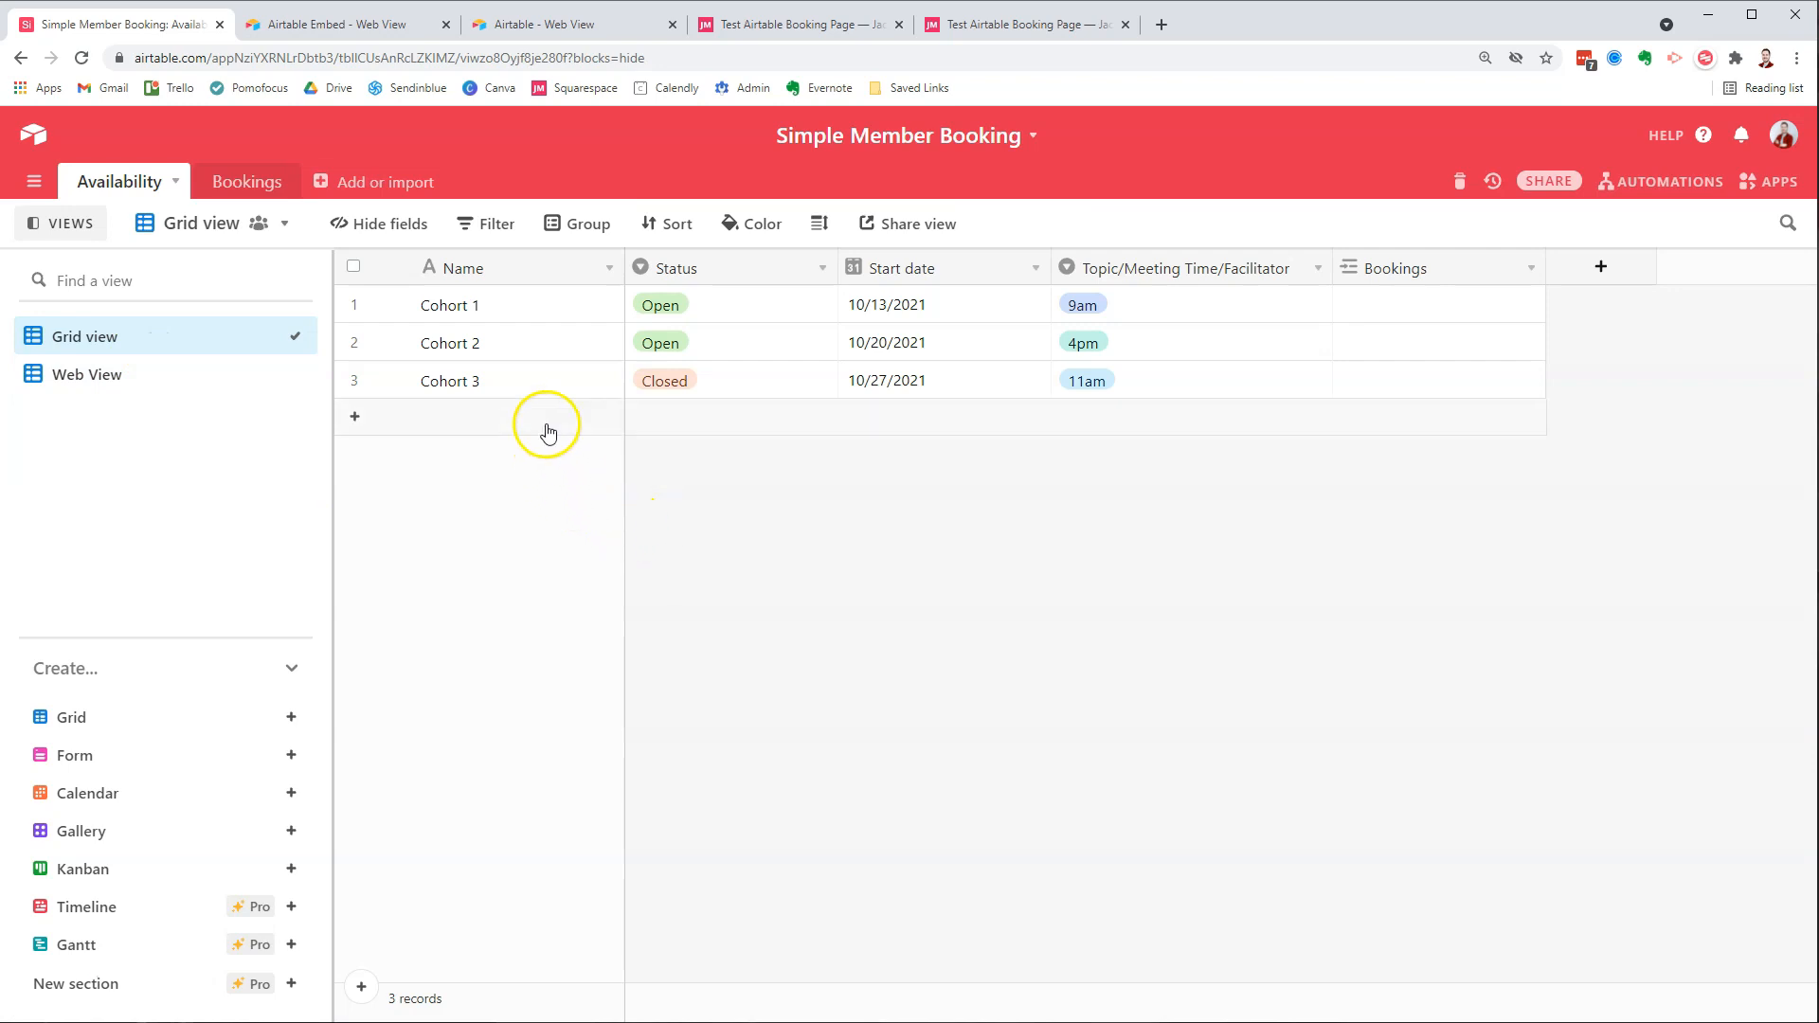
type("Cohort 4")
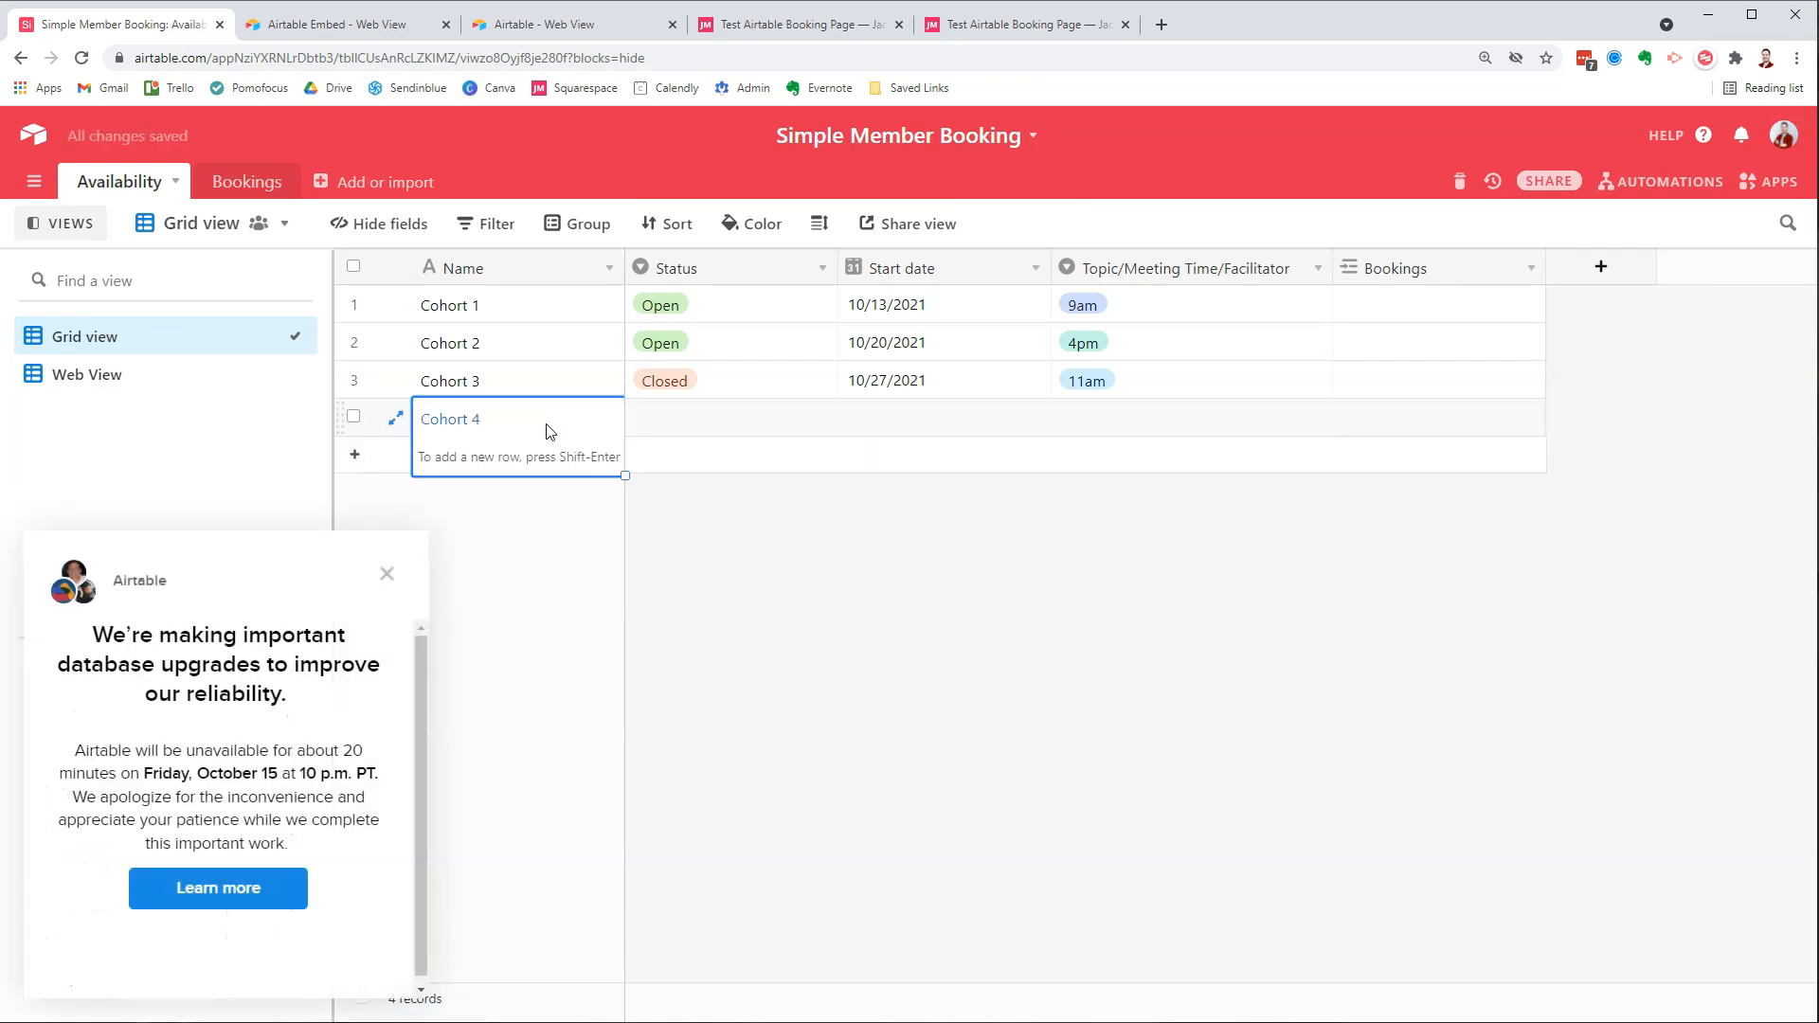
type("11/1/2021")
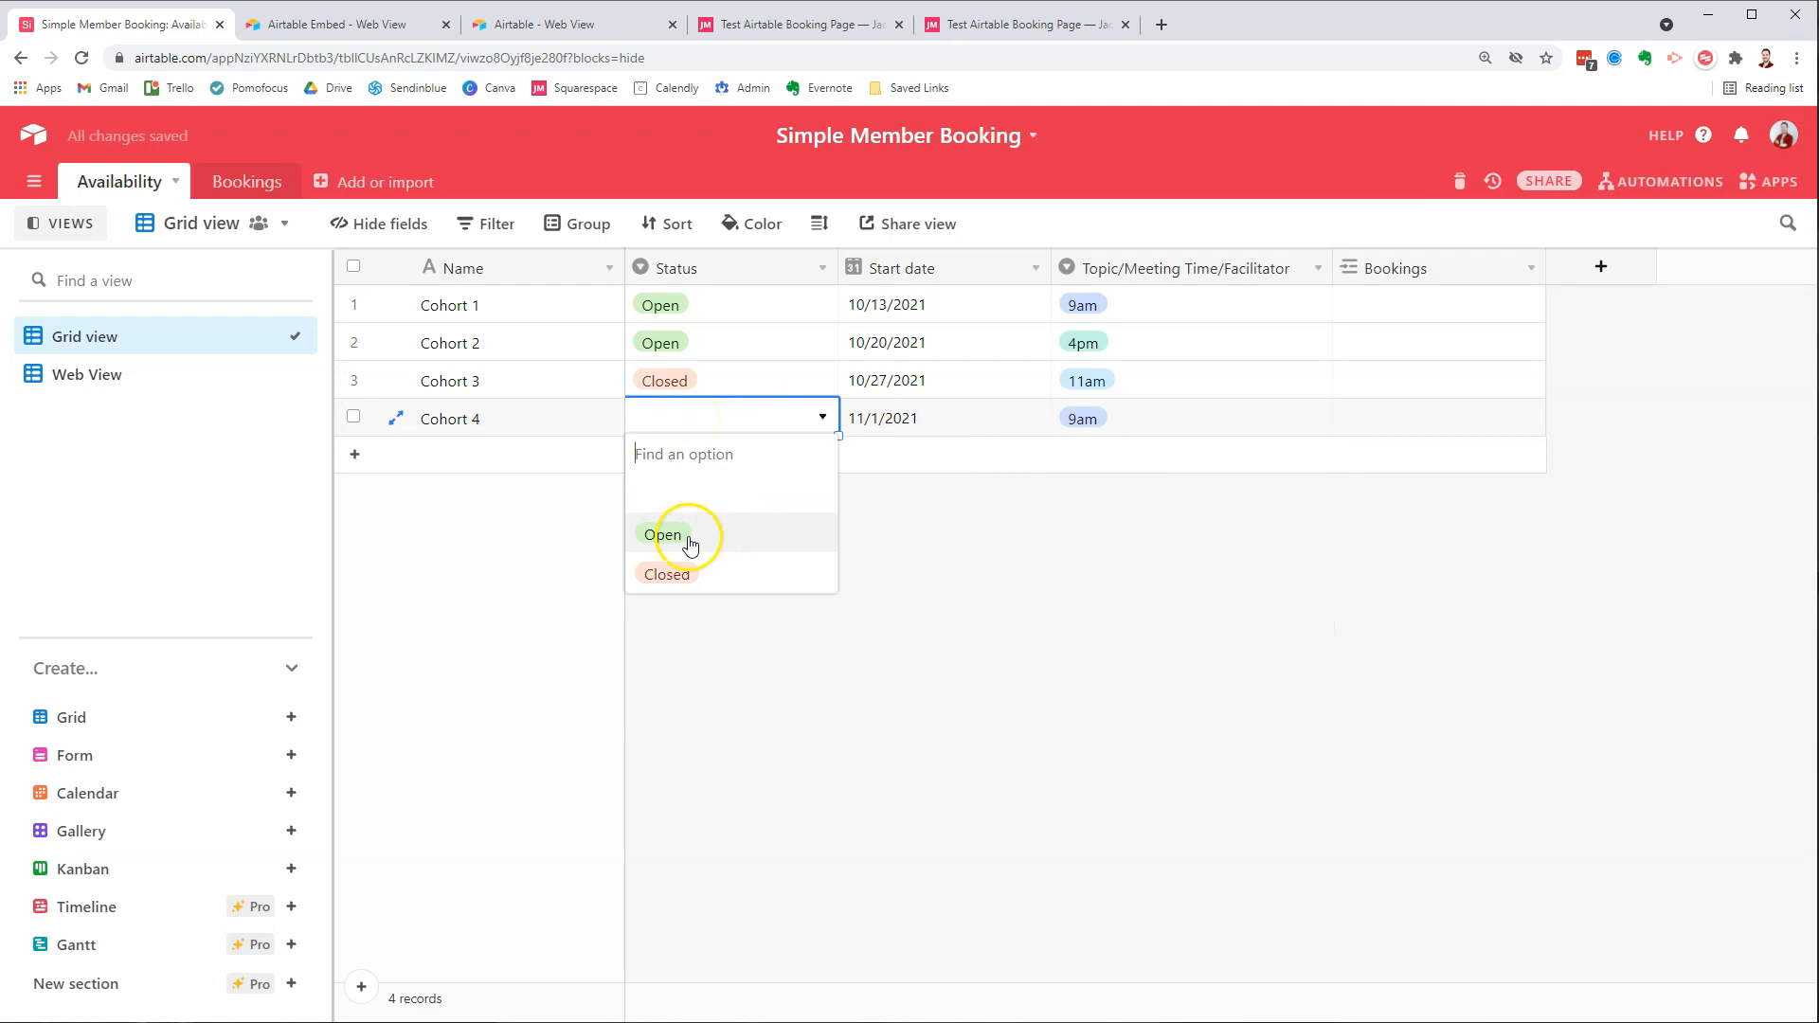
left_click(87, 373)
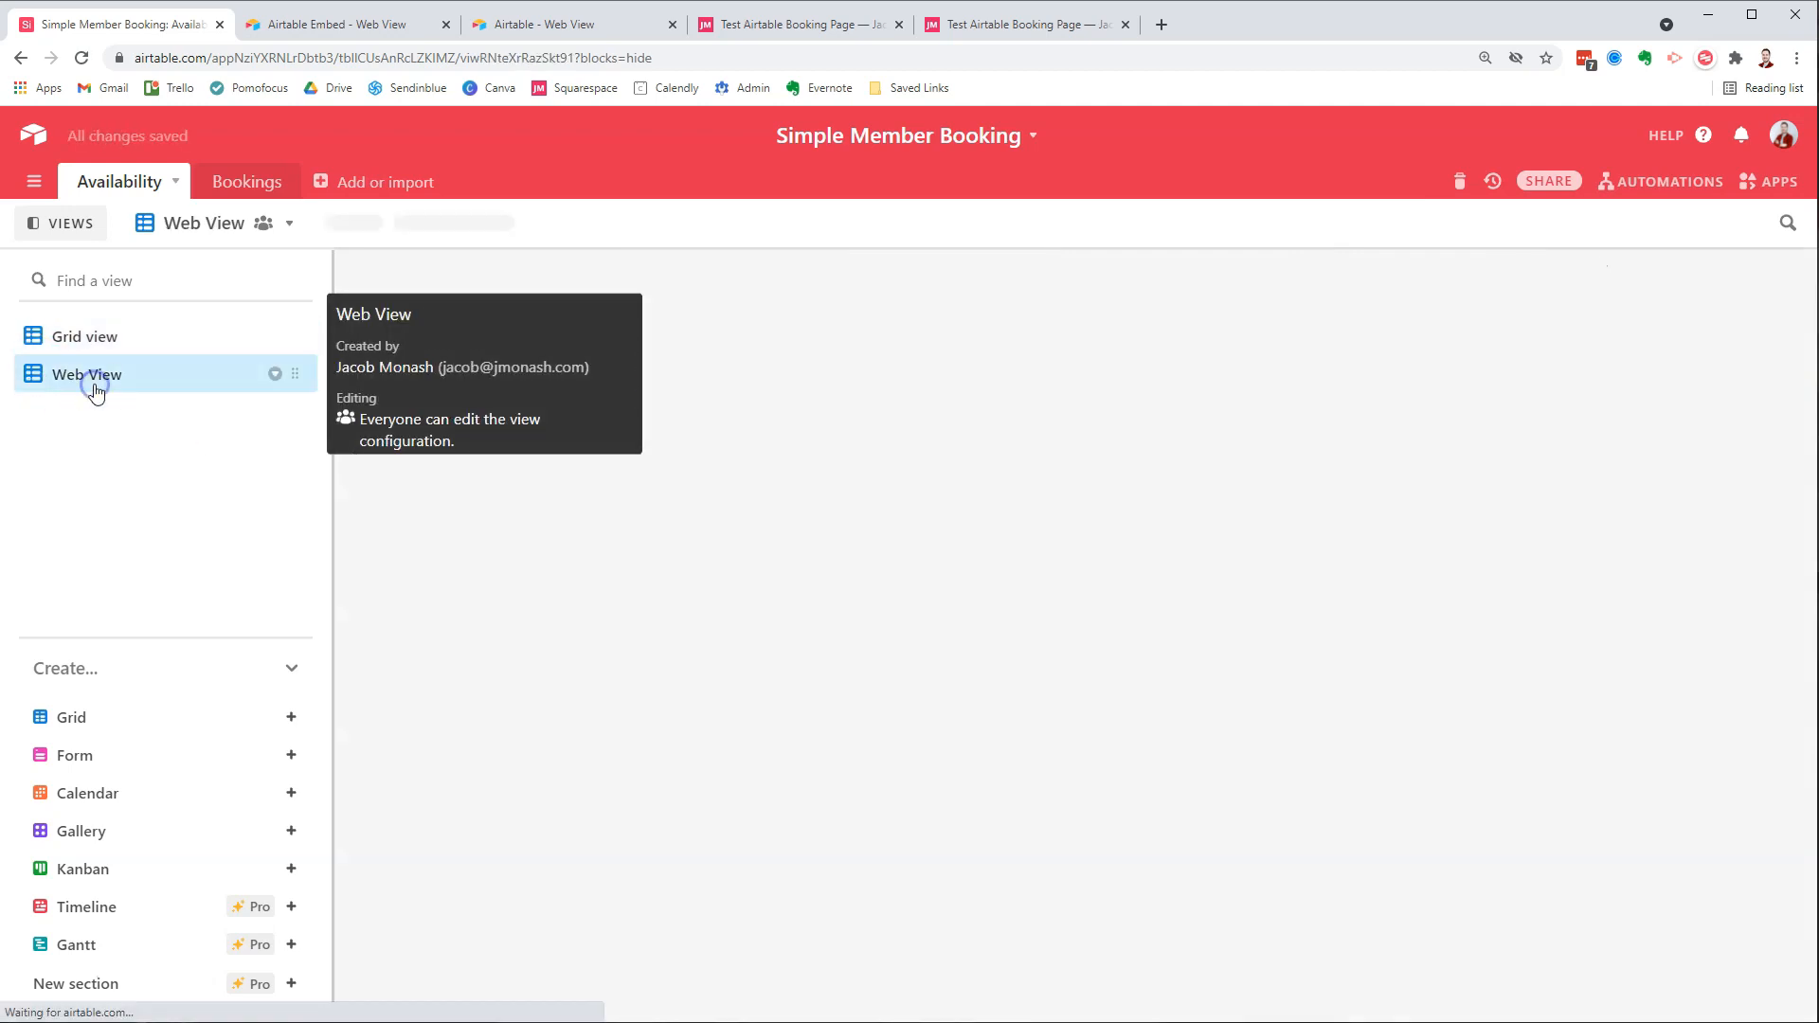
left_click(85, 373)
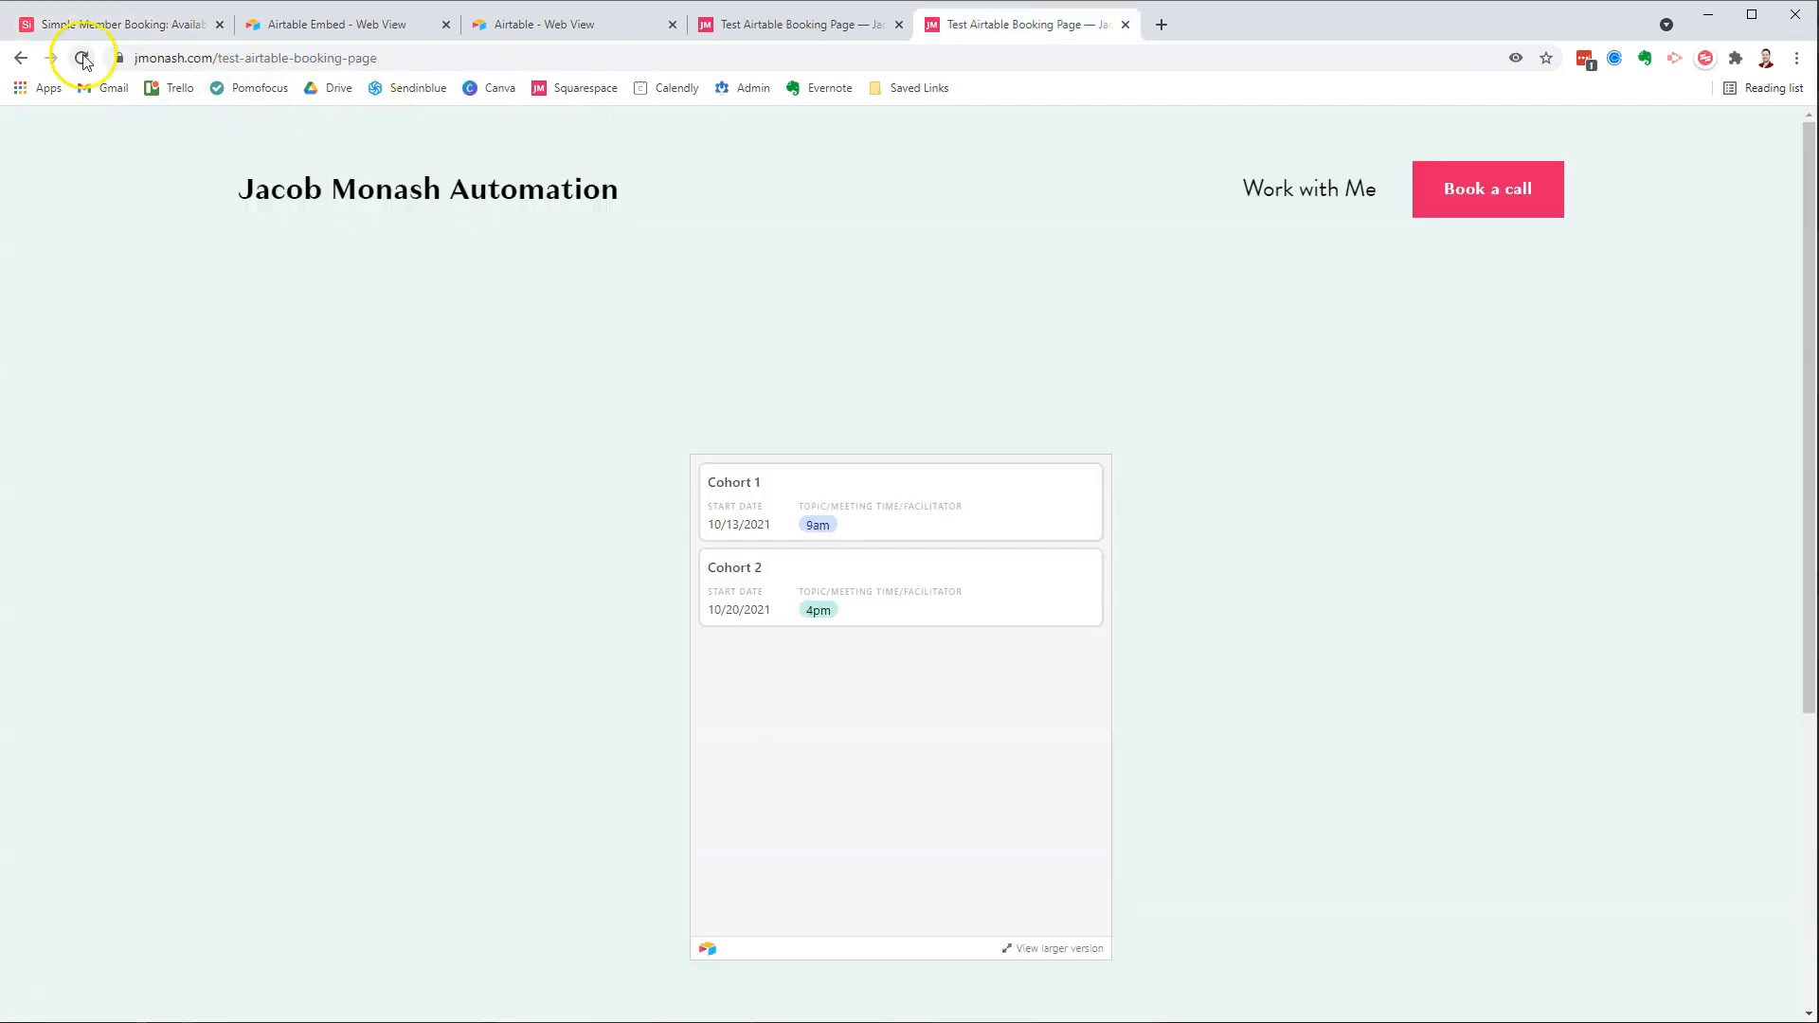
- Reload the live booking page to show the Cohort 4 card, then return to Airtable
left_click(81, 59)
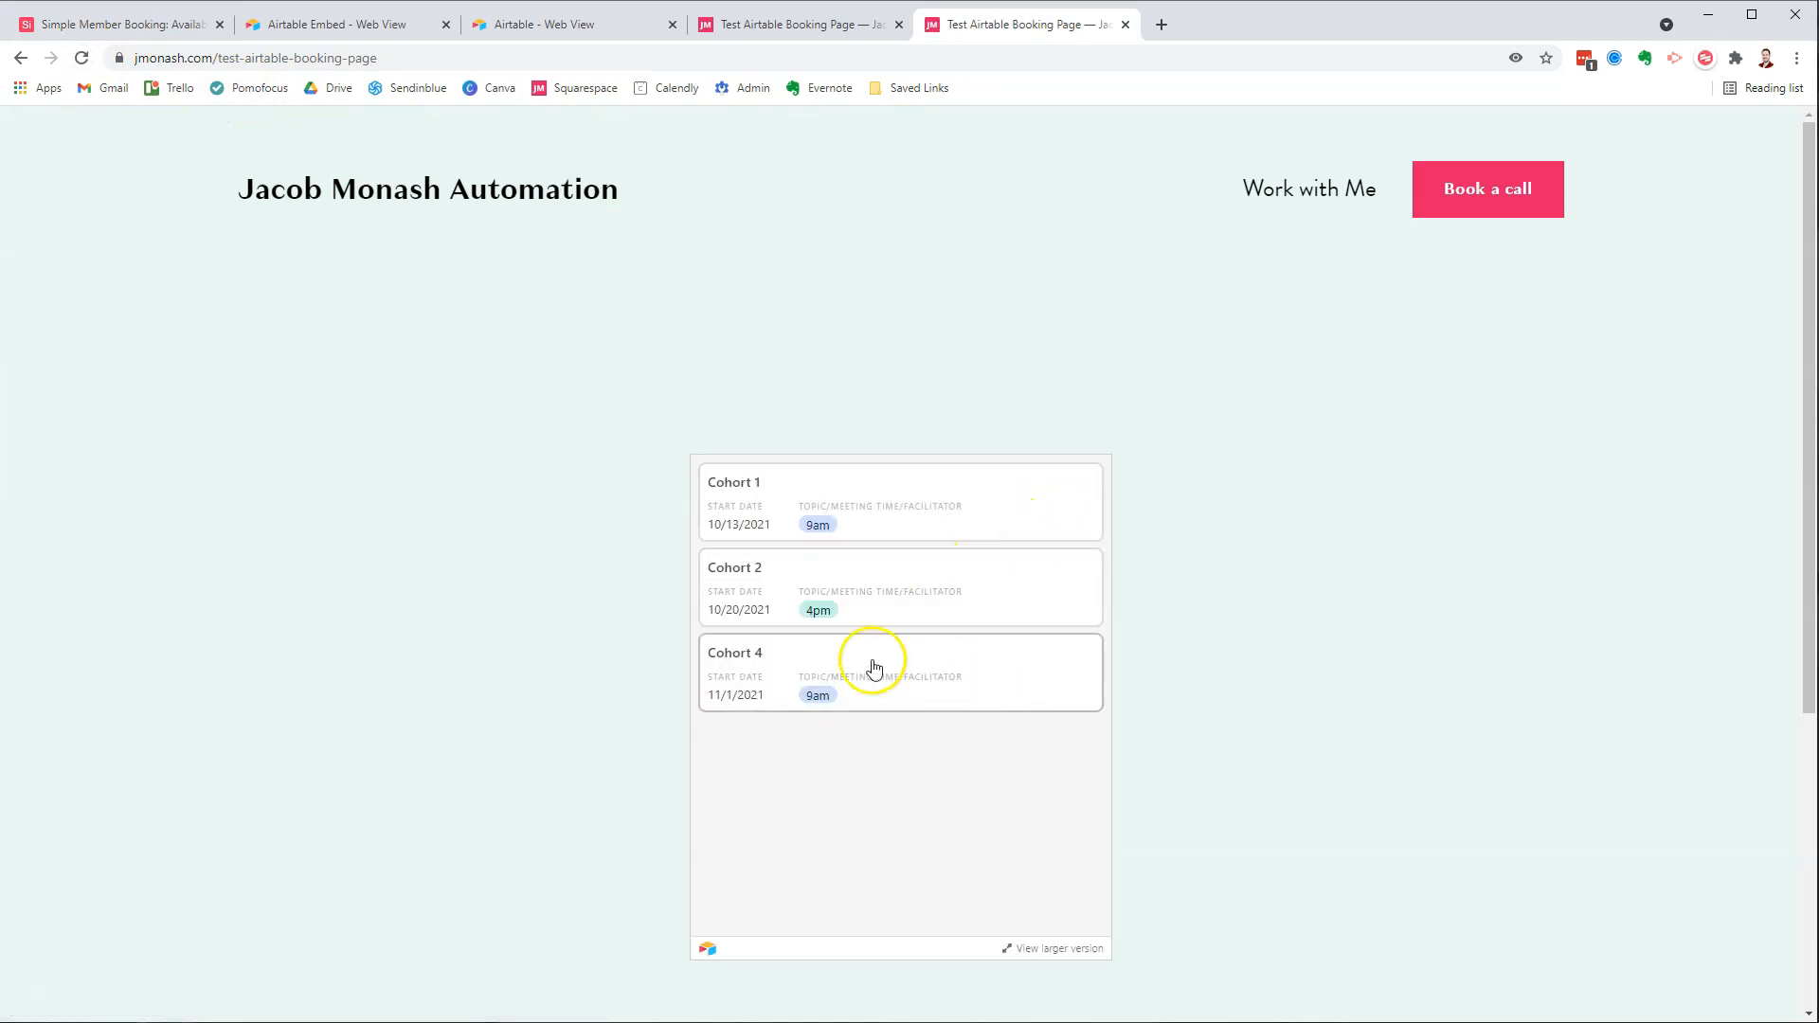
mouse_move(870, 697)
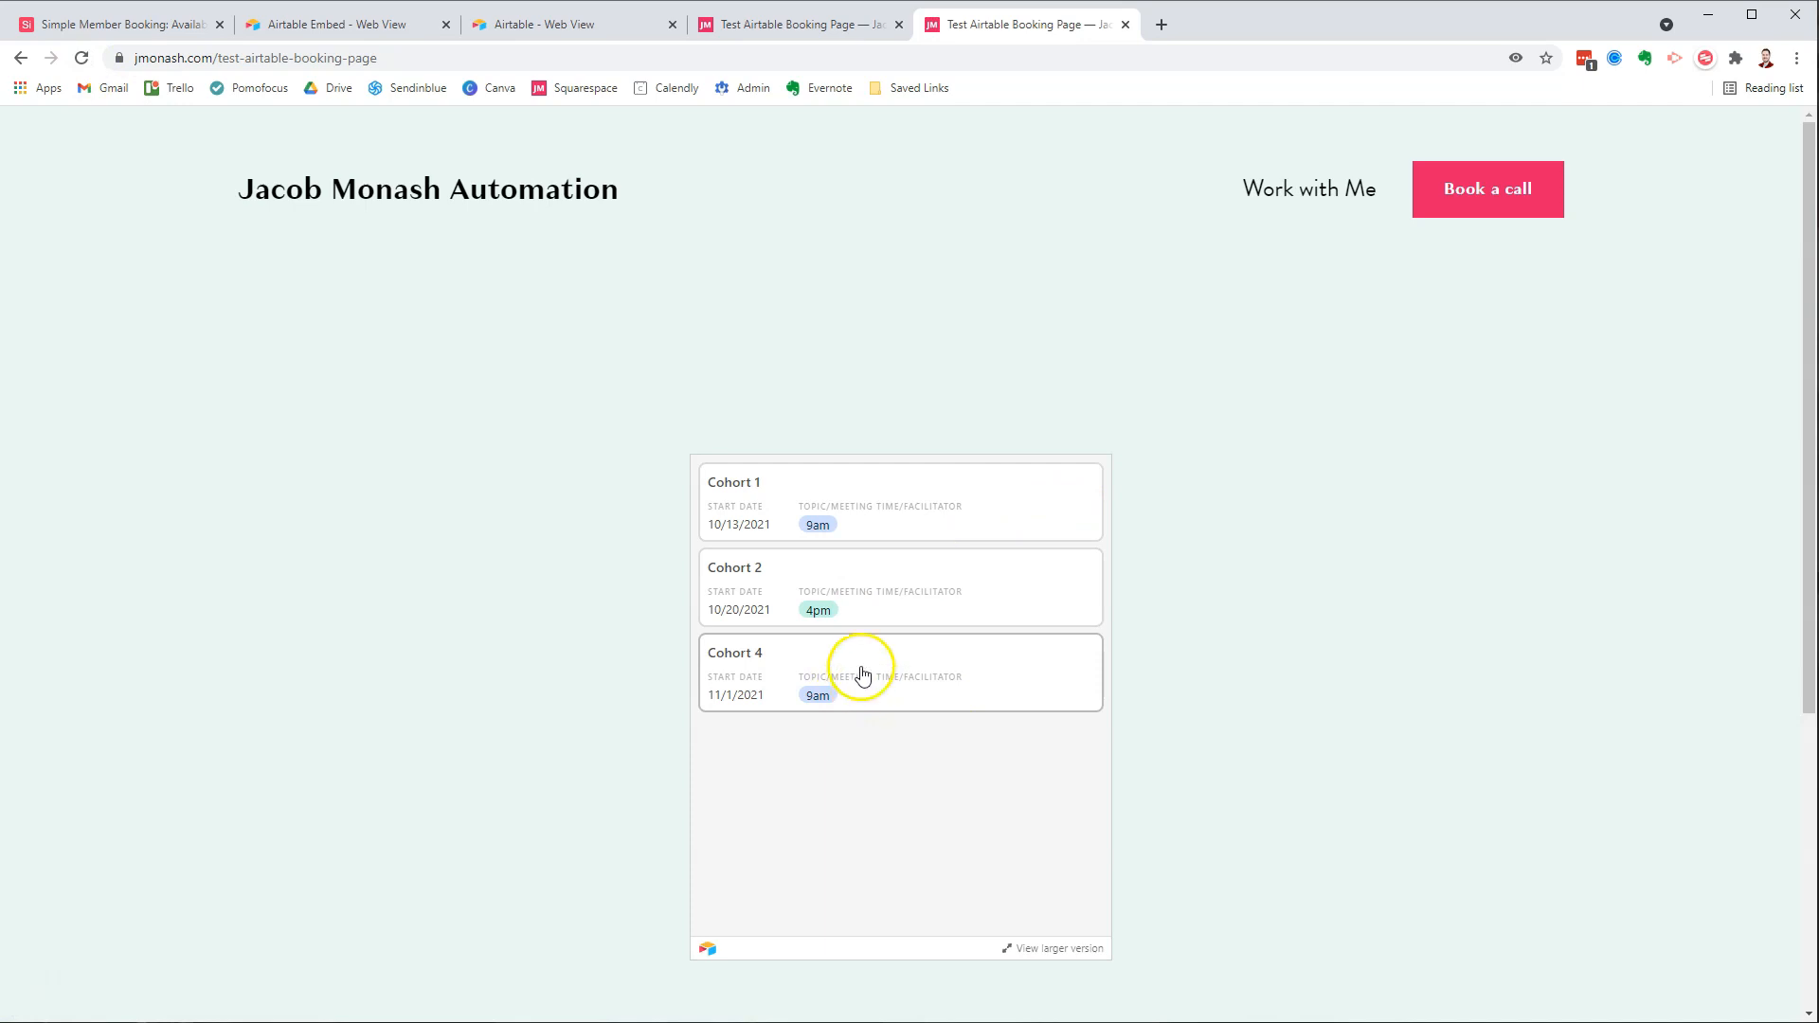
left_click(115, 23)
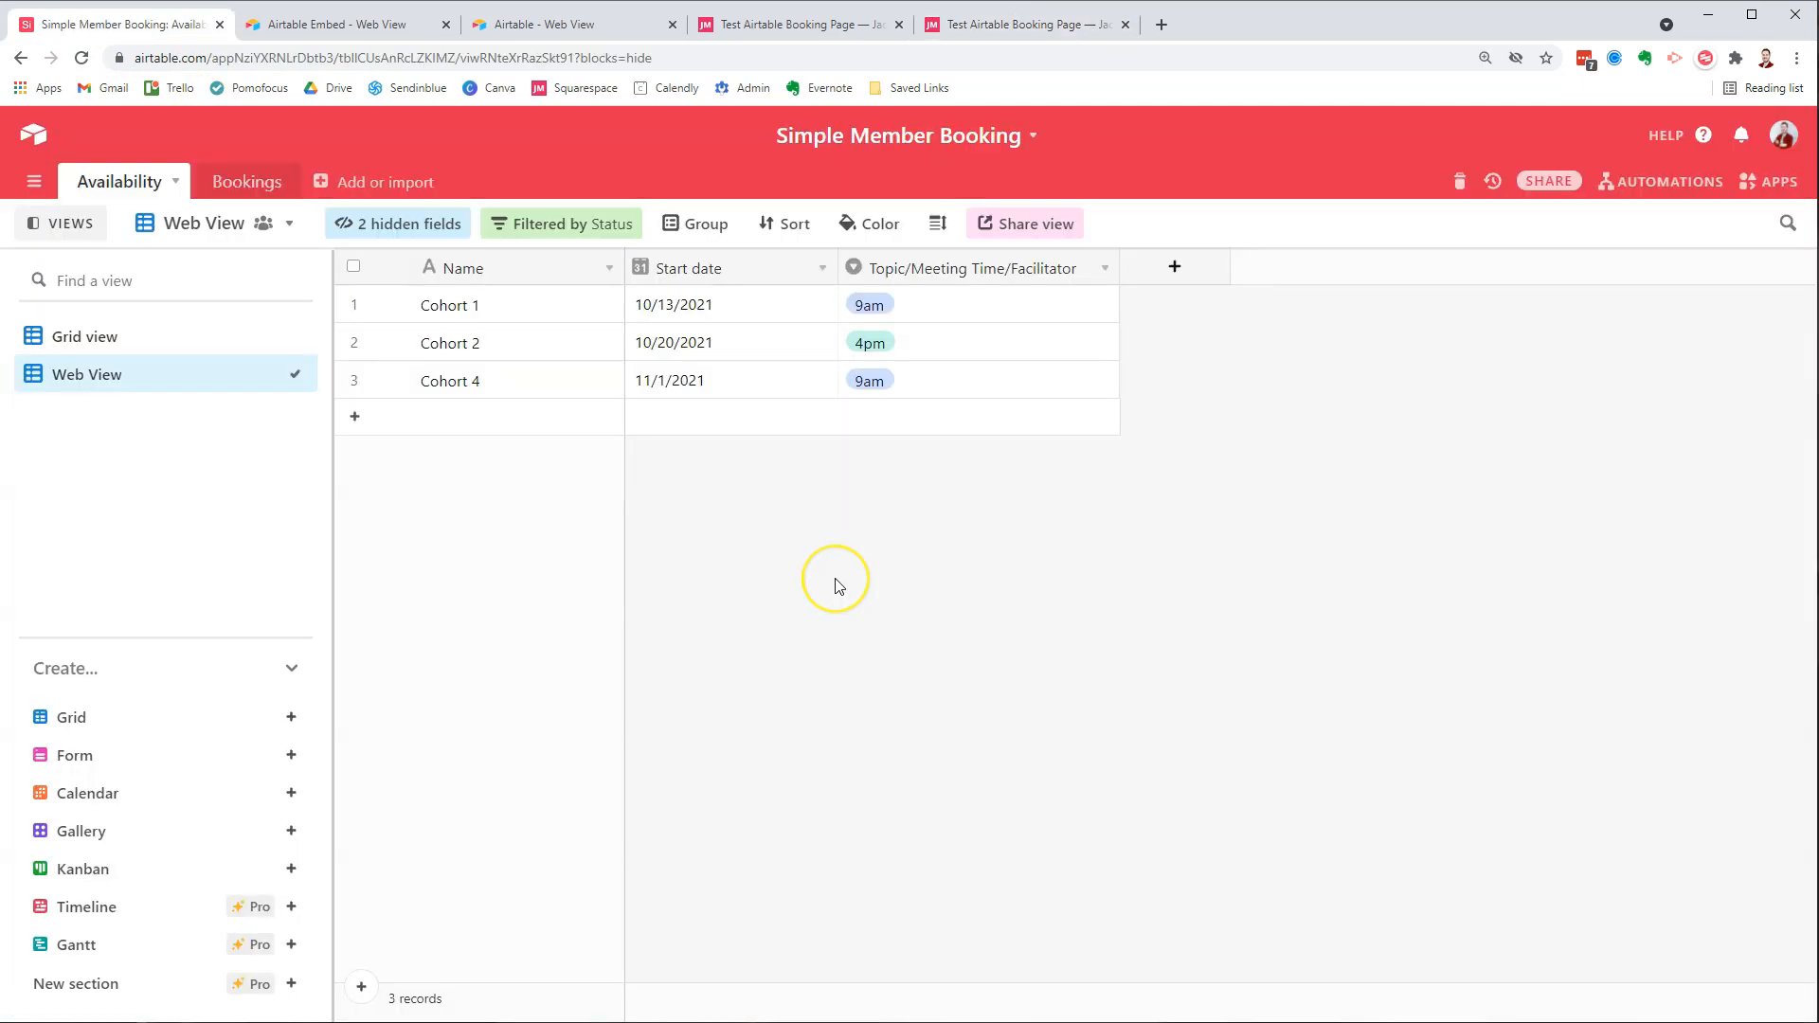